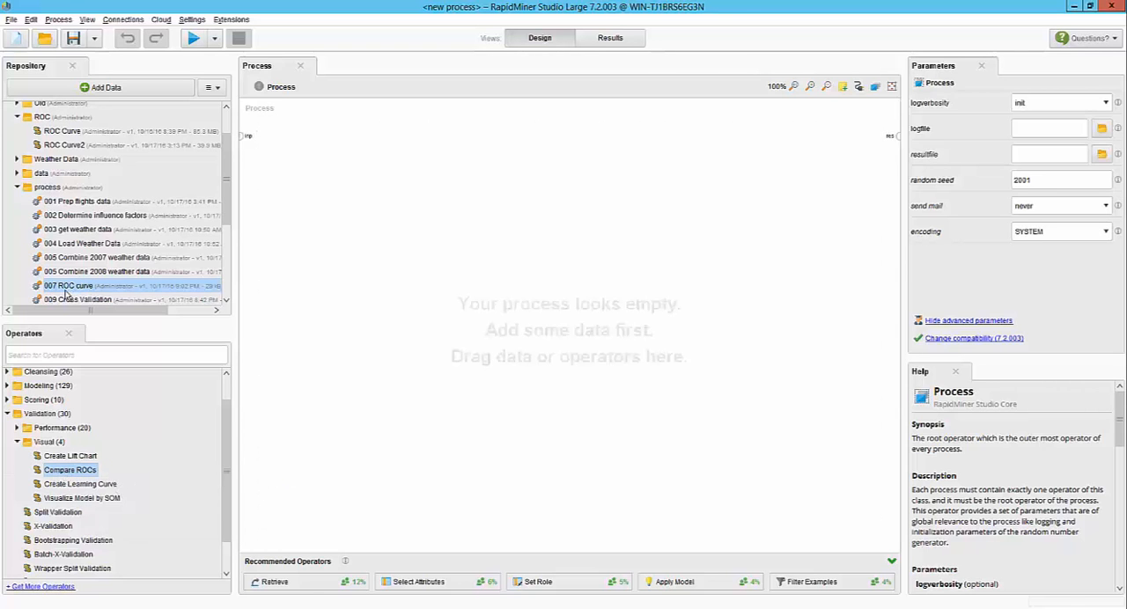
# Open the 007 ROC curve process and review the event-flag functions inside Data Prep.
pyautogui.doubleClick(68, 286)
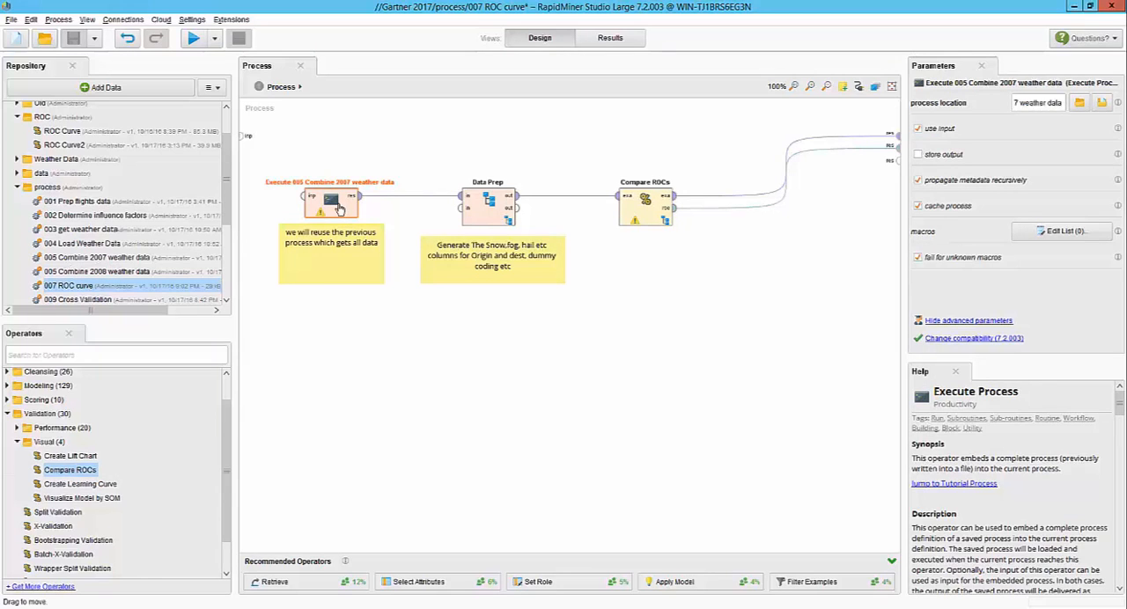
pyautogui.moveTo(330, 220)
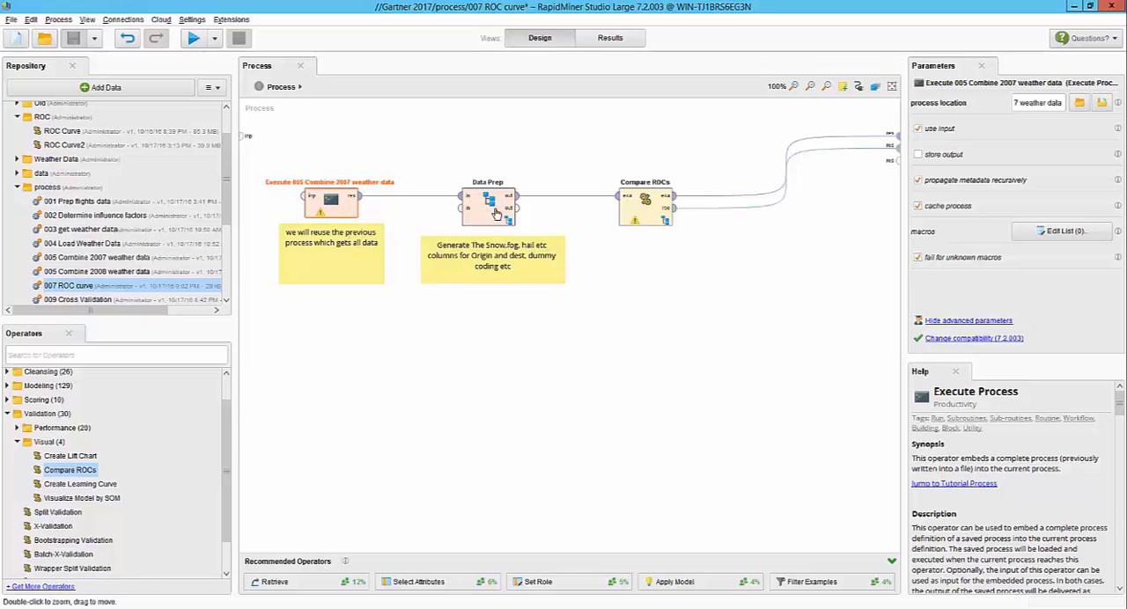
pyautogui.doubleClick(488, 202)
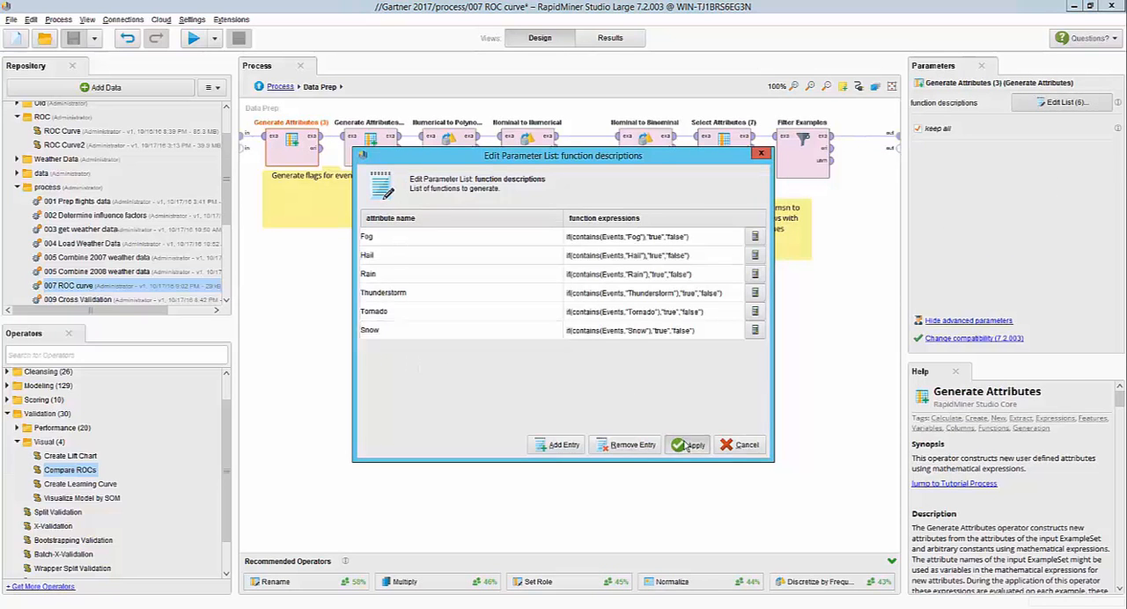
pyautogui.click(692, 444)
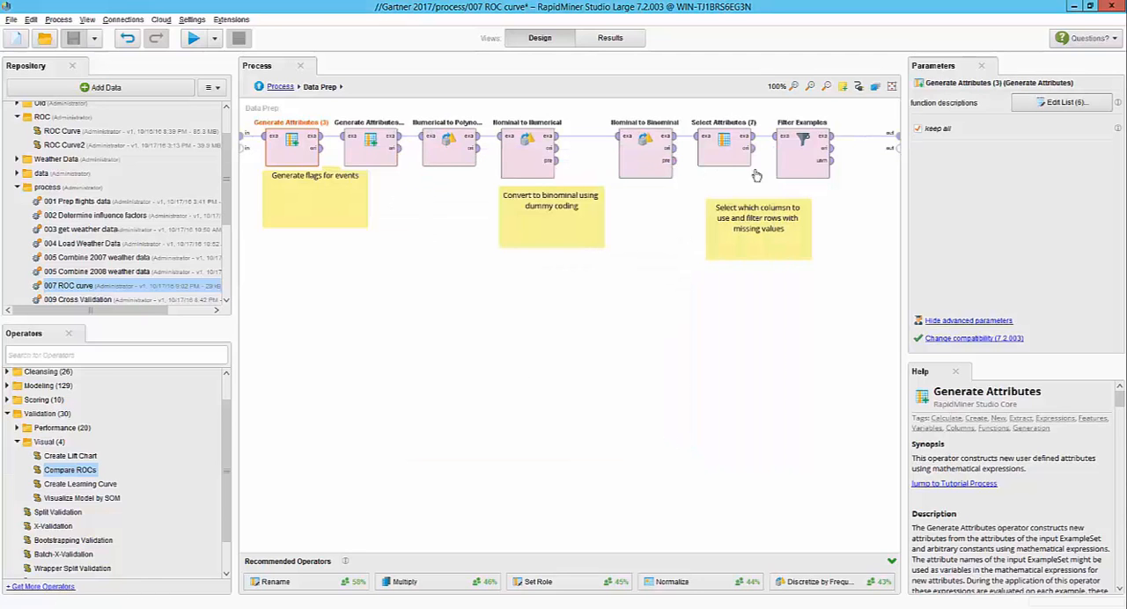
pyautogui.click(801, 140)
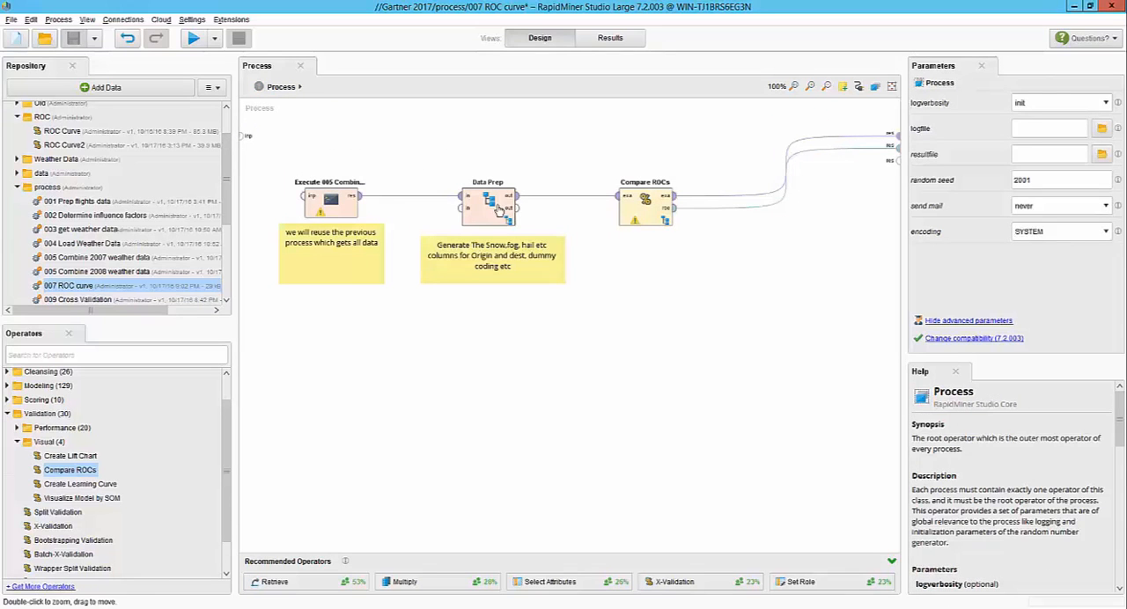
# Show Compare ROCs settings: 7 folds, 0.9 split ratio, stratified sampling, optimistic ROC bias.
pyautogui.click(644, 202)
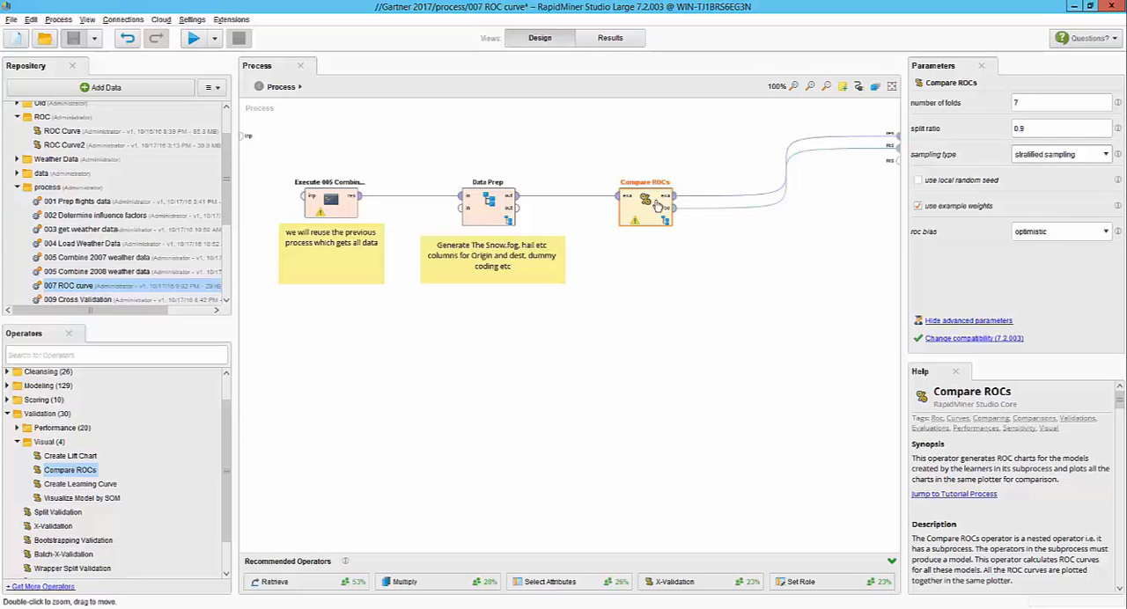
# Inspect the GBT and Deep Learning models (both weather, no weather, origin weather only) inside Compare ROCs.
pyautogui.doubleClick(645, 204)
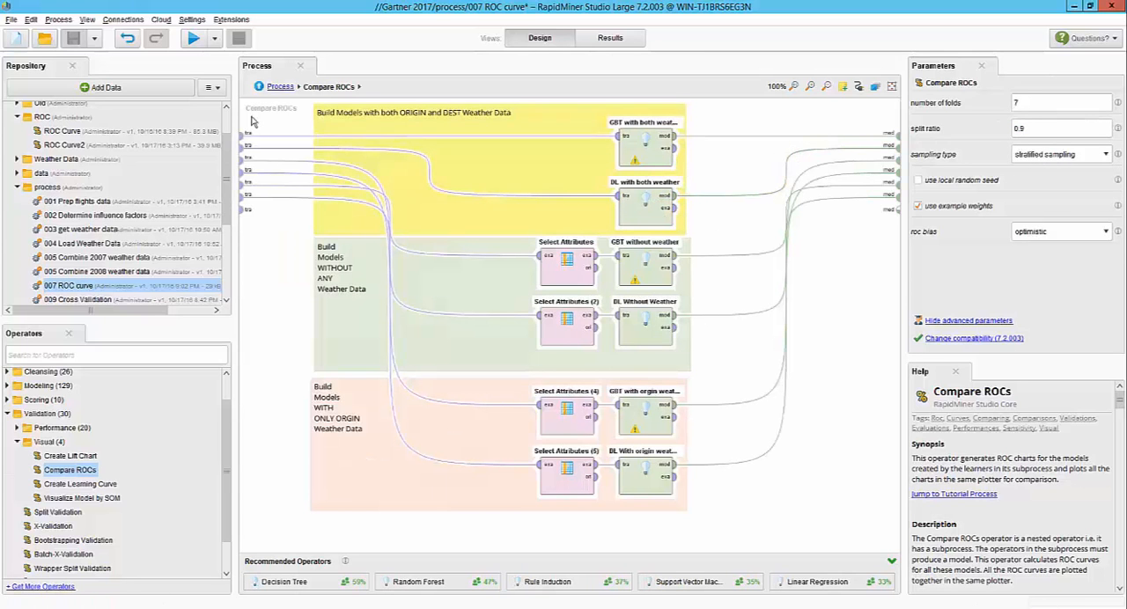
pyautogui.moveTo(630, 149)
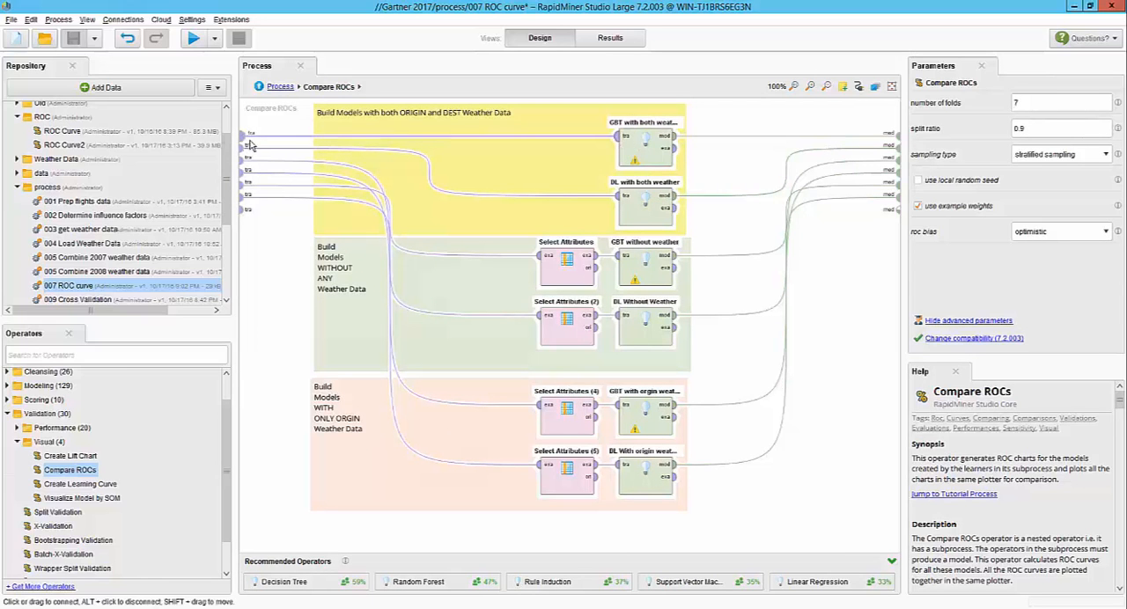
pyautogui.click(645, 150)
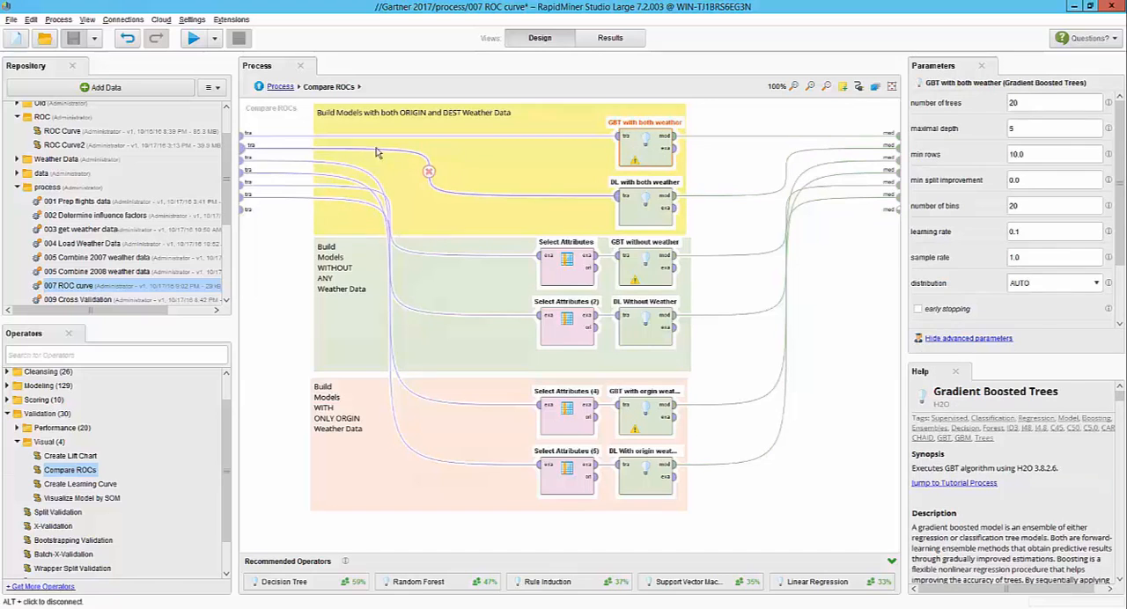
pyautogui.click(644, 204)
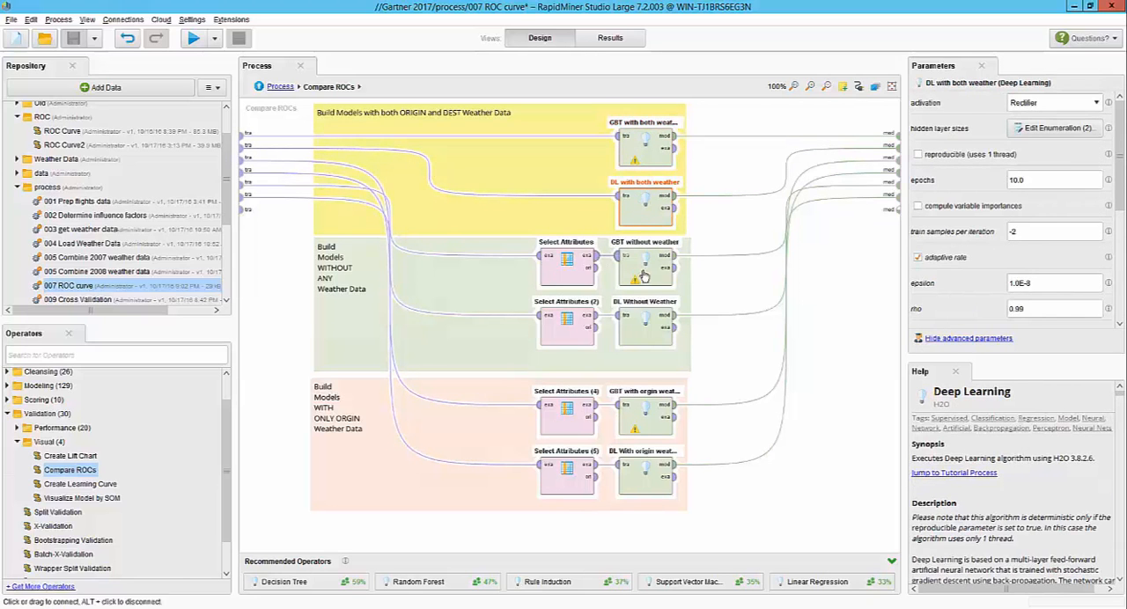
pyautogui.click(645, 264)
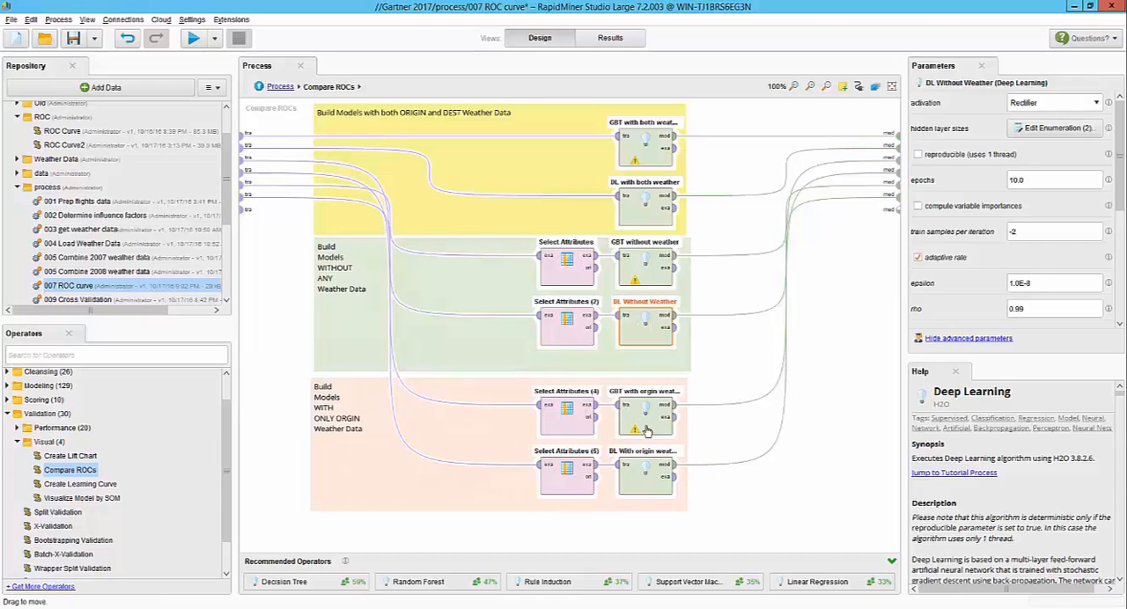
pyautogui.click(645, 413)
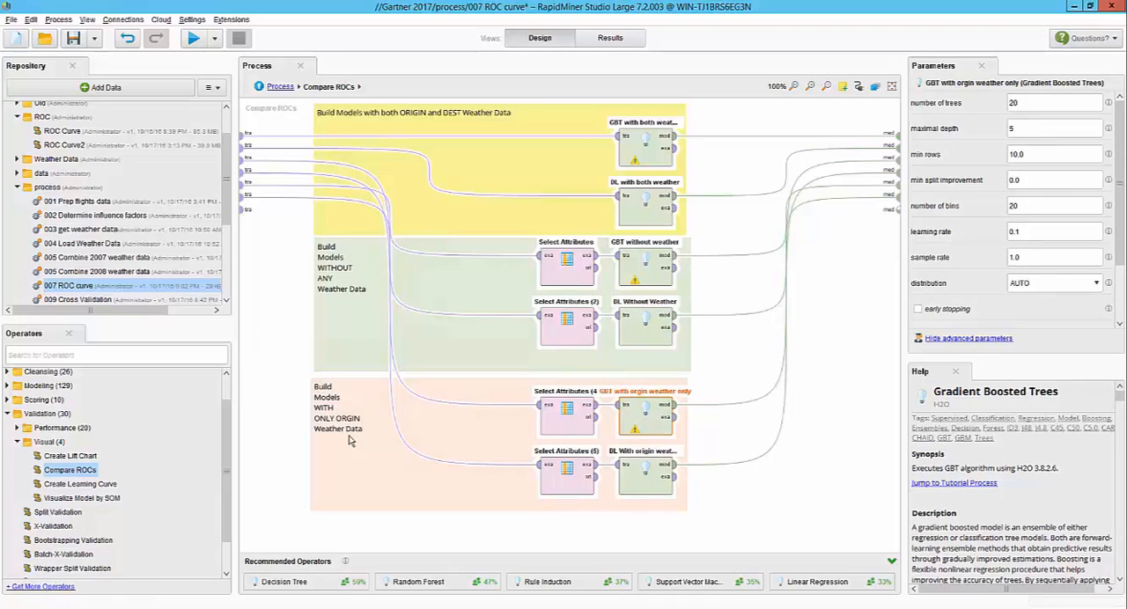
pyautogui.moveTo(542, 530)
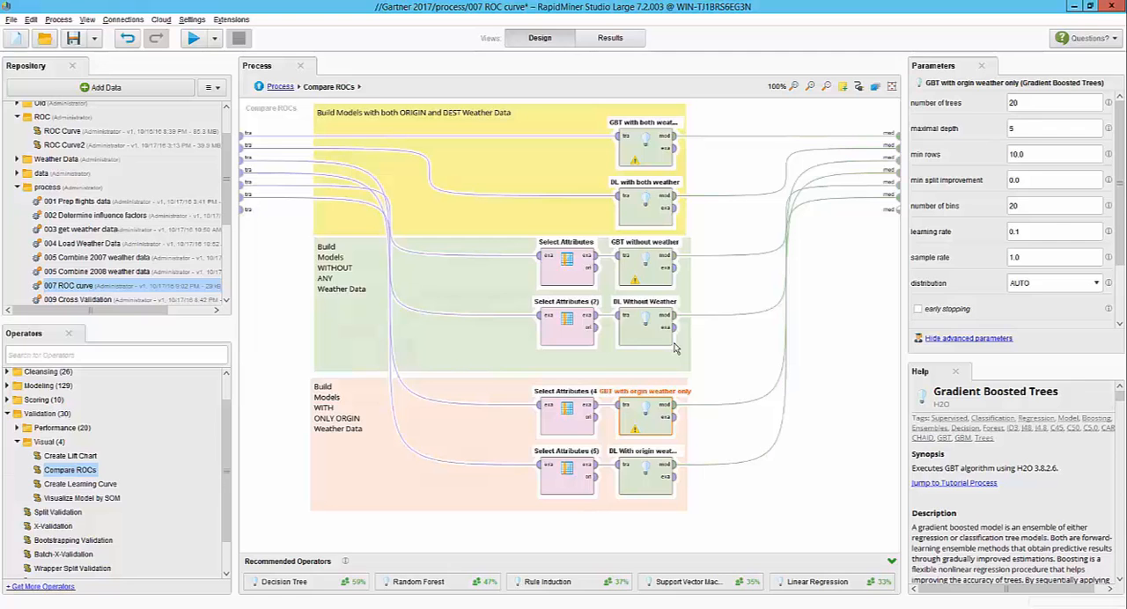
# Run the process from the top level to get the six-curve ROC comparison.
pyautogui.click(280, 86)
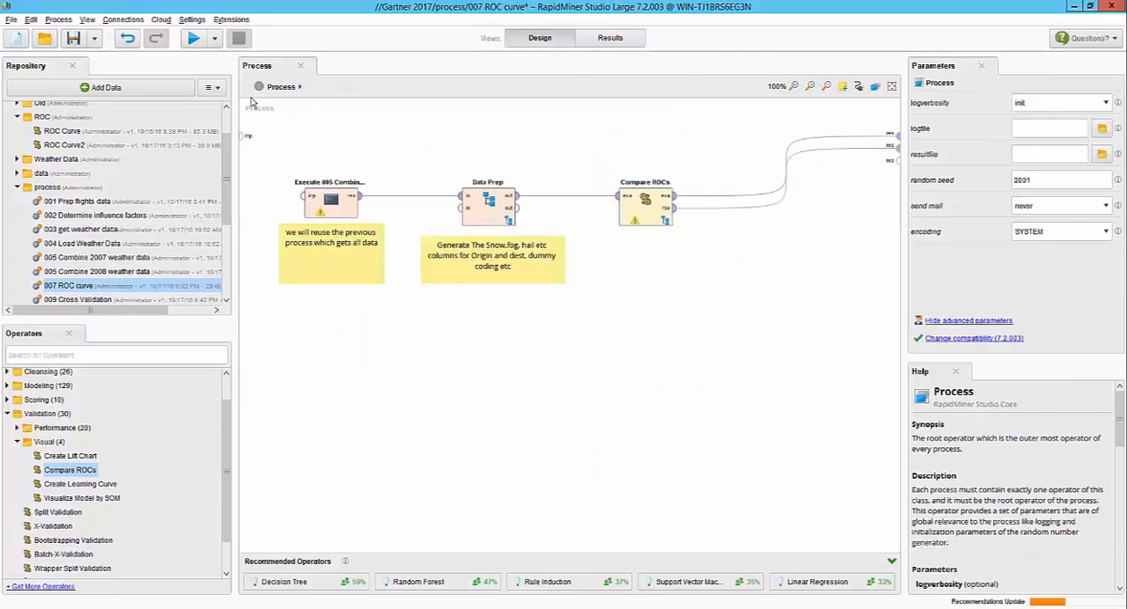
pyautogui.click(193, 38)
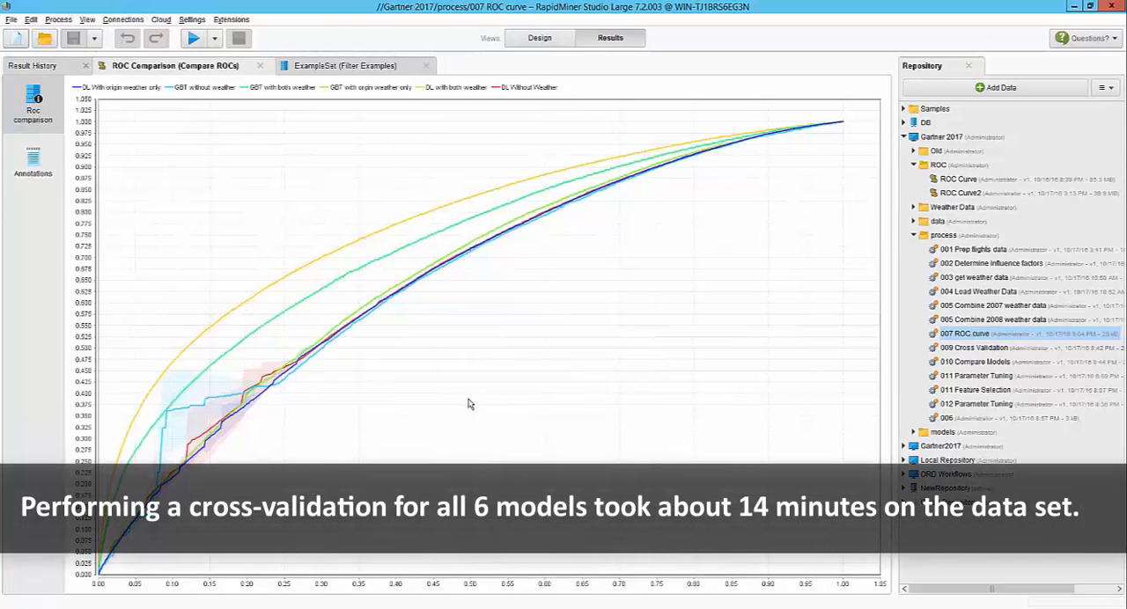
pyautogui.moveTo(458, 403)
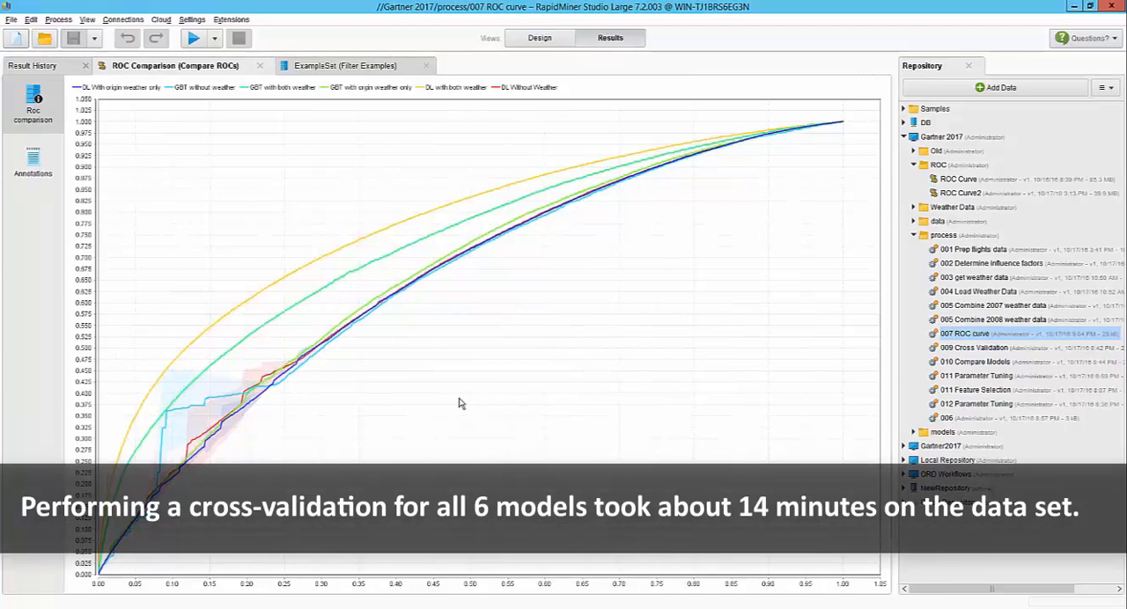
pyautogui.moveTo(390, 239)
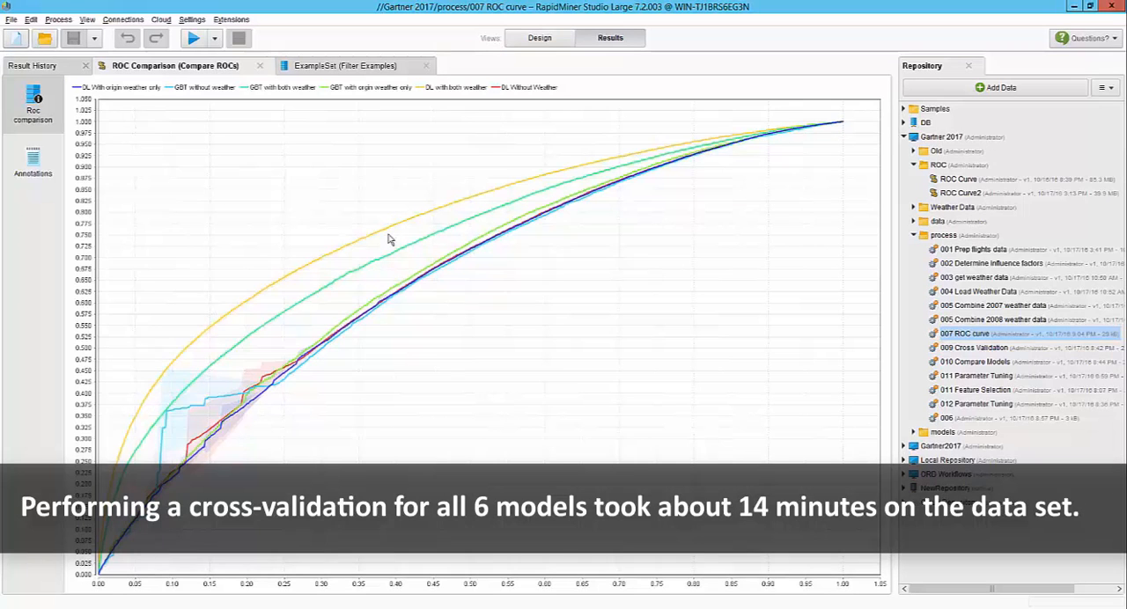
pyautogui.moveTo(389, 206)
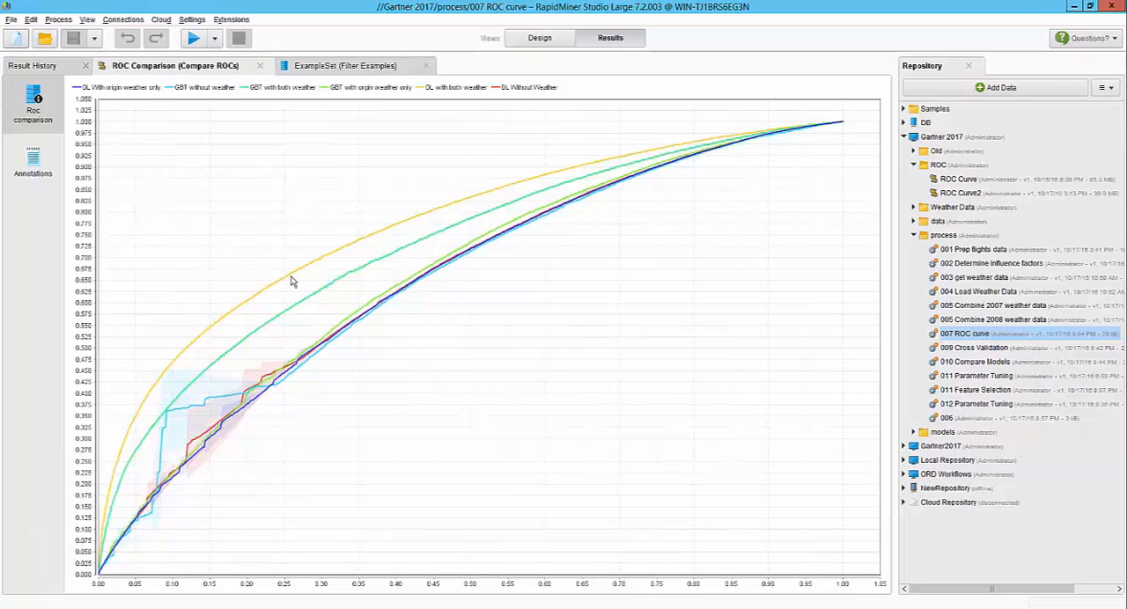
pyautogui.moveTo(329, 272)
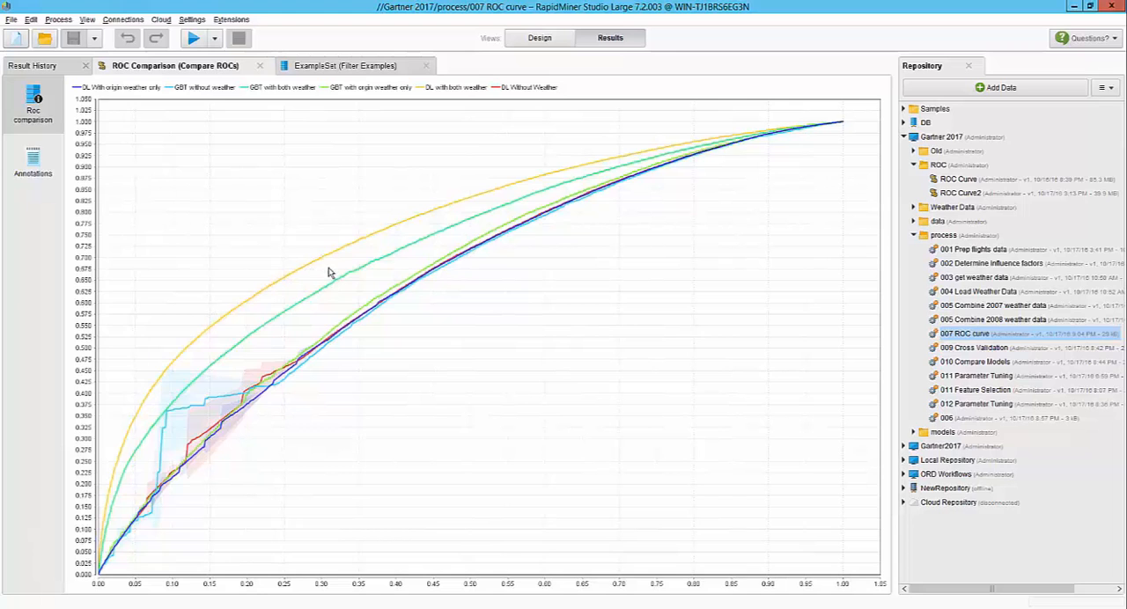
pyautogui.moveTo(334, 287)
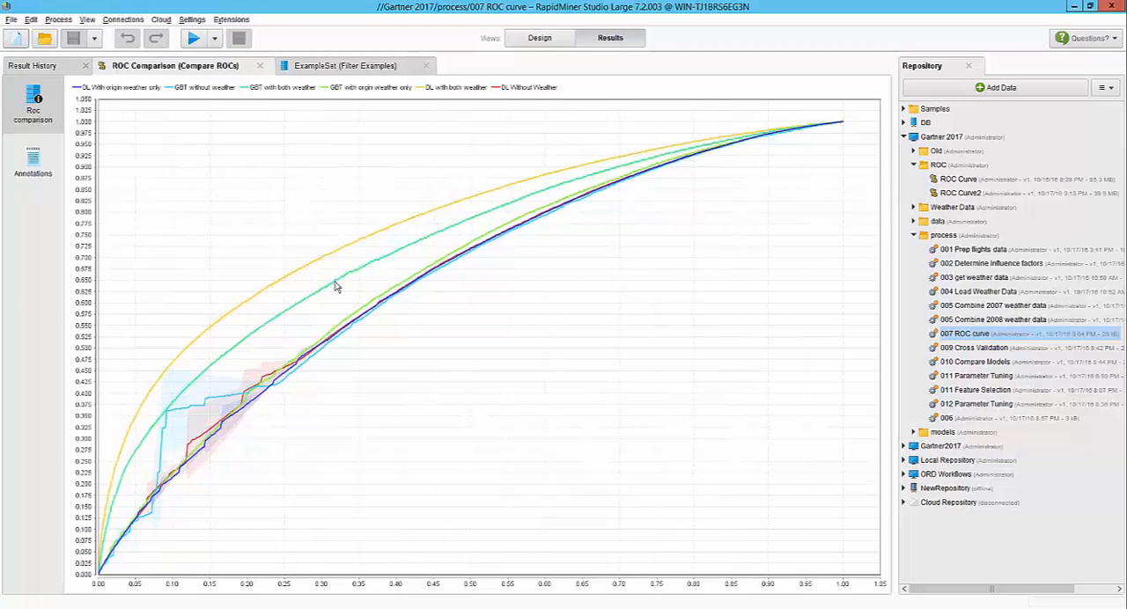
pyautogui.moveTo(422, 167)
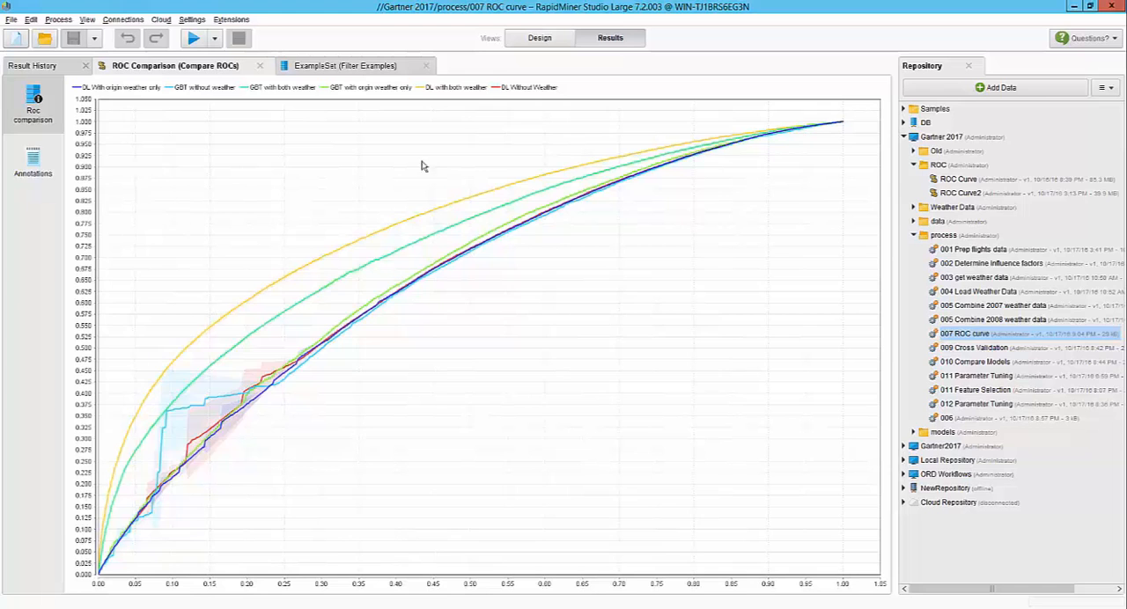
pyautogui.moveTo(497, 46)
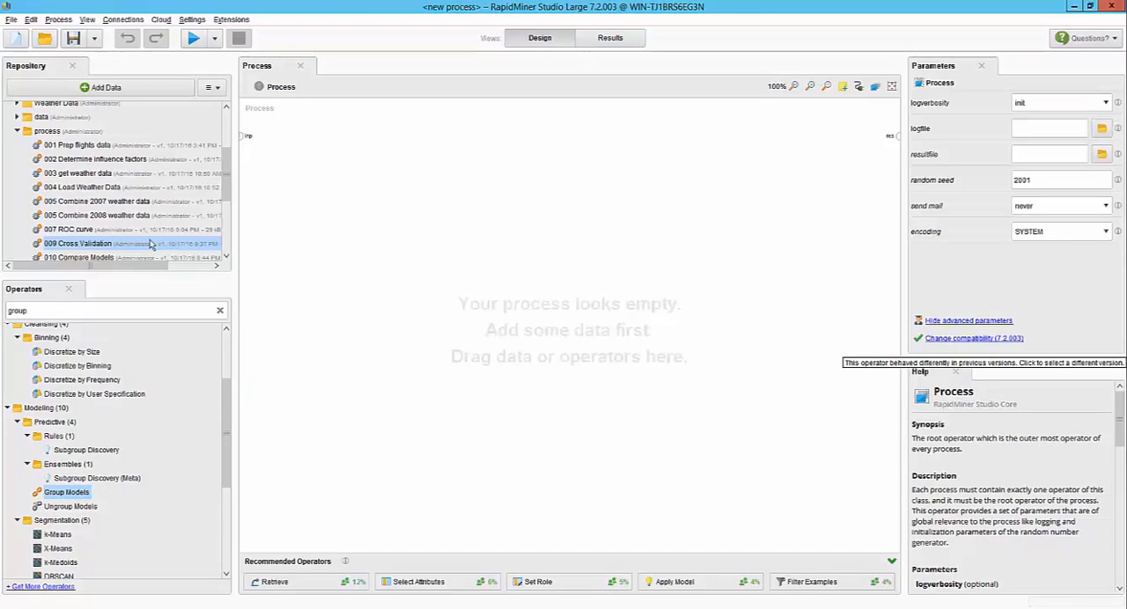
pyautogui.moveTo(106, 239)
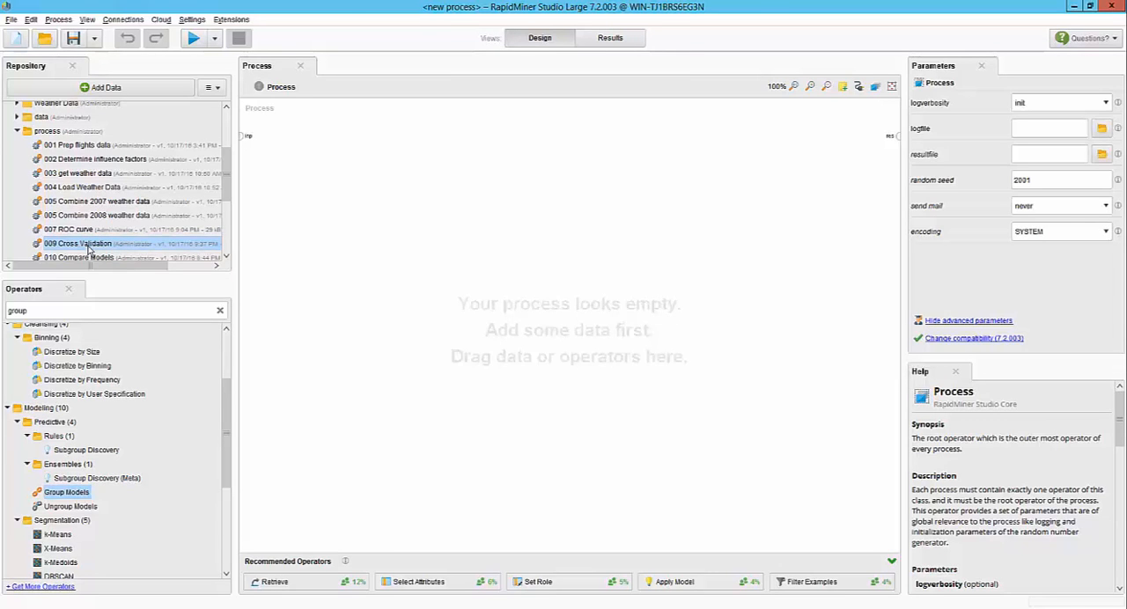
# Open 009 Cross Validation and show the Execute 005 Combine 2007 weather data settings.
pyautogui.doubleClick(77, 244)
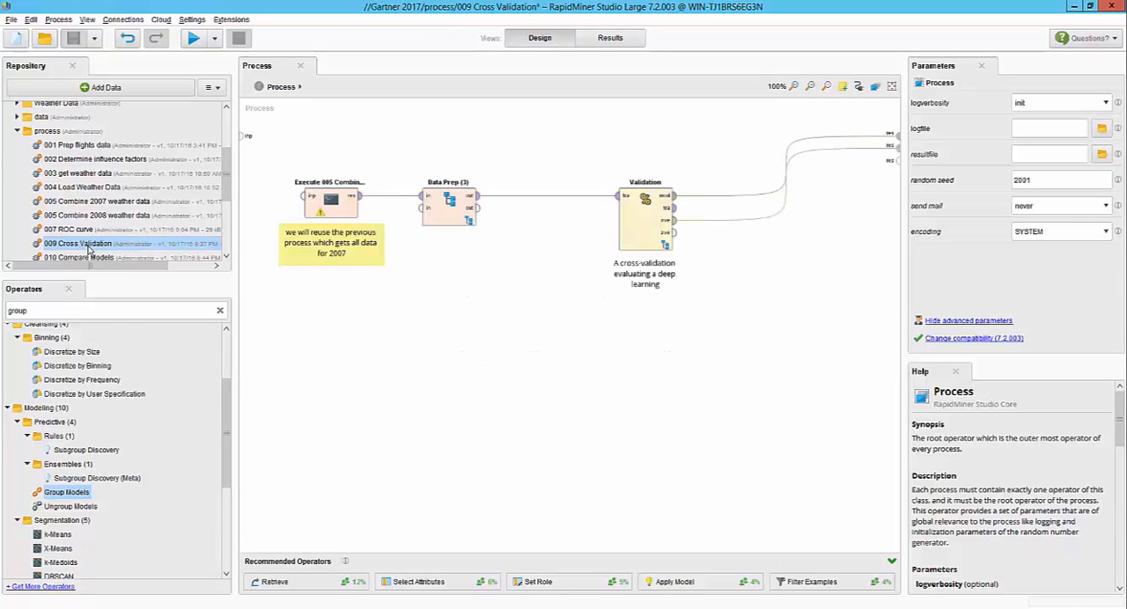
pyautogui.click(330, 198)
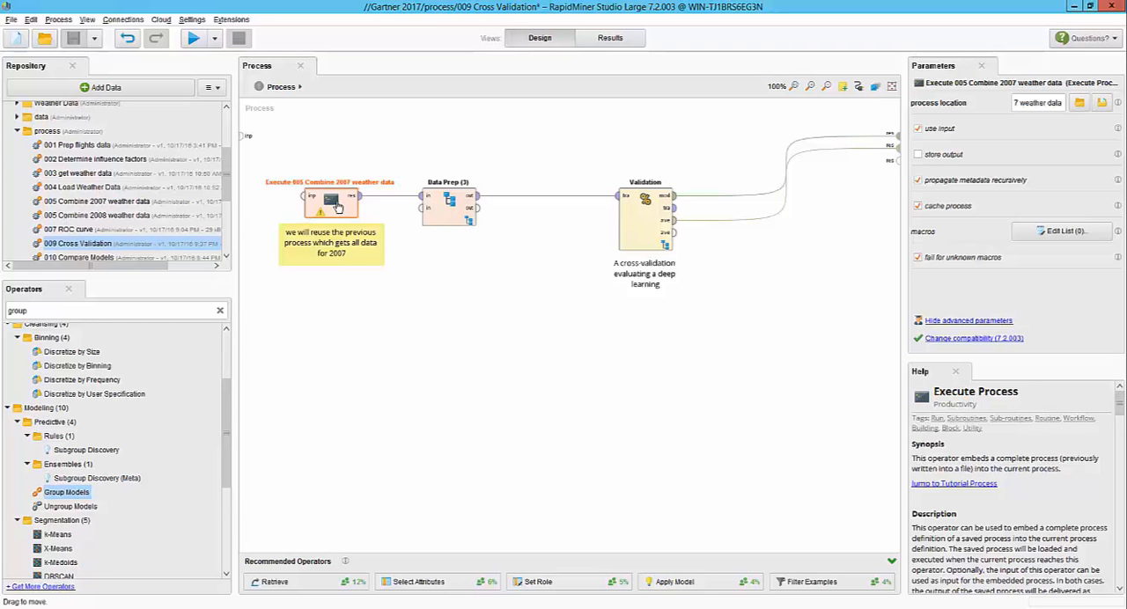
# Check the Select Attributes column choice in Data Prep (3), then return to the main process.
pyautogui.doubleClick(448, 207)
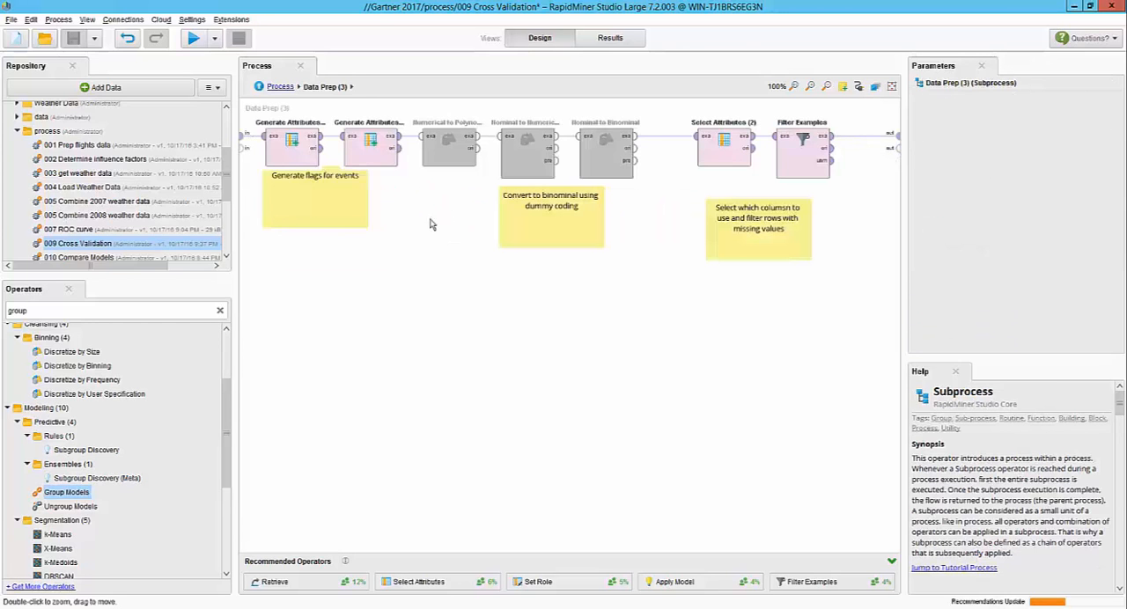
pyautogui.click(370, 141)
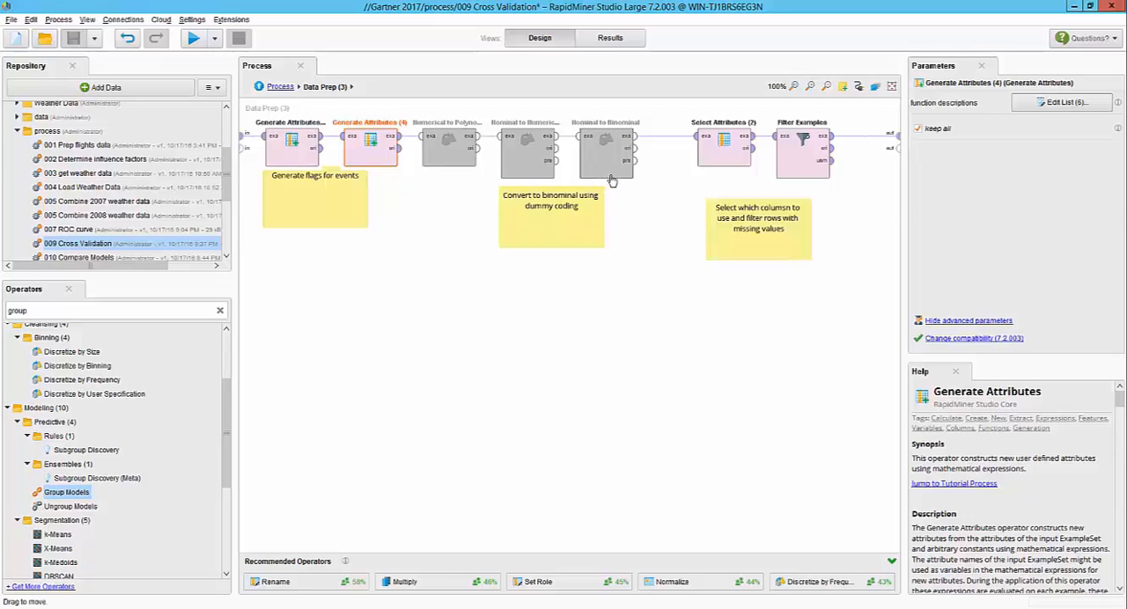
pyautogui.click(1061, 129)
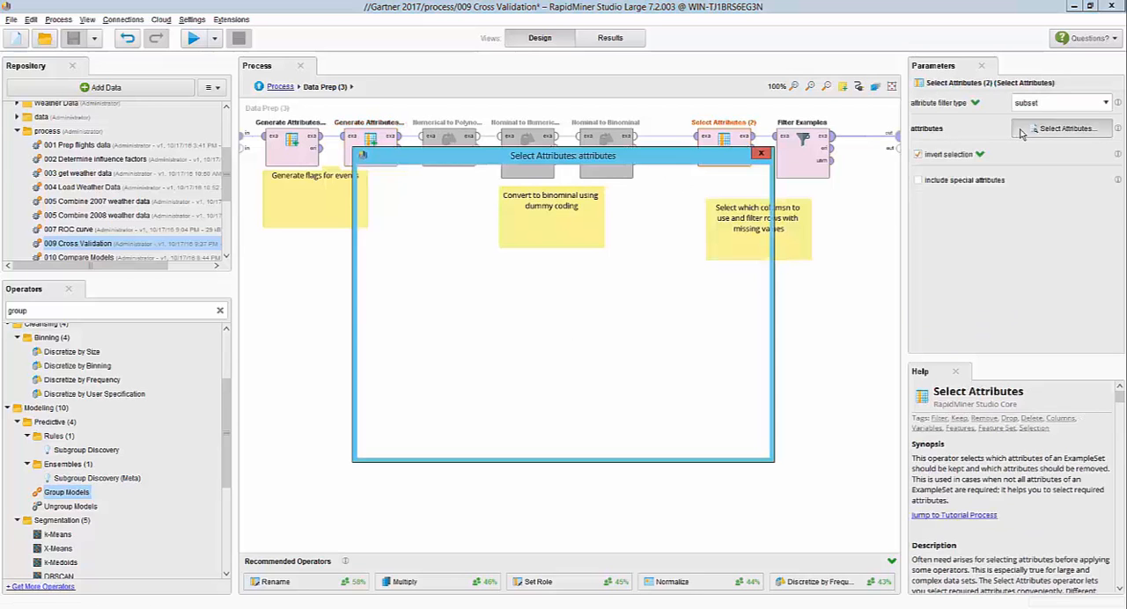
pyautogui.click(1063, 128)
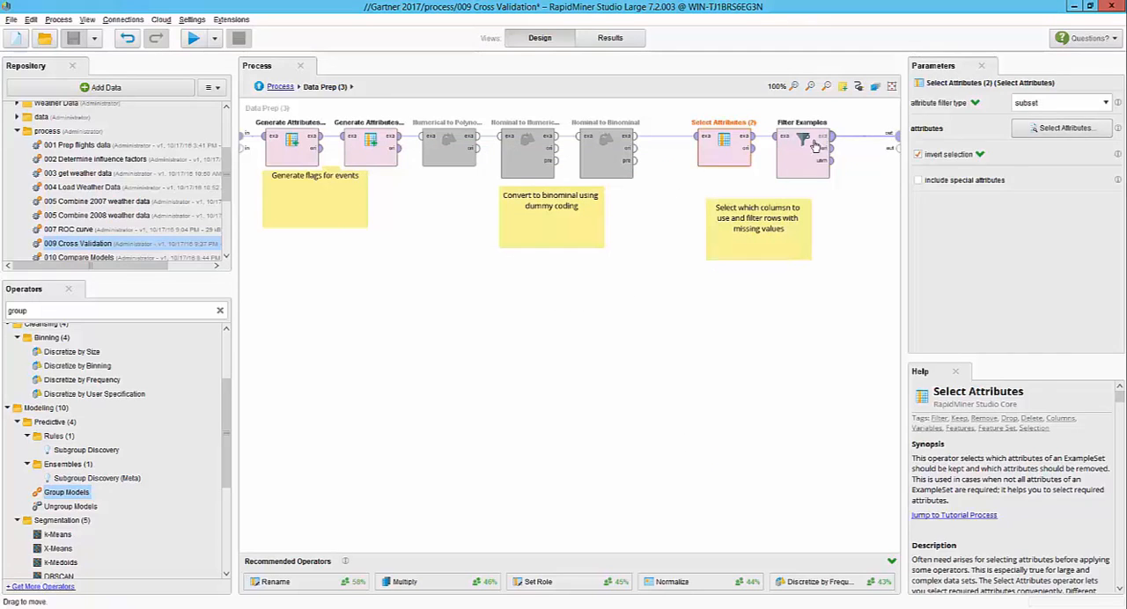
pyautogui.click(801, 141)
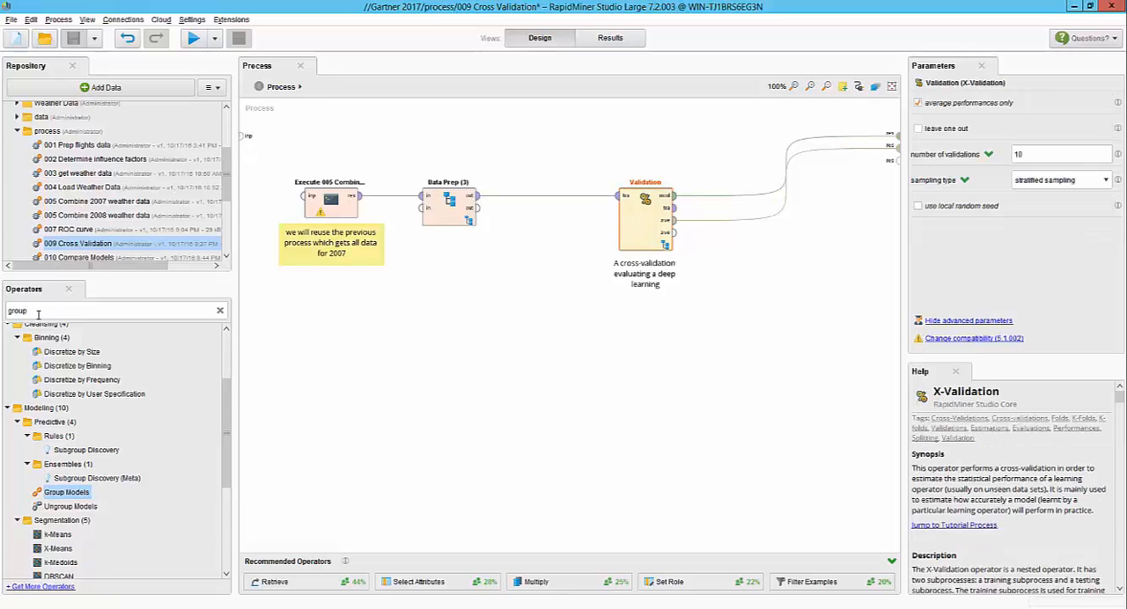
# Find Validation, check its fold count, and inspect the Deep Learning learner inside it.
pyautogui.write('validat')
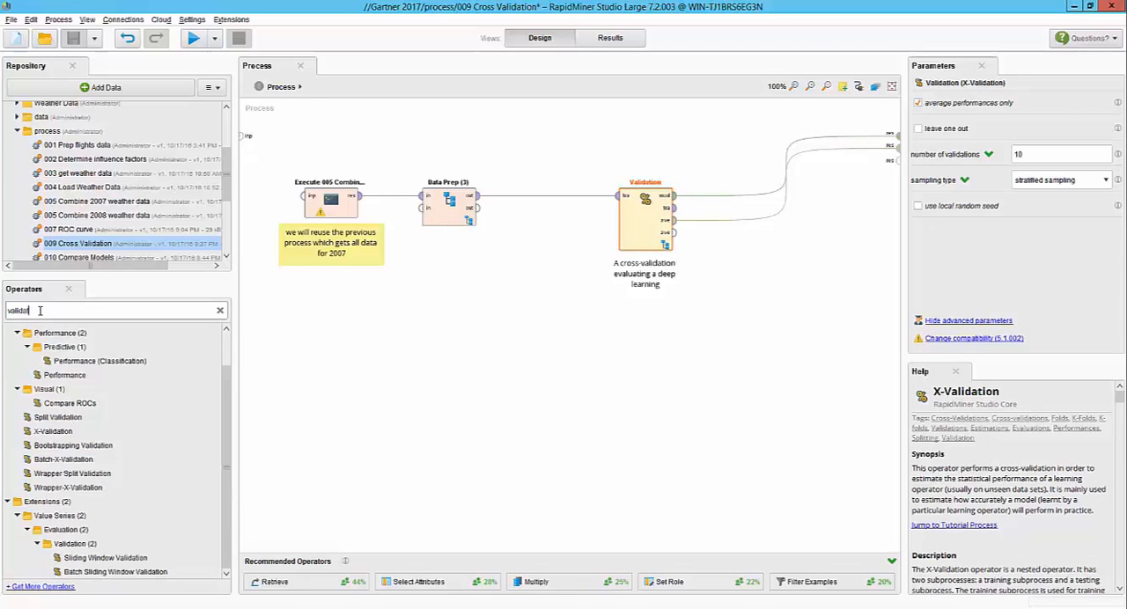
pyautogui.click(57, 417)
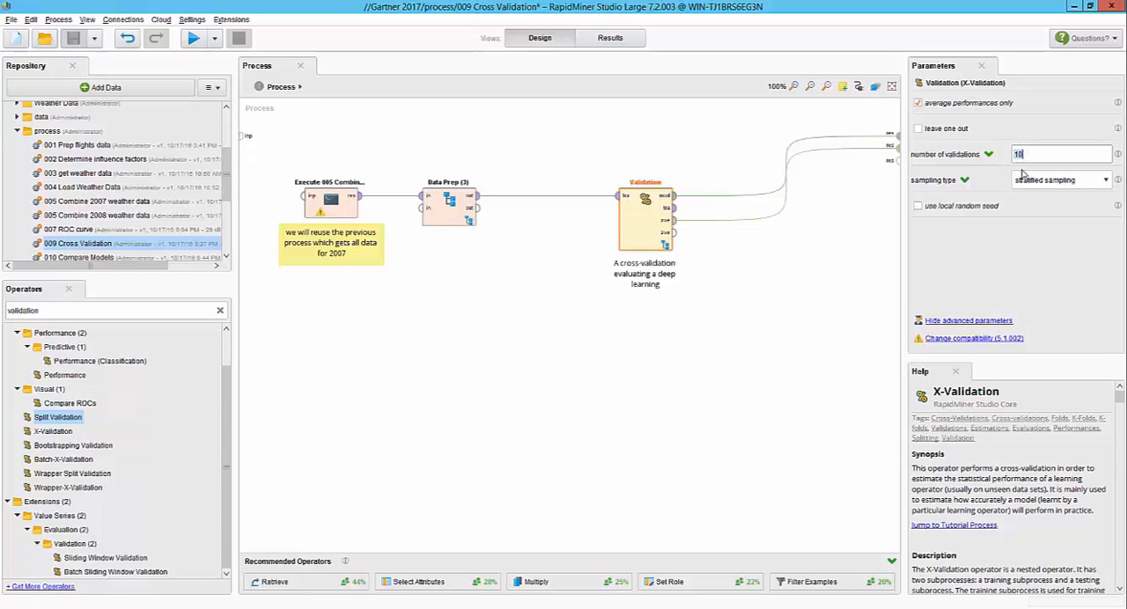
pyautogui.click(1056, 180)
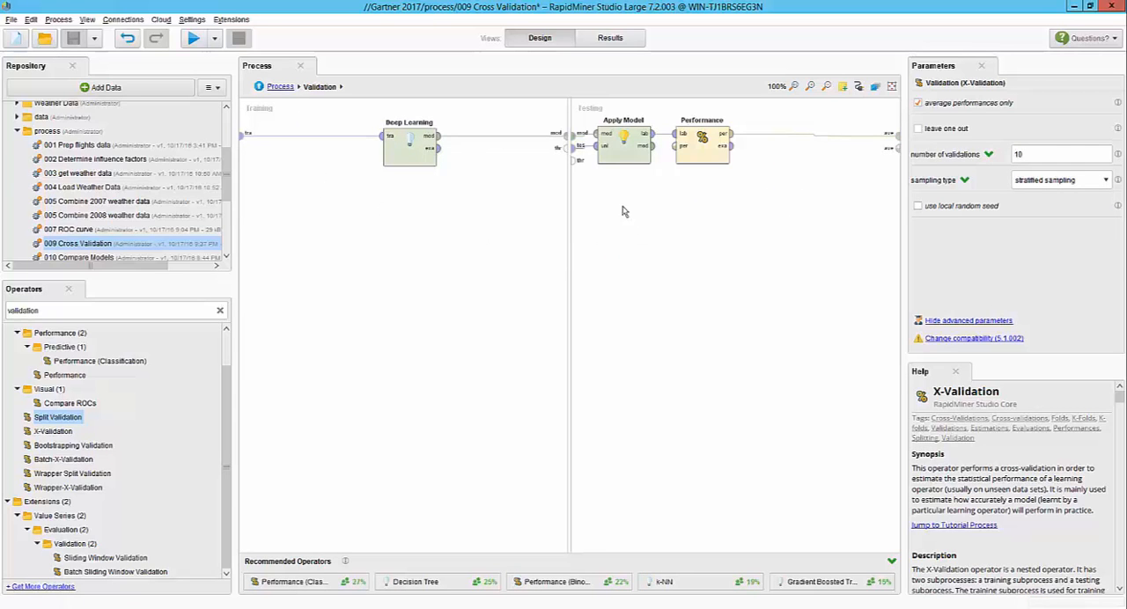
pyautogui.click(409, 145)
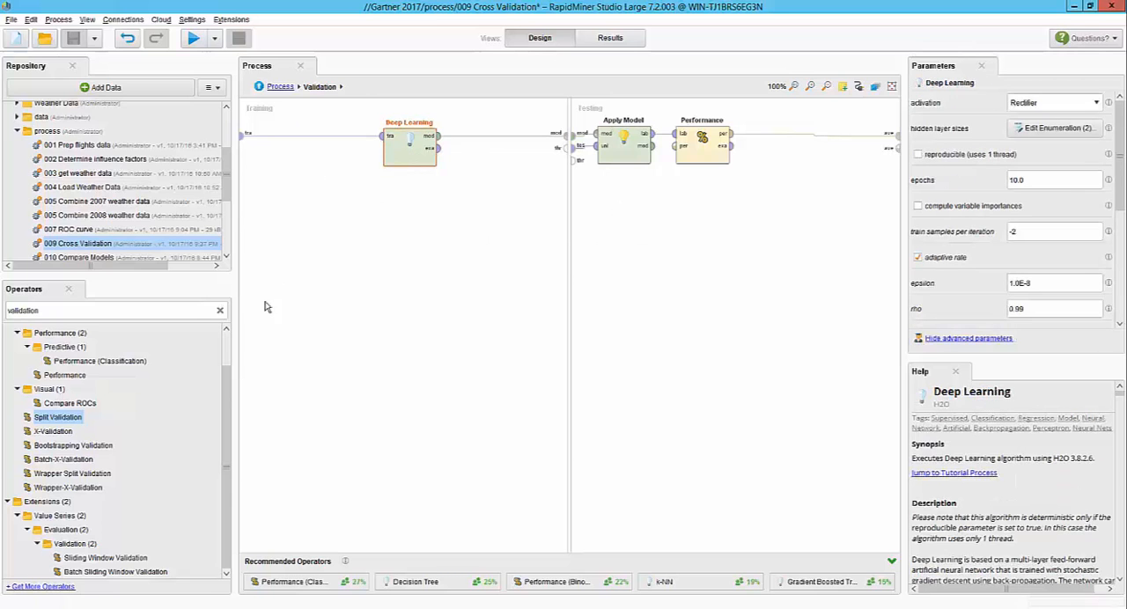
pyautogui.click(106, 309)
pyautogui.write('normal')
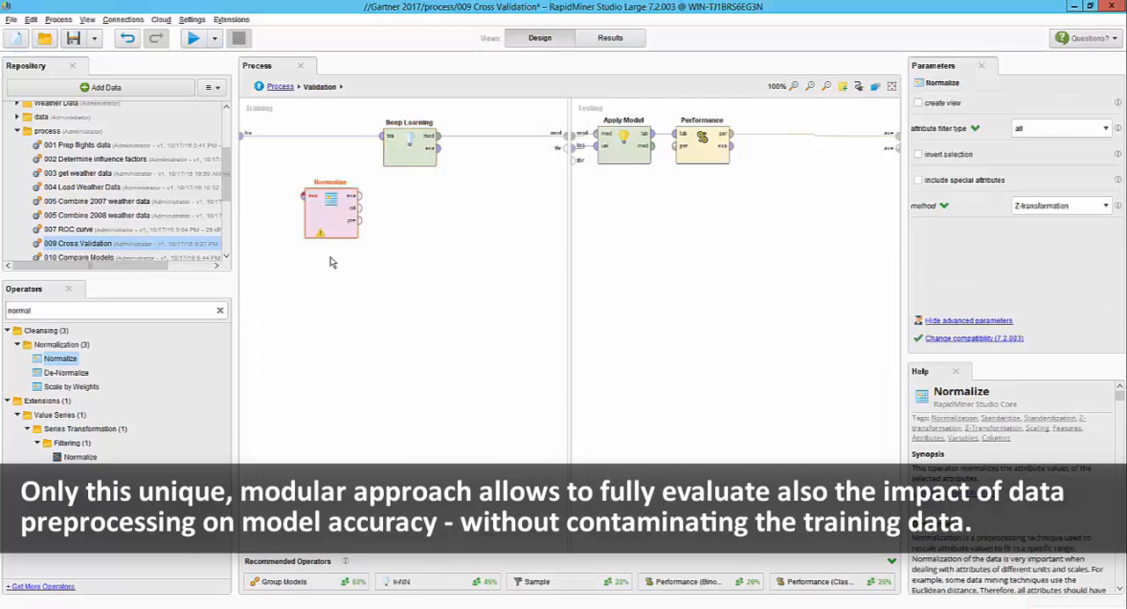
# Add Group Models, connect the models into it, then undo those edits.
pyautogui.write('group')
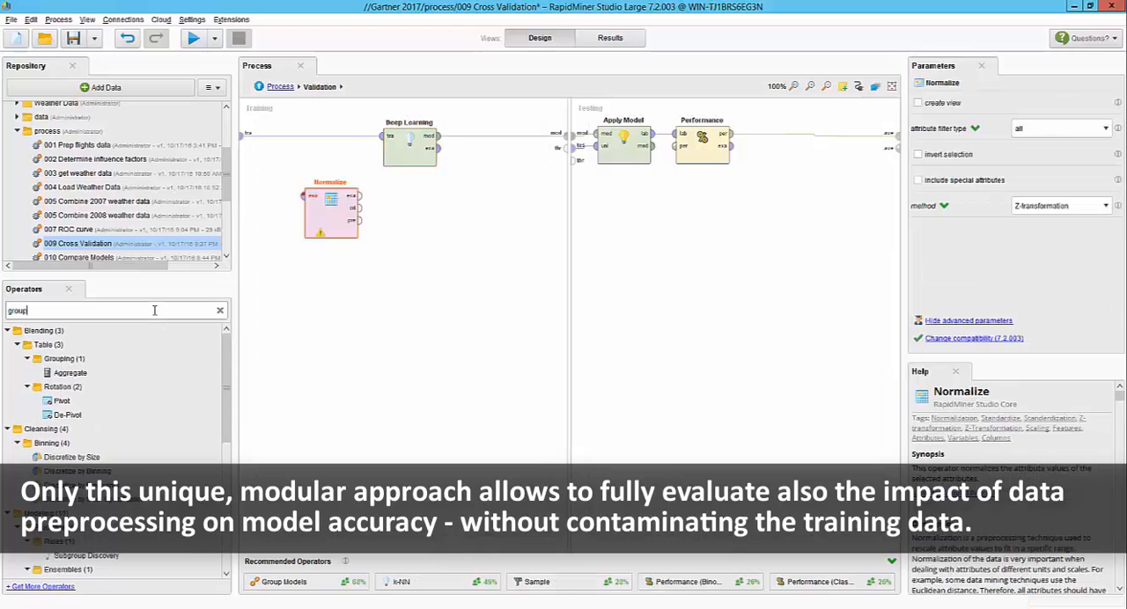
pyautogui.scroll(-3)
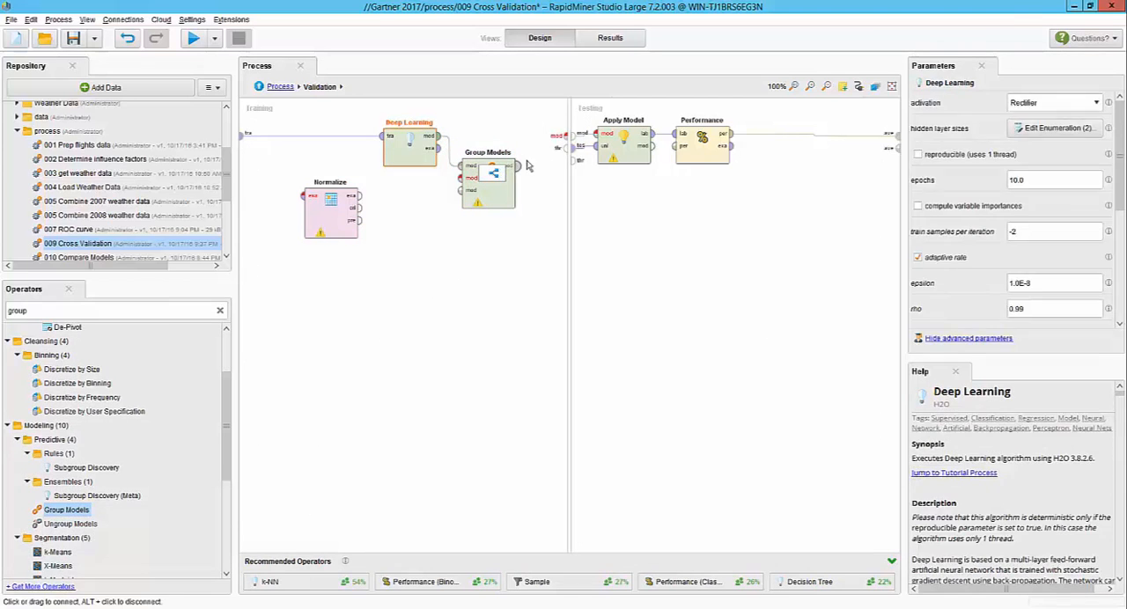
pyautogui.click(487, 172)
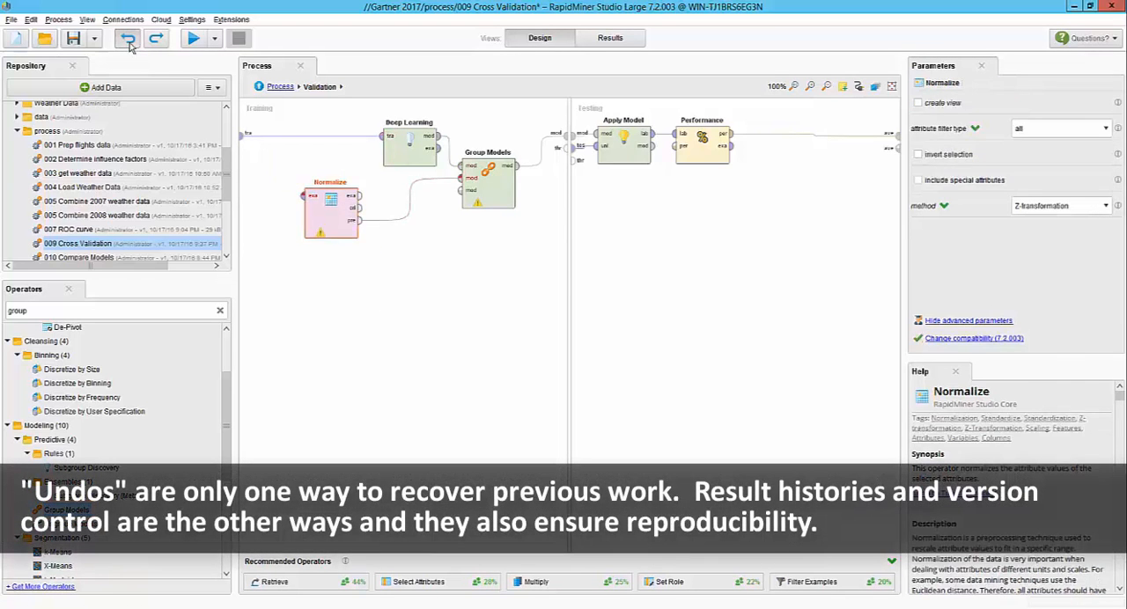
pyautogui.click(127, 38)
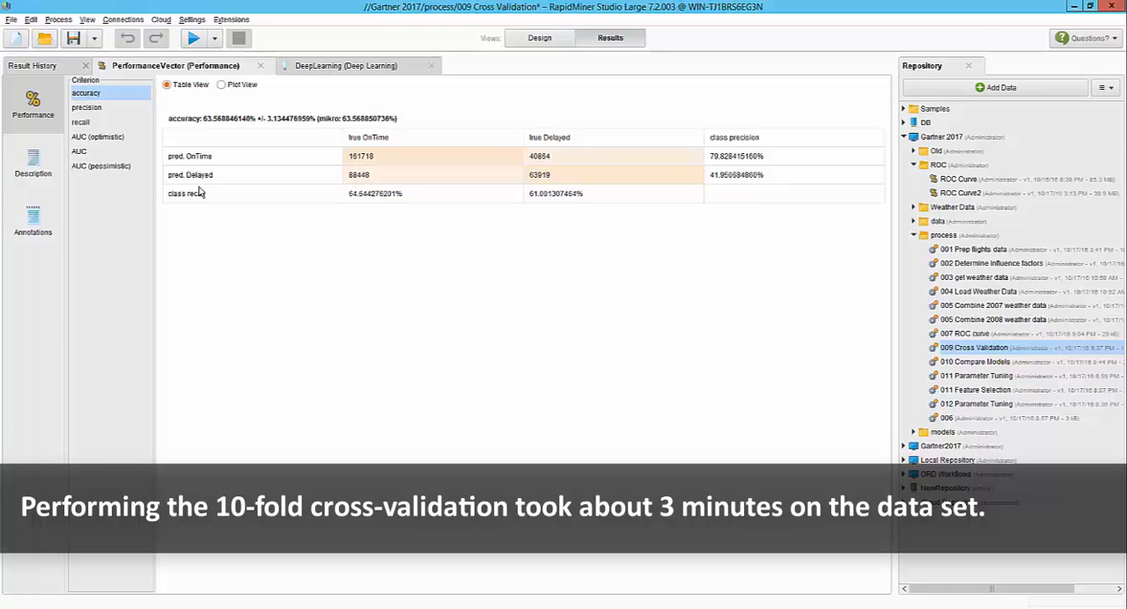
pyautogui.moveTo(555, 46)
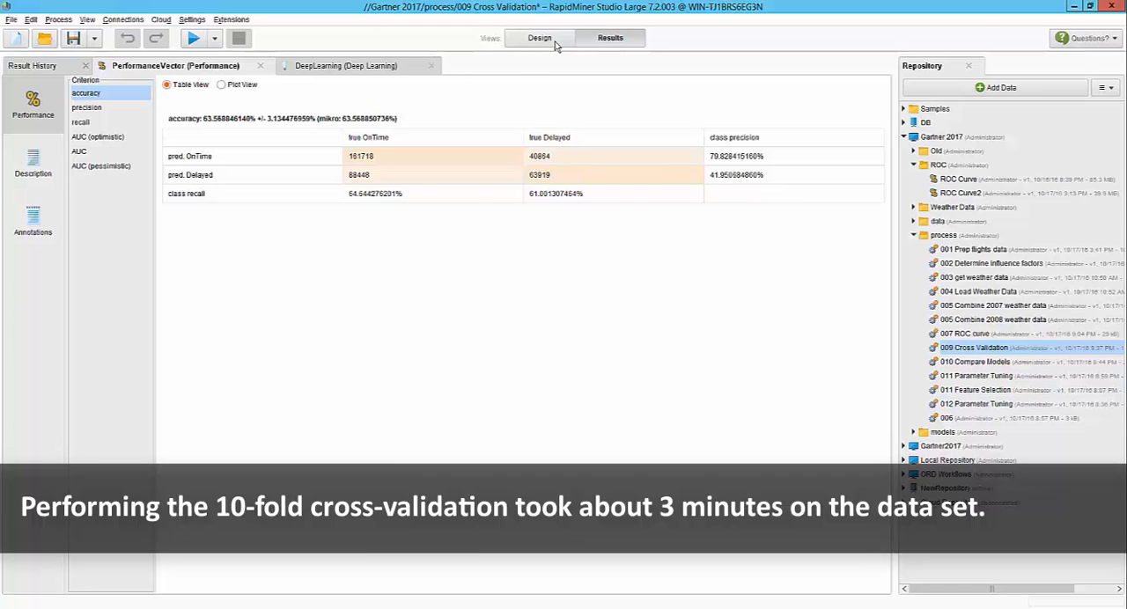
# Review the 63.6% Deep Learning accuracy, then return to the Design view.
pyautogui.click(540, 37)
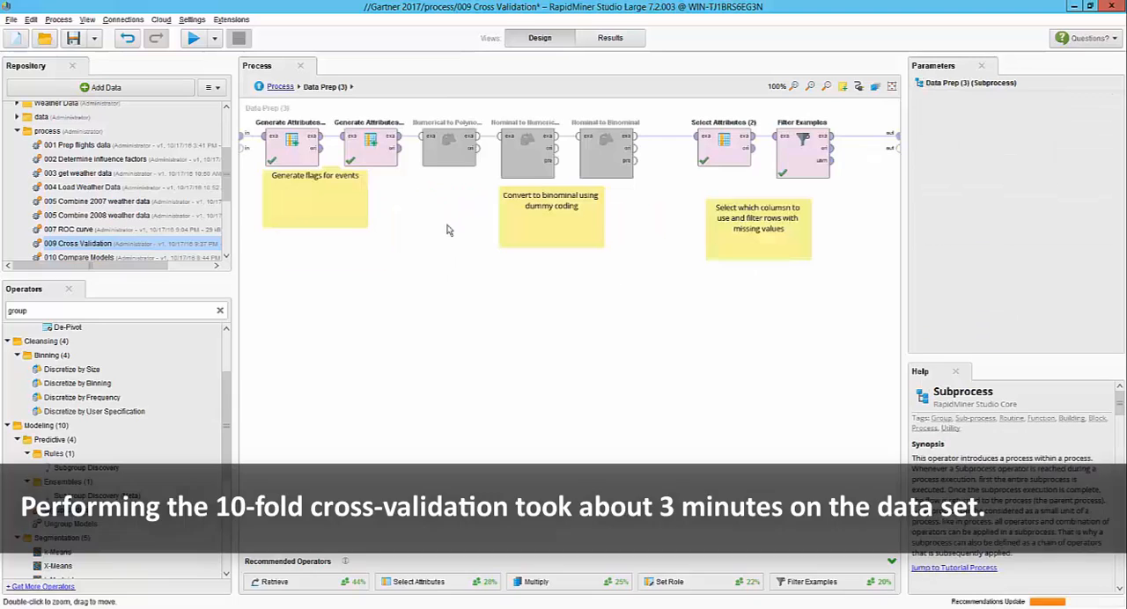
# Re-enable Numerical to Polynominal, Nominal to Numerical and Nominal to Binominal in Data Prep.
pyautogui.click(448, 146)
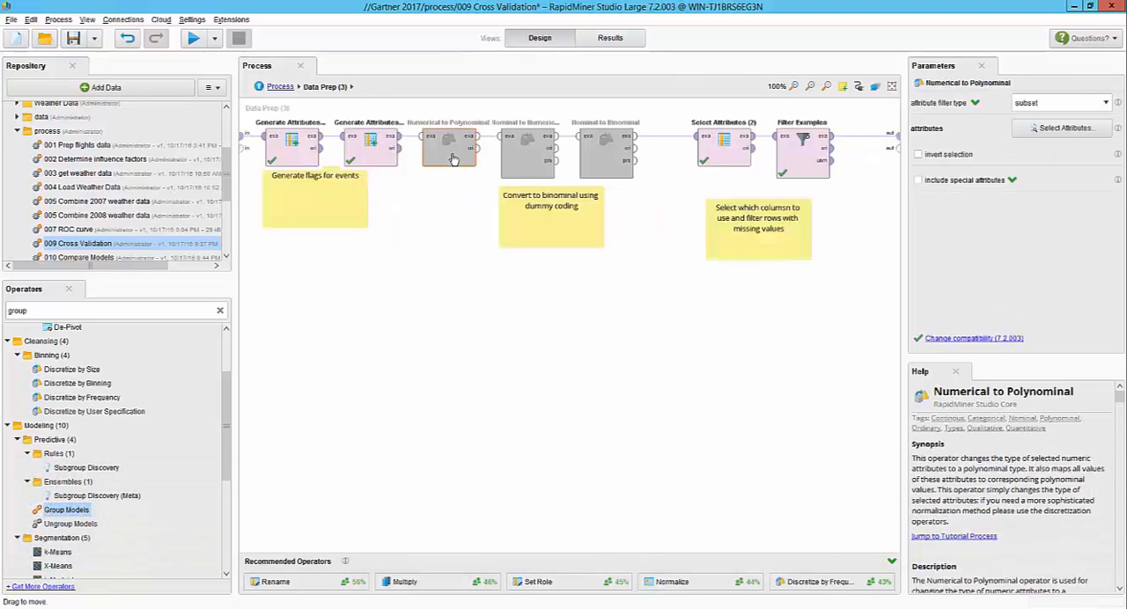
pyautogui.click(370, 145)
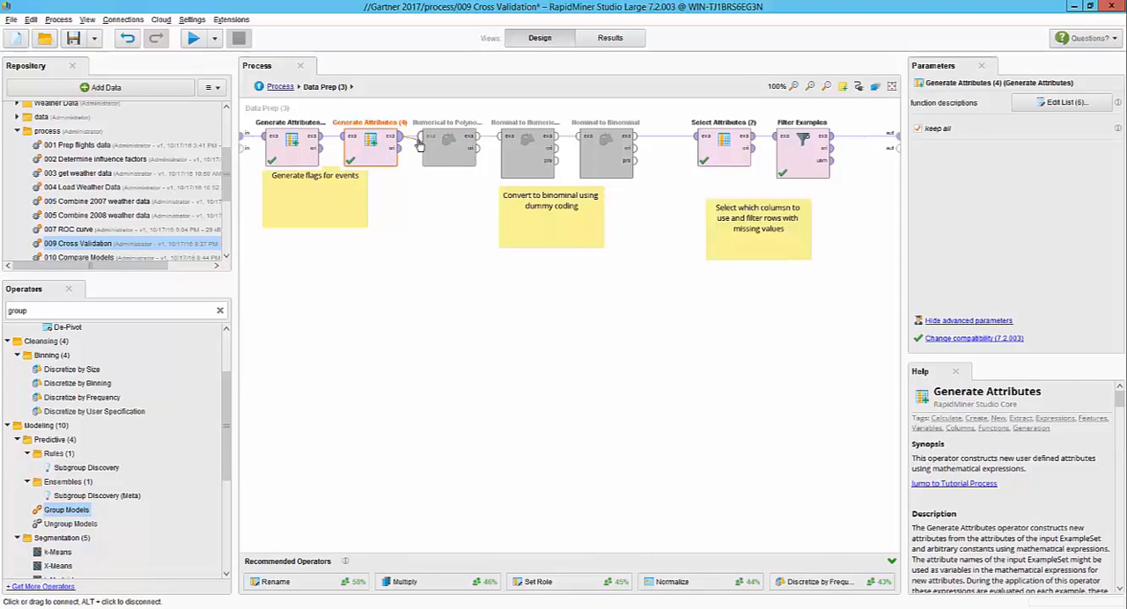
pyautogui.click(447, 141)
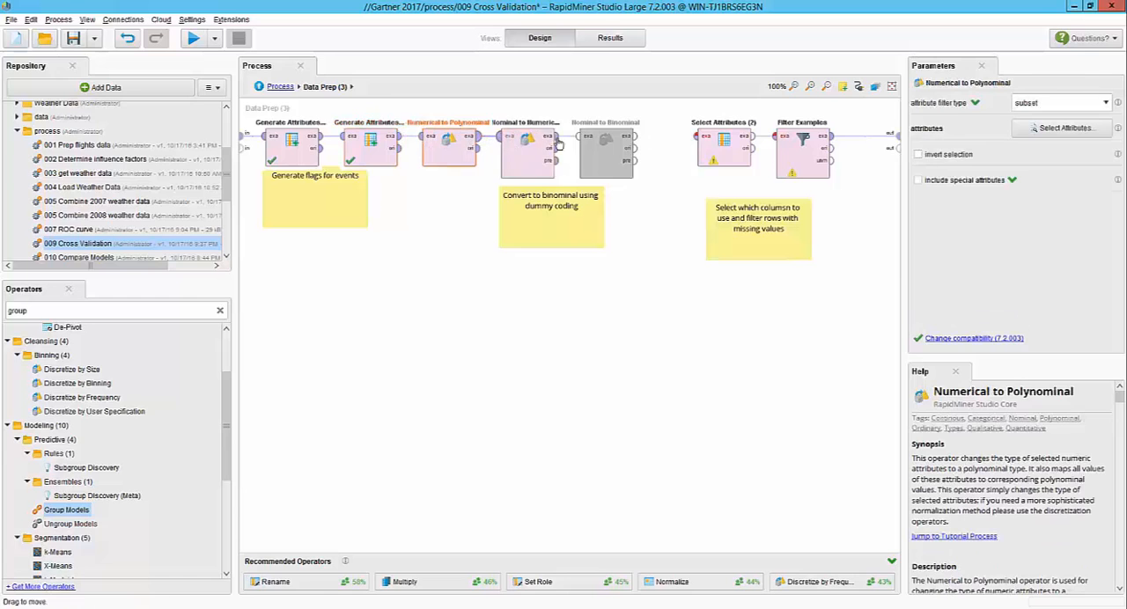
pyautogui.click(605, 141)
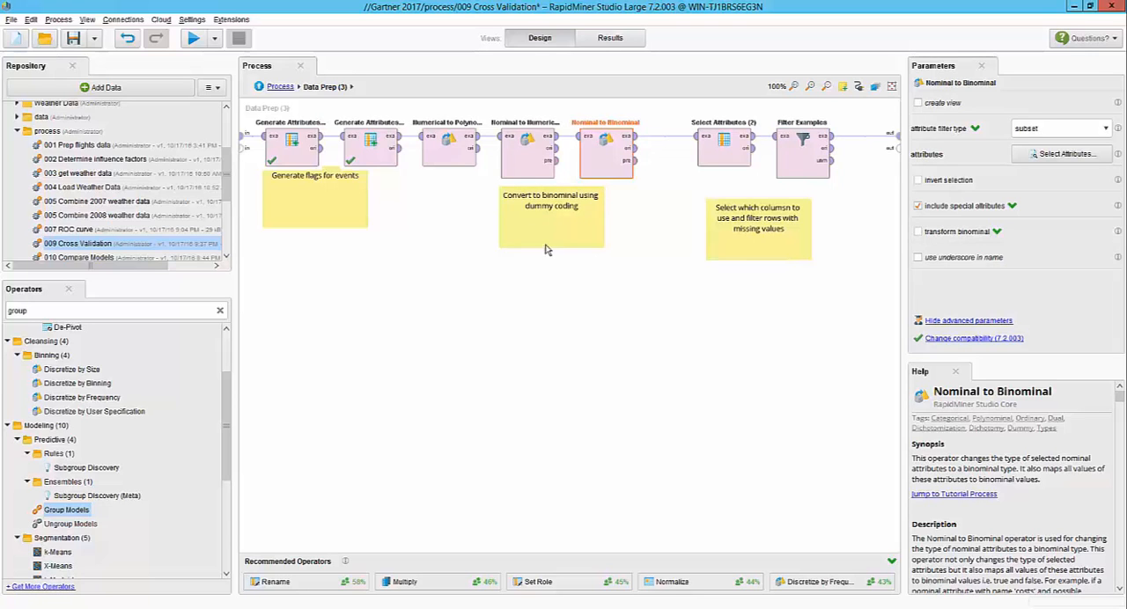
# Rerun the process from the main level, reaching about 66.2% accuracy, and return to design.
pyautogui.click(280, 86)
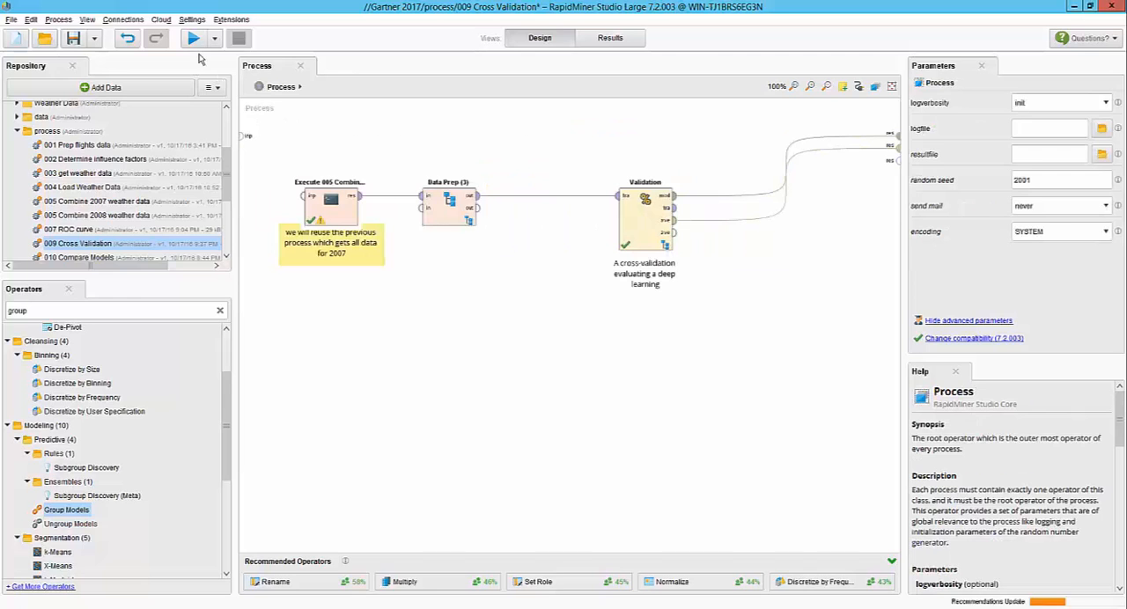
pyautogui.click(193, 38)
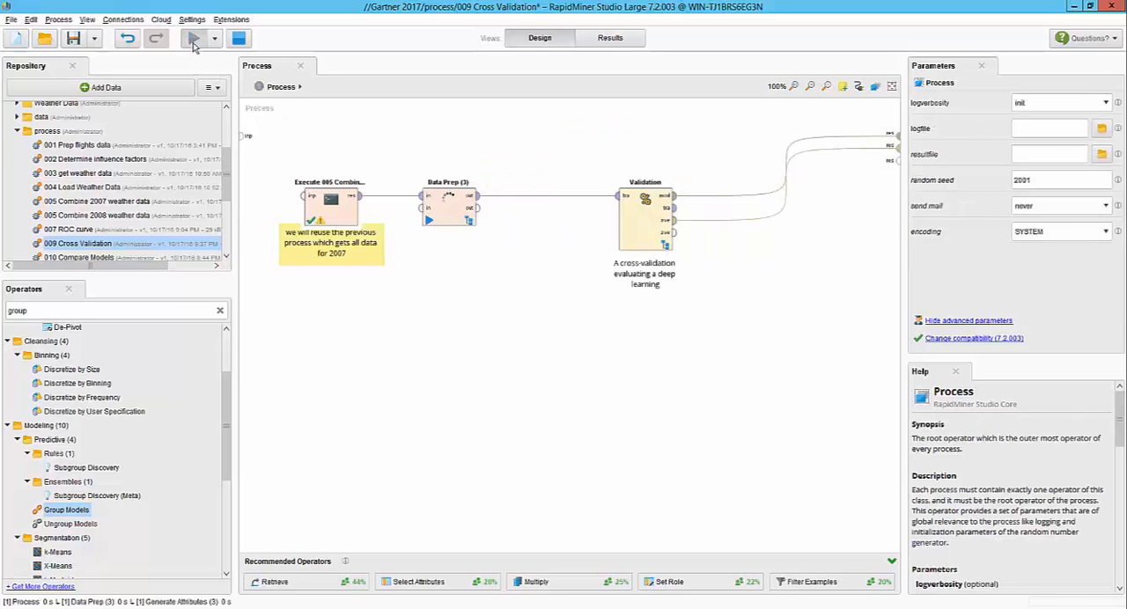
pyautogui.click(193, 38)
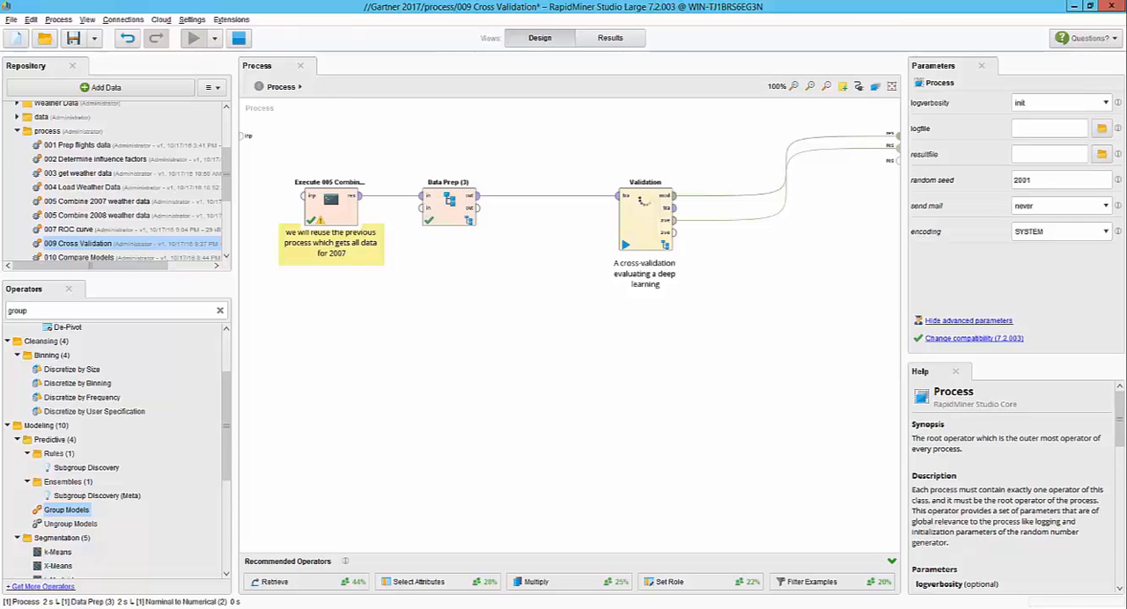
pyautogui.click(193, 38)
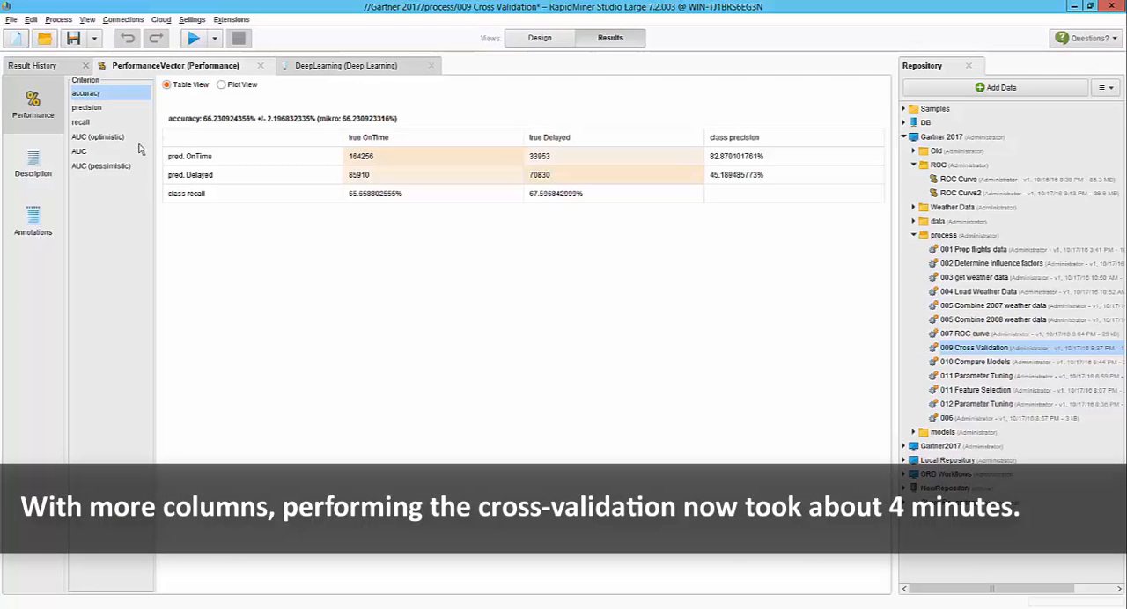
pyautogui.moveTo(197, 135)
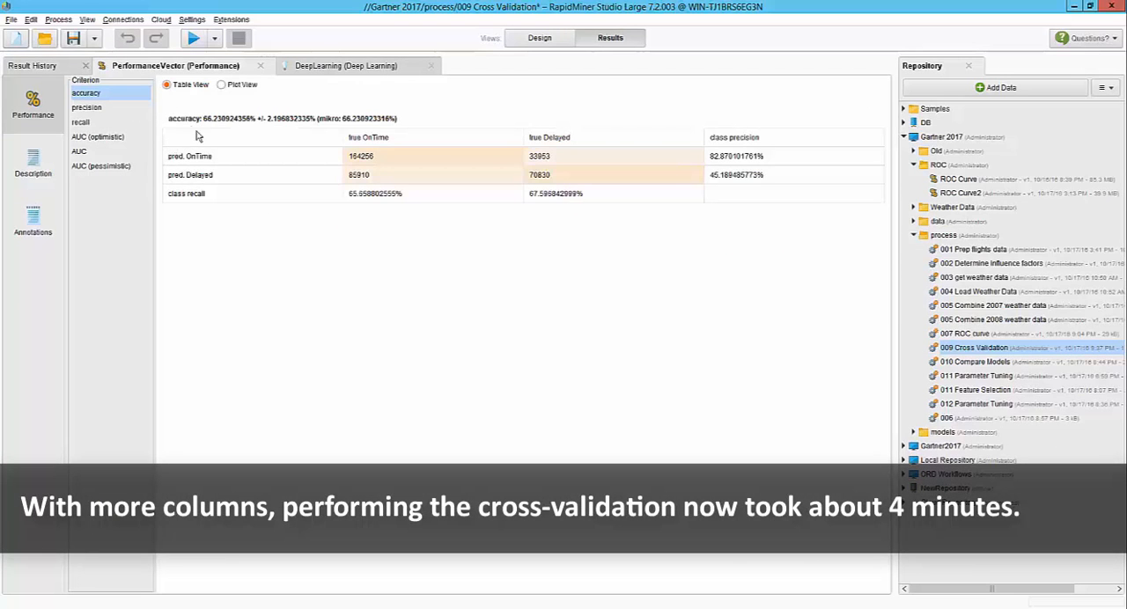
pyautogui.moveTo(207, 113)
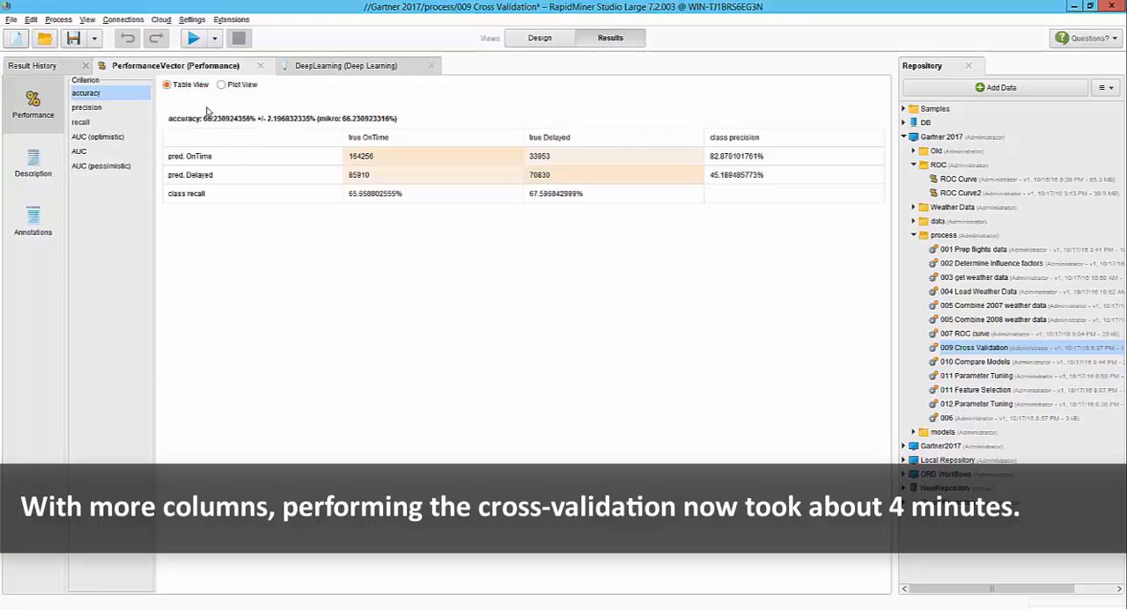
pyautogui.moveTo(221, 138)
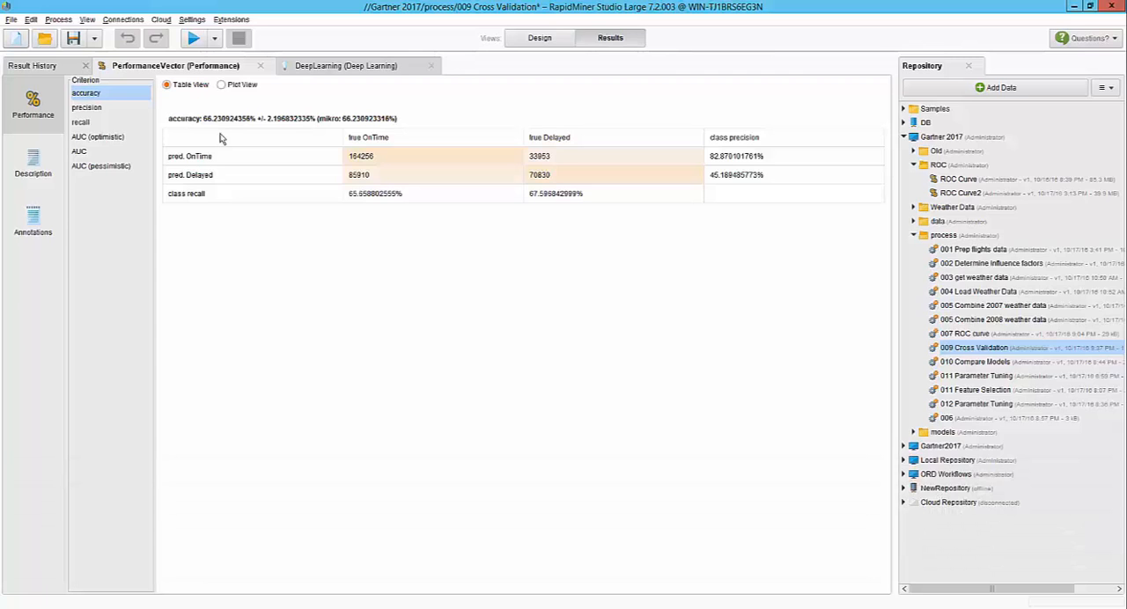
pyautogui.moveTo(485, 139)
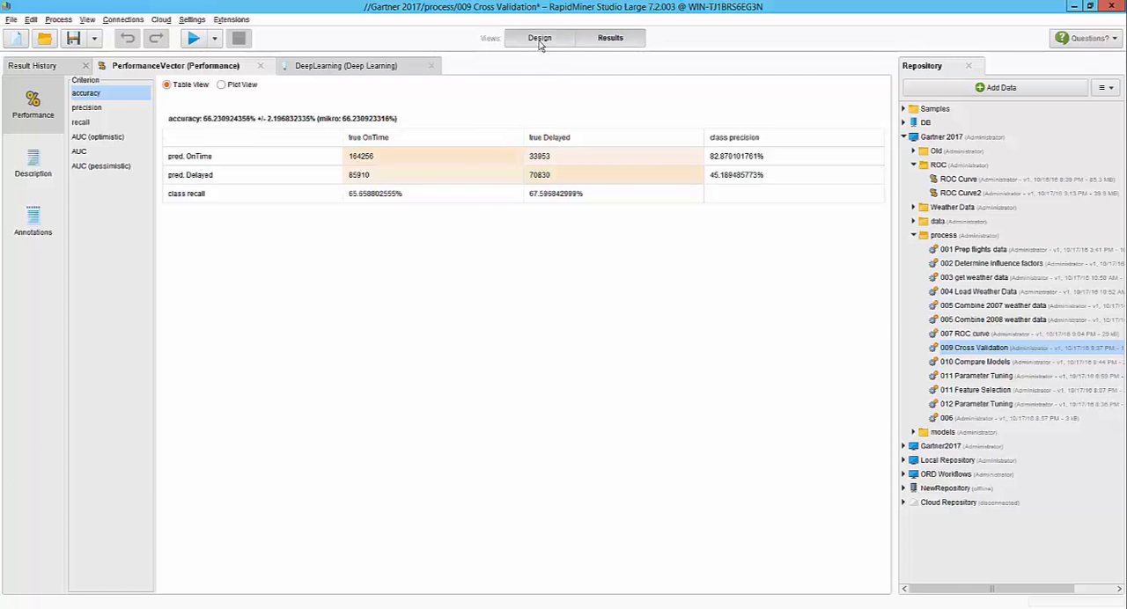
pyautogui.click(539, 37)
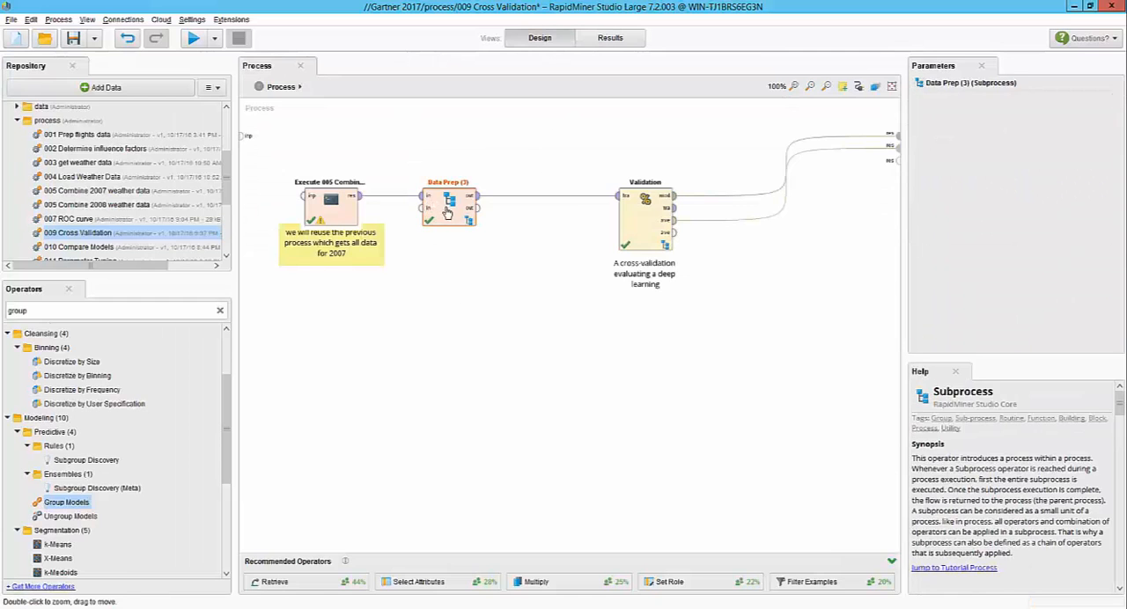
# Confirm the Select Attributes exclusions in Data Prep (3) and rerun, reaching 70.31% accuracy.
pyautogui.doubleClick(447, 202)
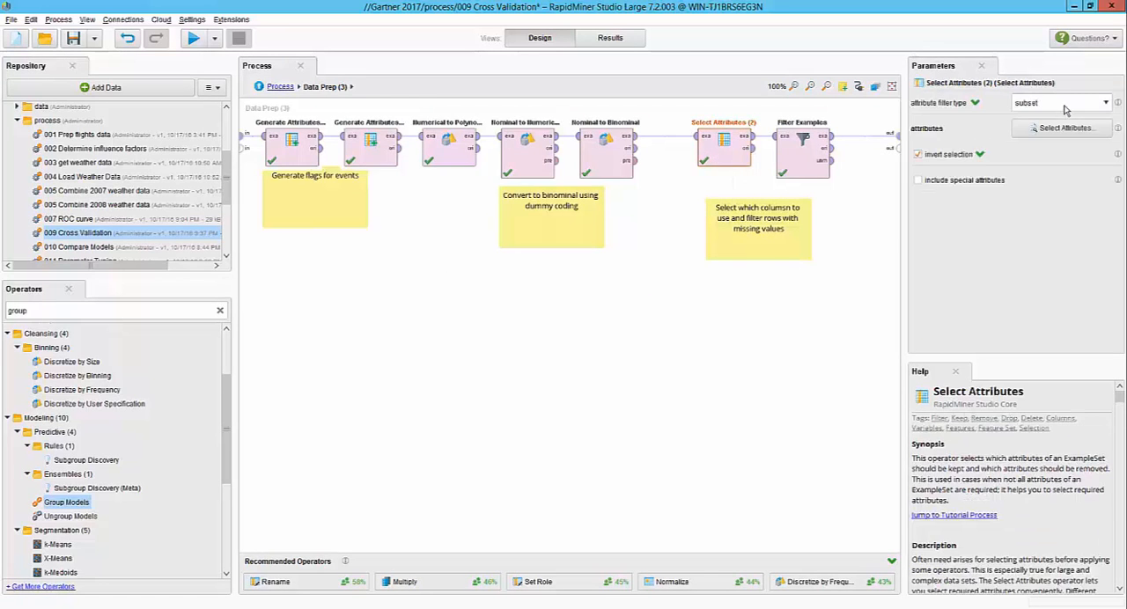
pyautogui.click(1062, 128)
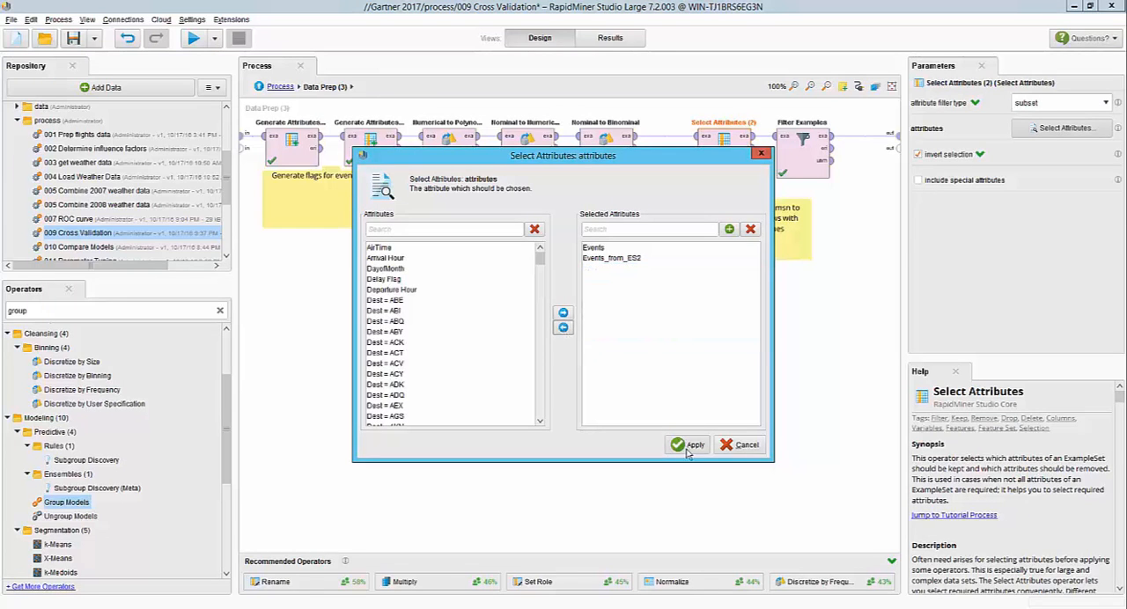
pyautogui.click(695, 445)
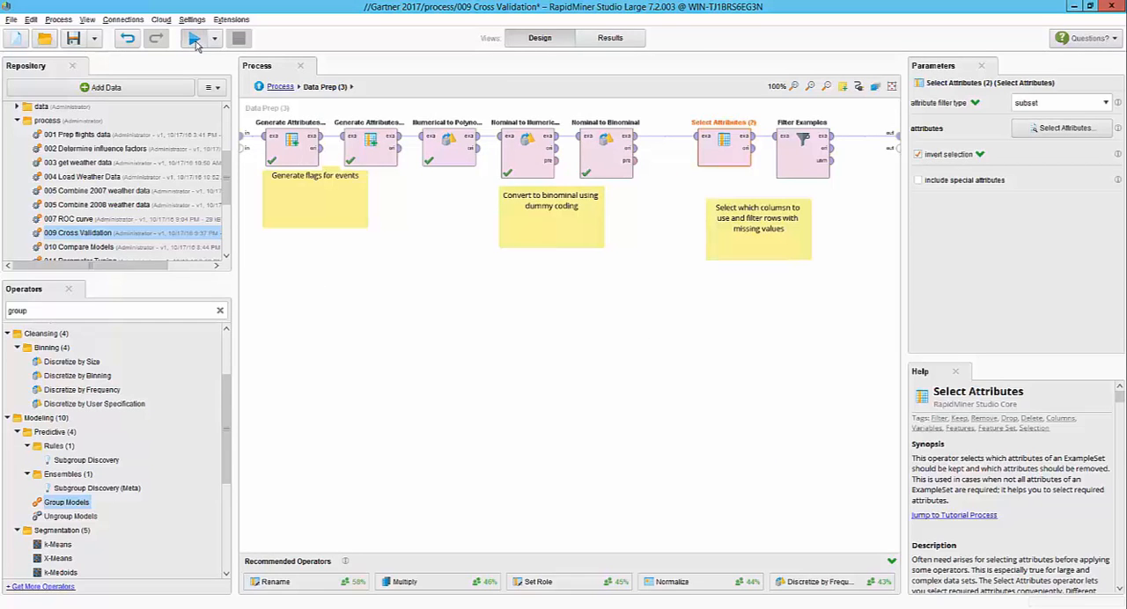
pyautogui.click(194, 38)
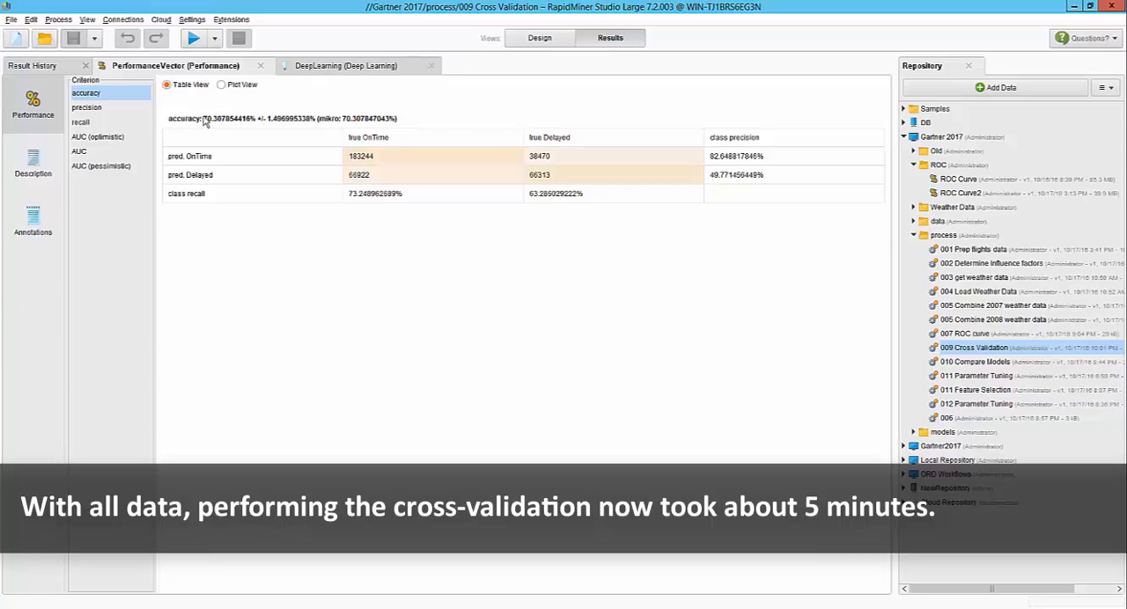
pyautogui.moveTo(213, 182)
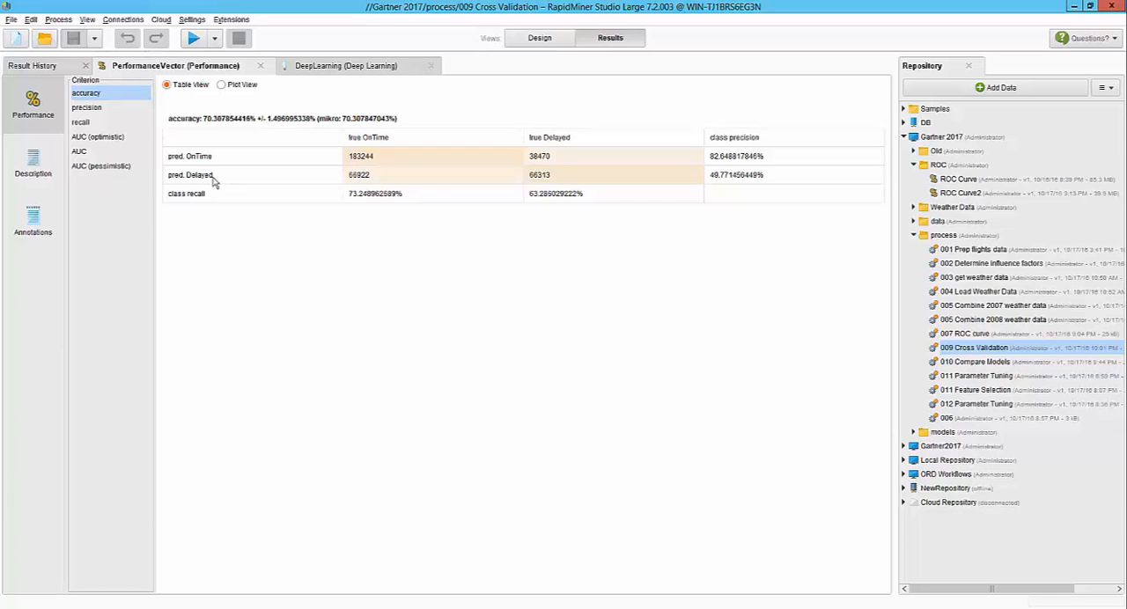
pyautogui.moveTo(223, 115)
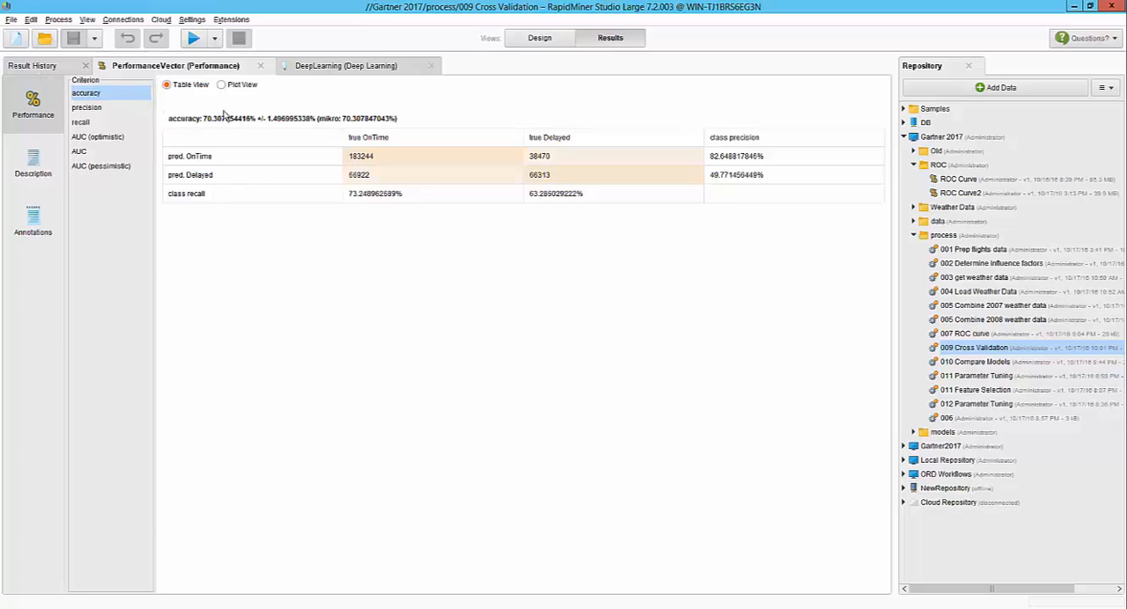
# Review the three Cross Validation runs (63.6%, 66.2%, 70.3% accuracy) in Result History, then return to Design.
pyautogui.click(33, 65)
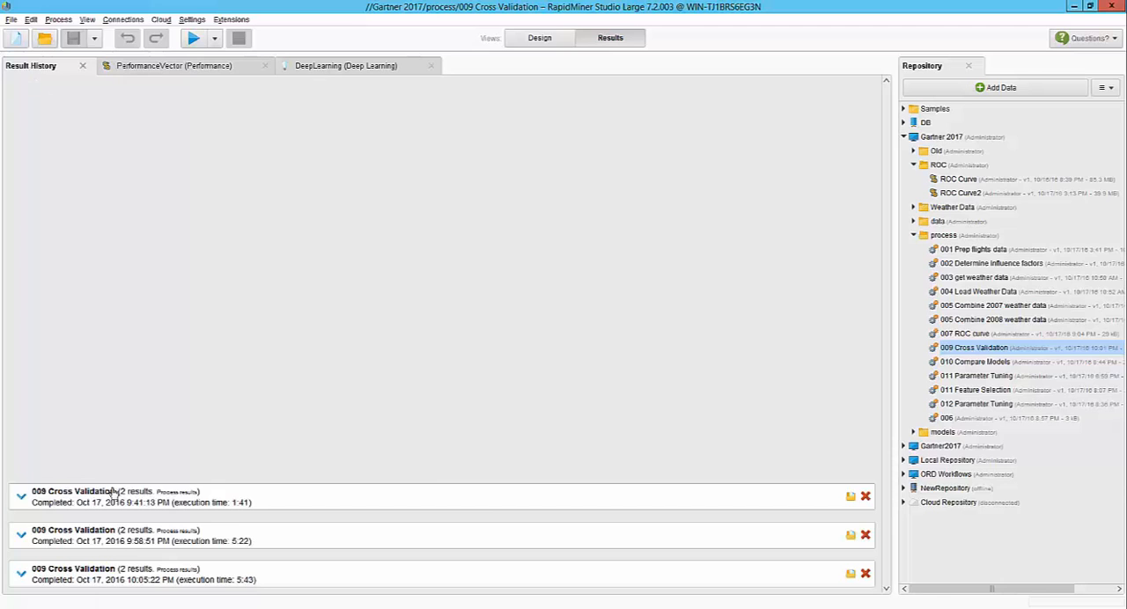
pyautogui.click(20, 497)
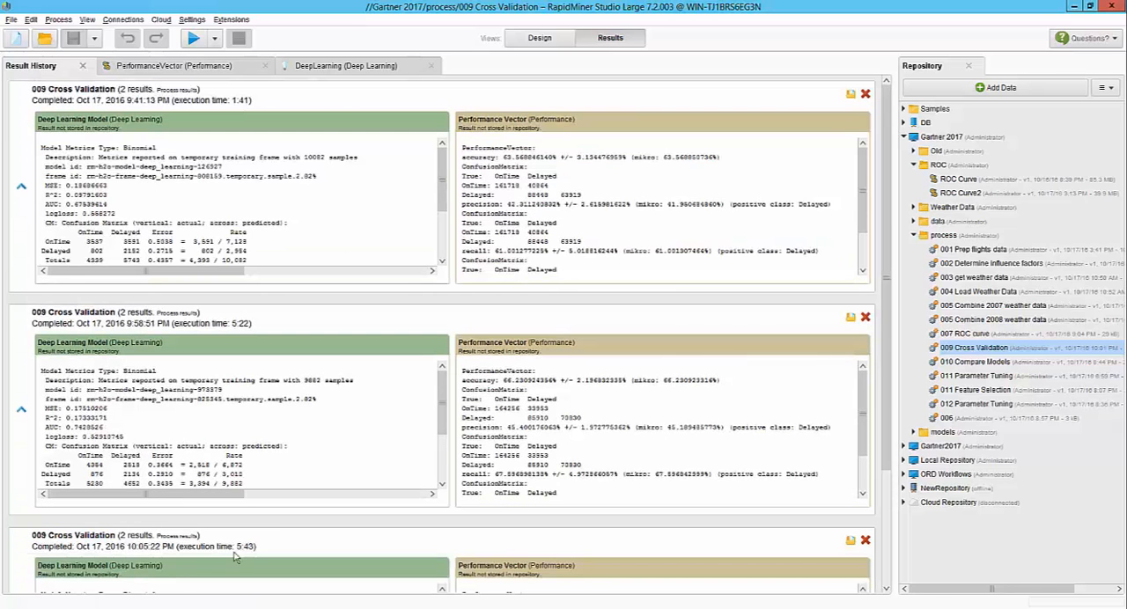
pyautogui.scroll(-3)
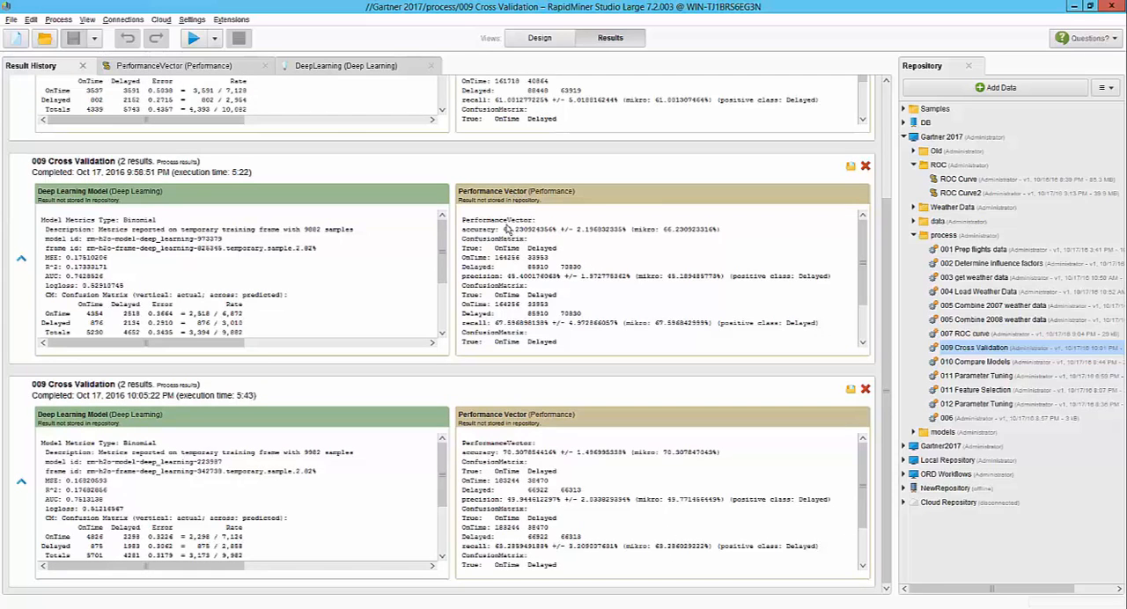
pyautogui.click(539, 37)
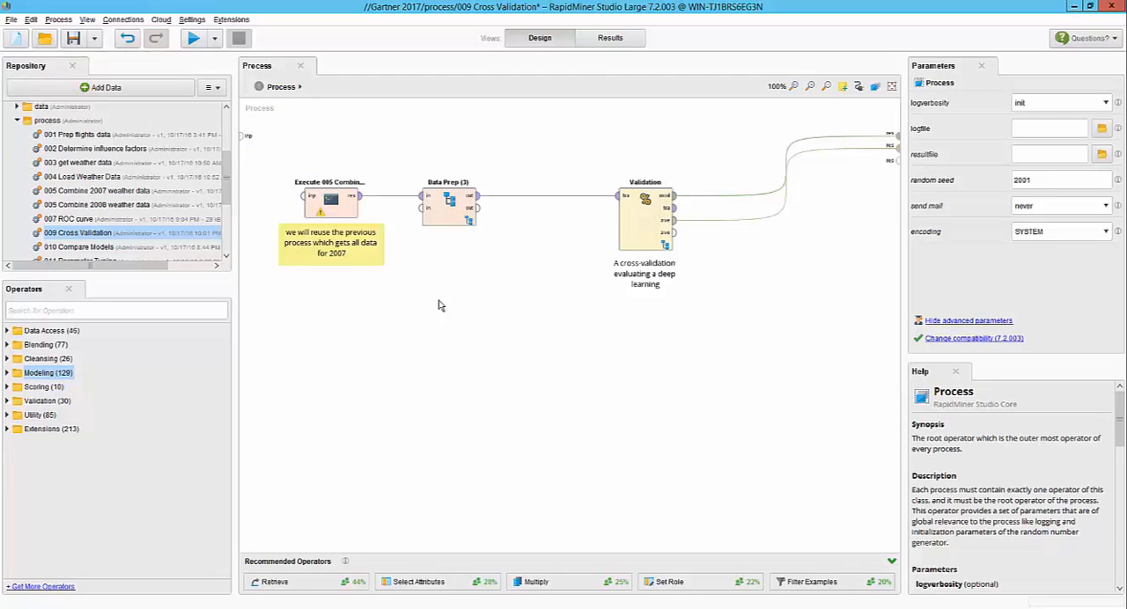
pyautogui.moveTo(465, 251)
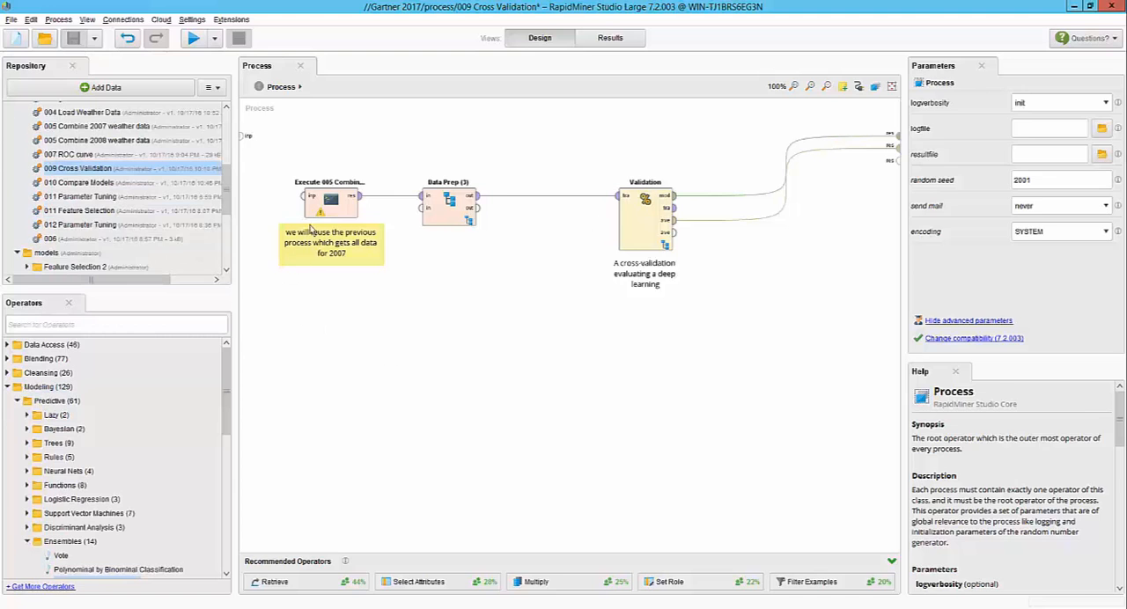
# Select the Execute 005 Combine 2007 operator in the process.
pyautogui.click(331, 198)
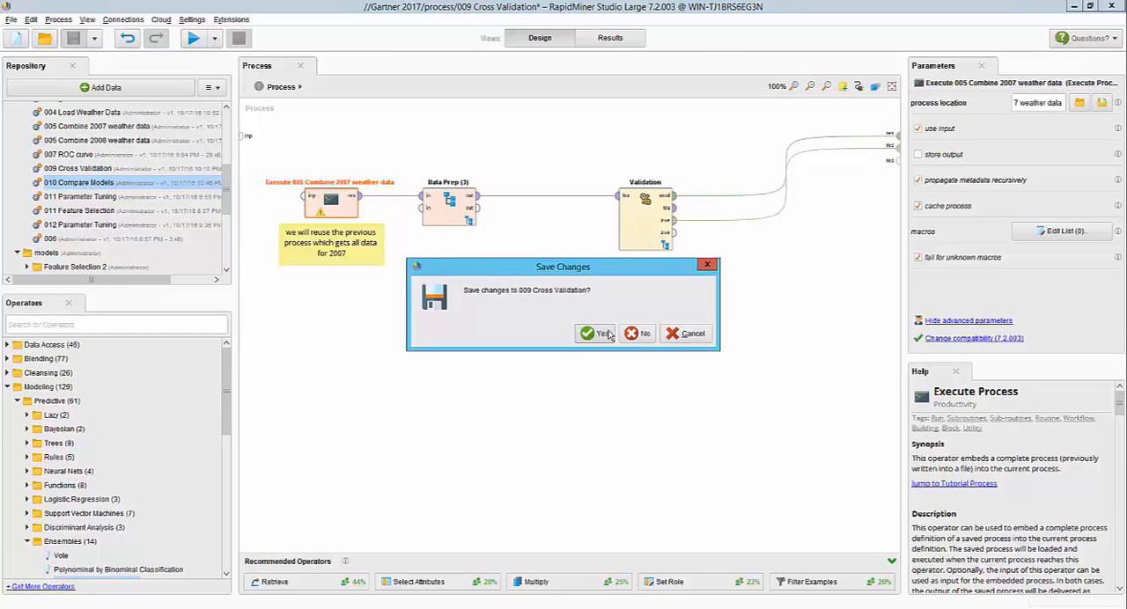
# Save 009 Cross Validation, then inspect the 2008 data, Append and Data Prep's Year equals 2007 filter.
pyautogui.click(595, 333)
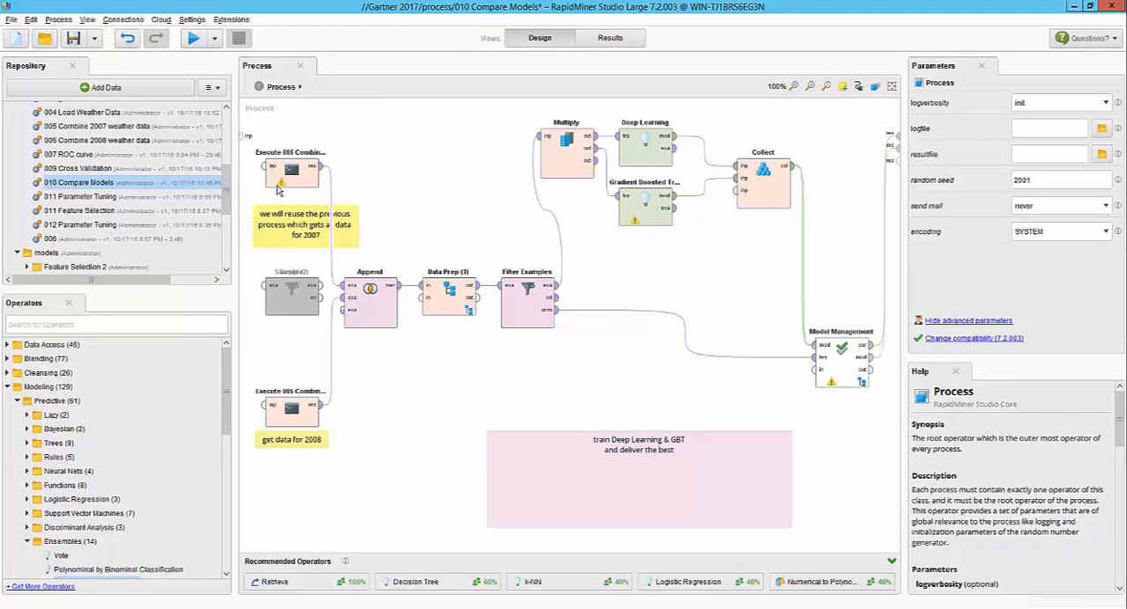
pyautogui.click(290, 172)
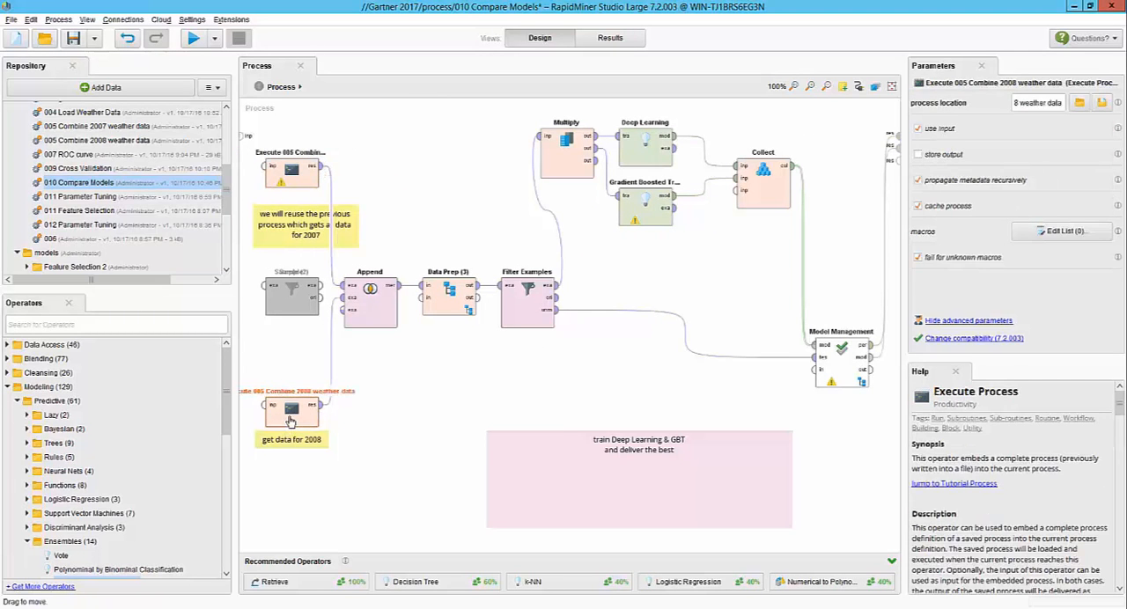
pyautogui.click(369, 303)
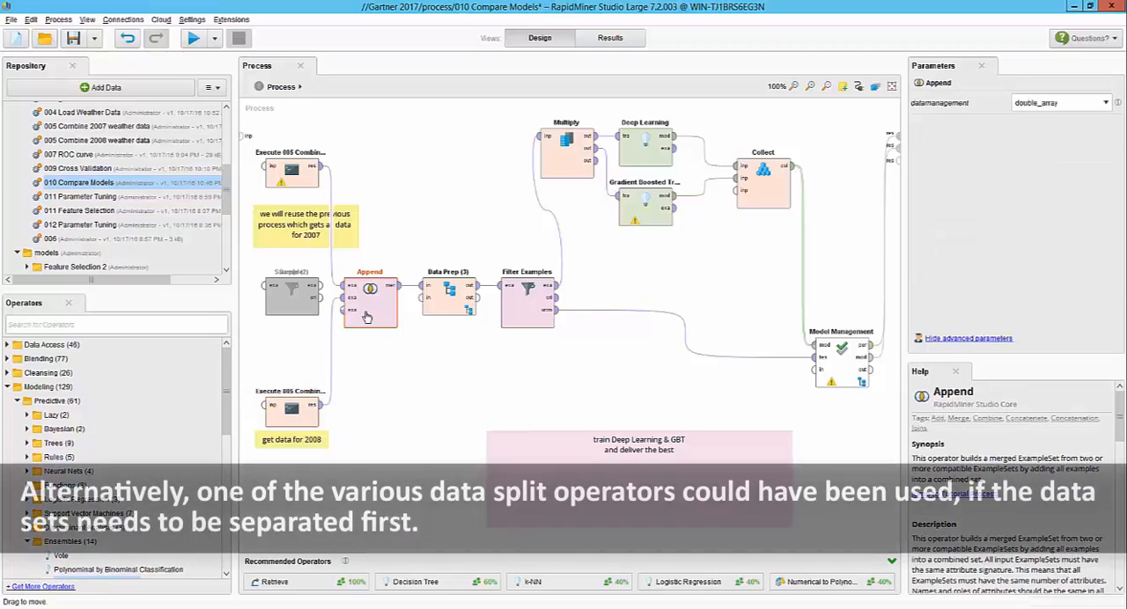
pyautogui.click(448, 300)
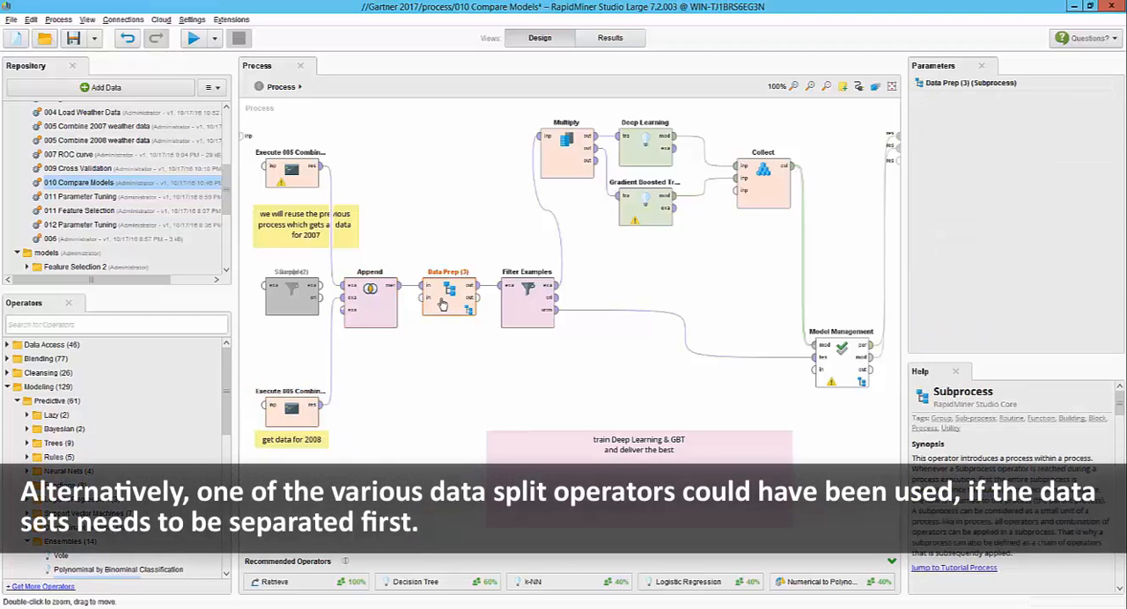
pyautogui.doubleClick(448, 299)
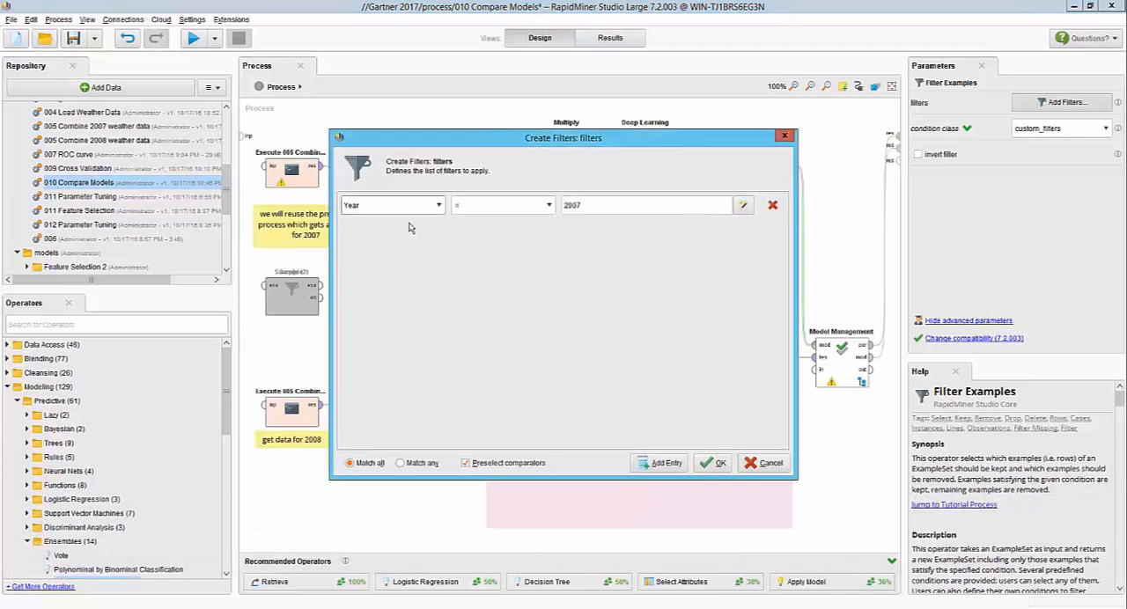
pyautogui.click(713, 462)
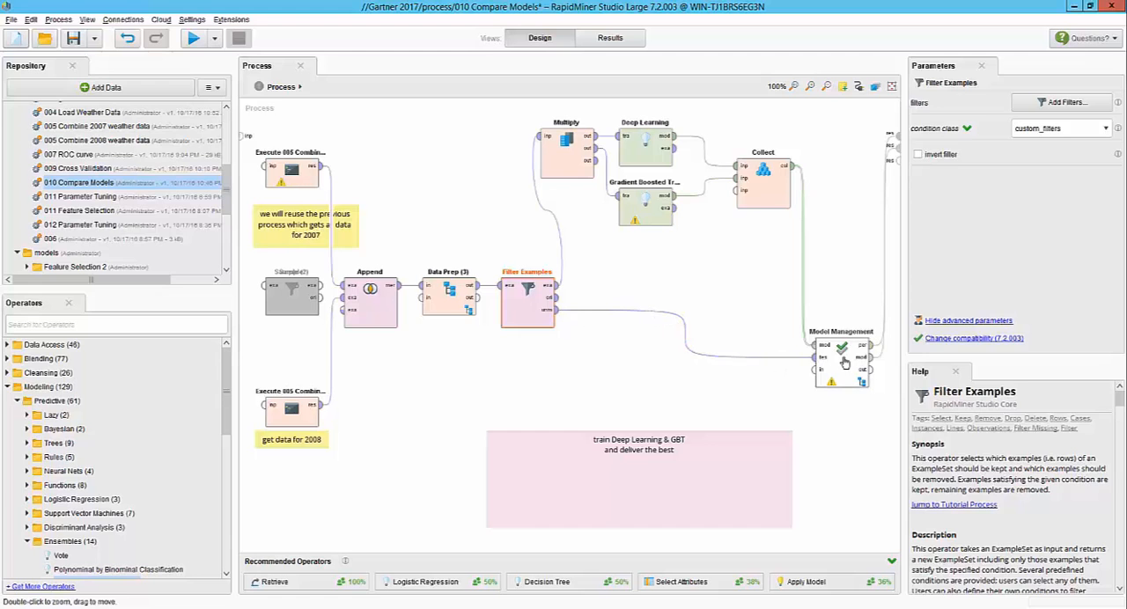
pyautogui.moveTo(616, 148)
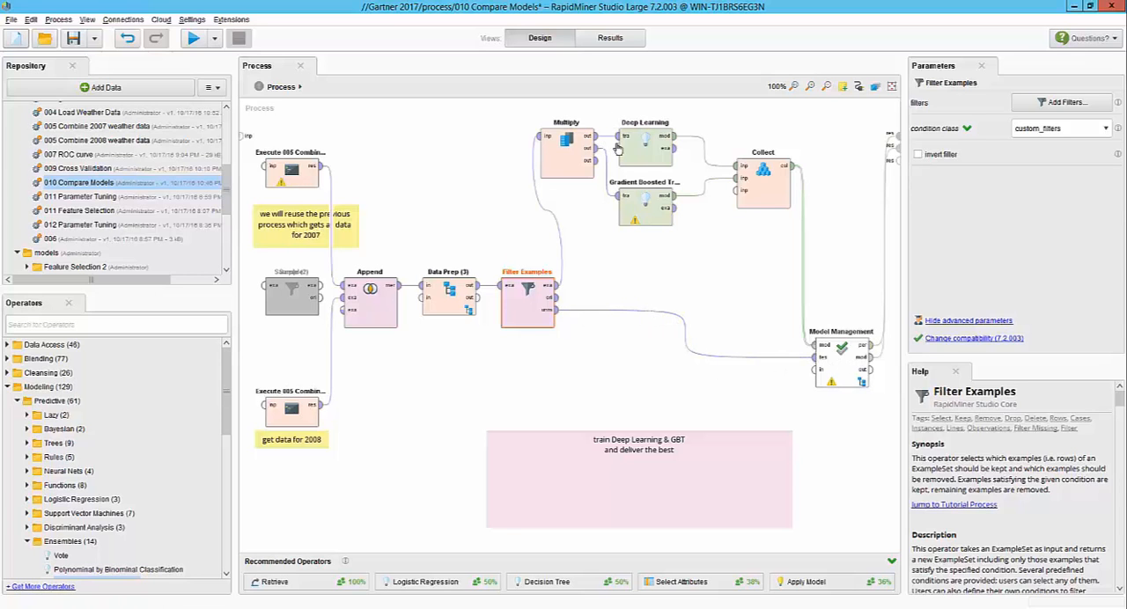
# Inspect the Gradient Boosted Trees settings, then the Collect and Model Management steps.
pyautogui.click(644, 209)
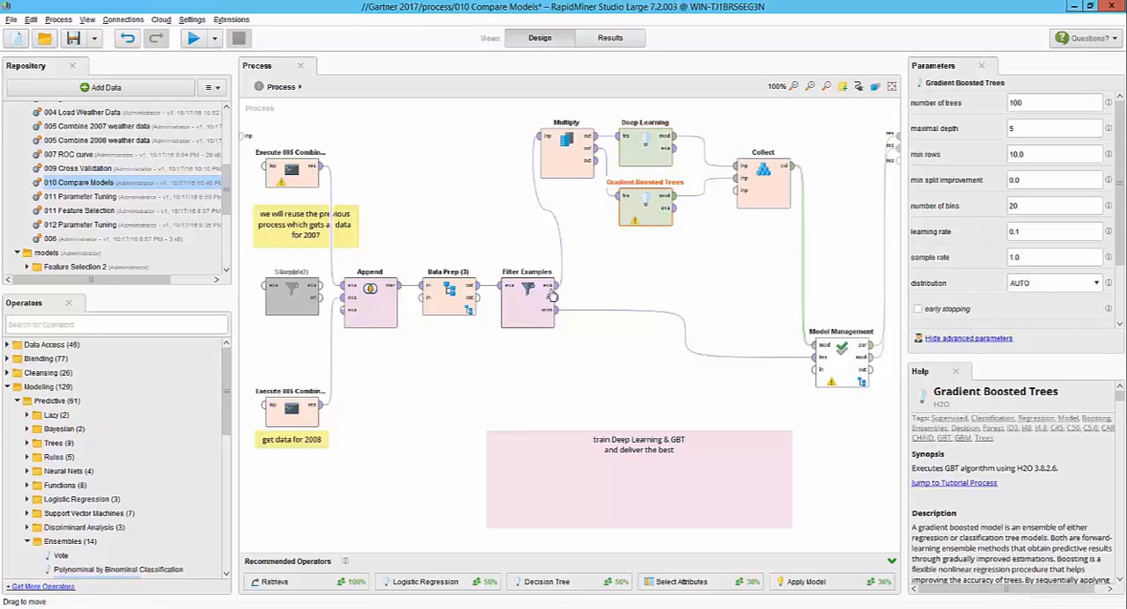
pyautogui.click(763, 180)
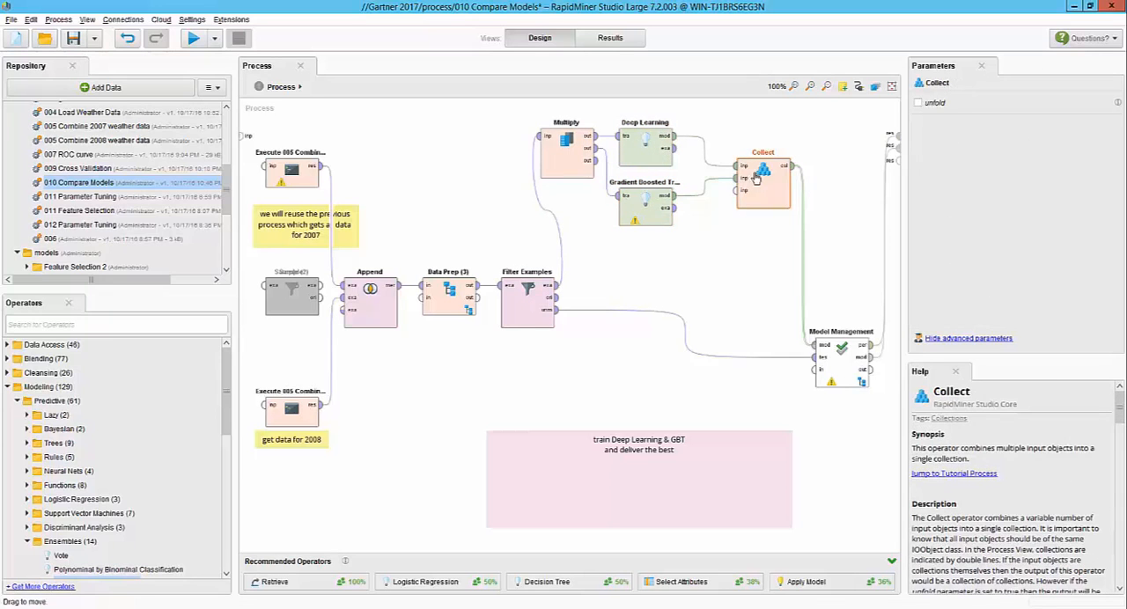
pyautogui.click(841, 357)
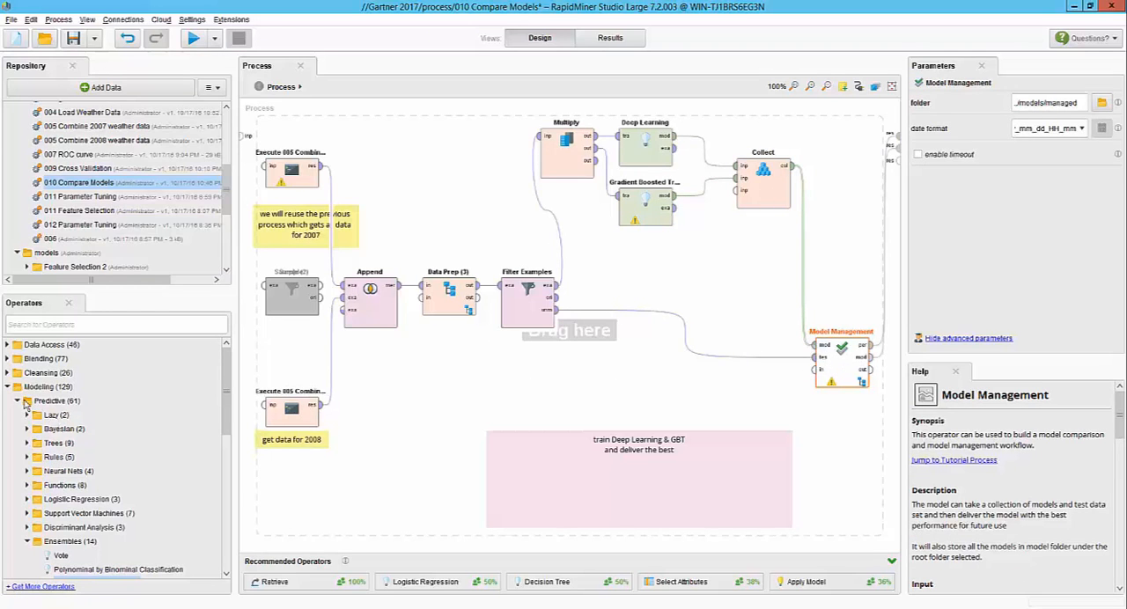
# Search the operators for 'en' and pick the Bagging ensemble operator.
pyautogui.click(115, 324)
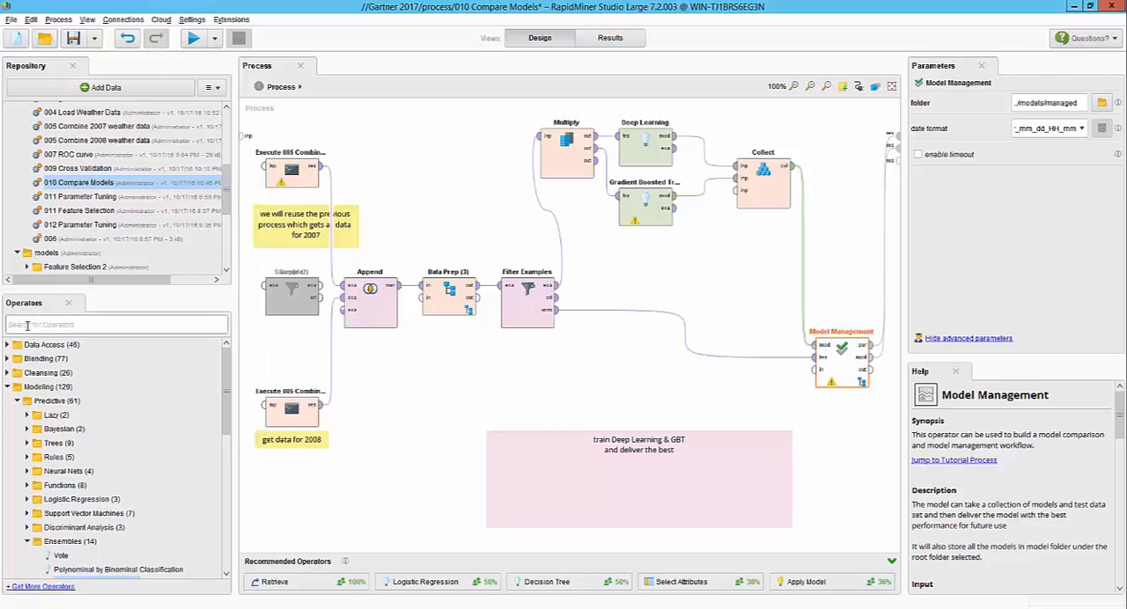
pyautogui.write('ensemble')
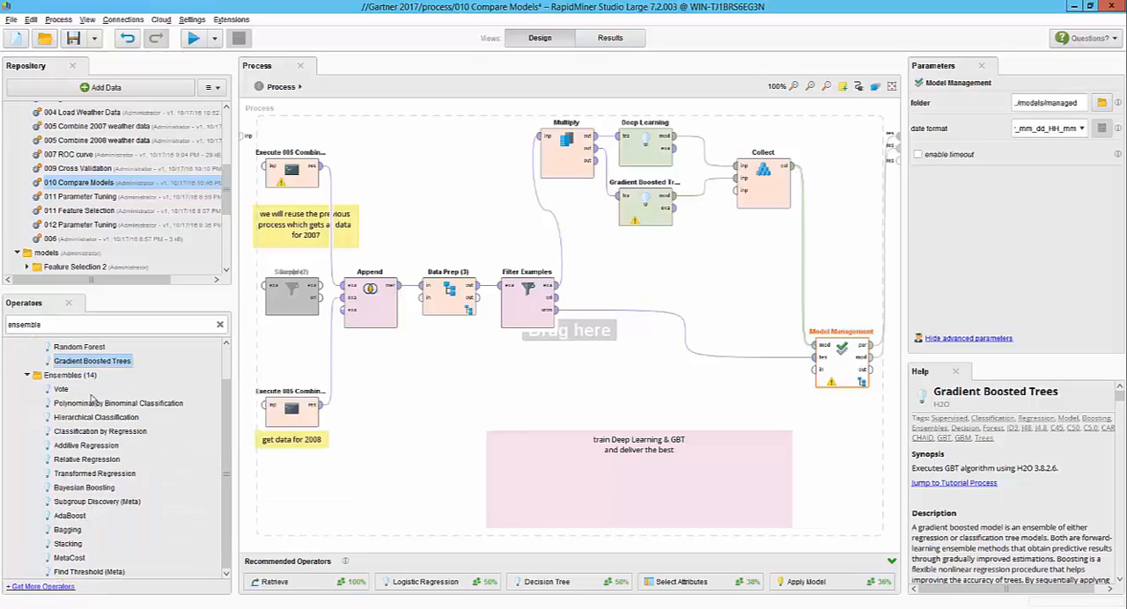
pyautogui.moveTo(108, 535)
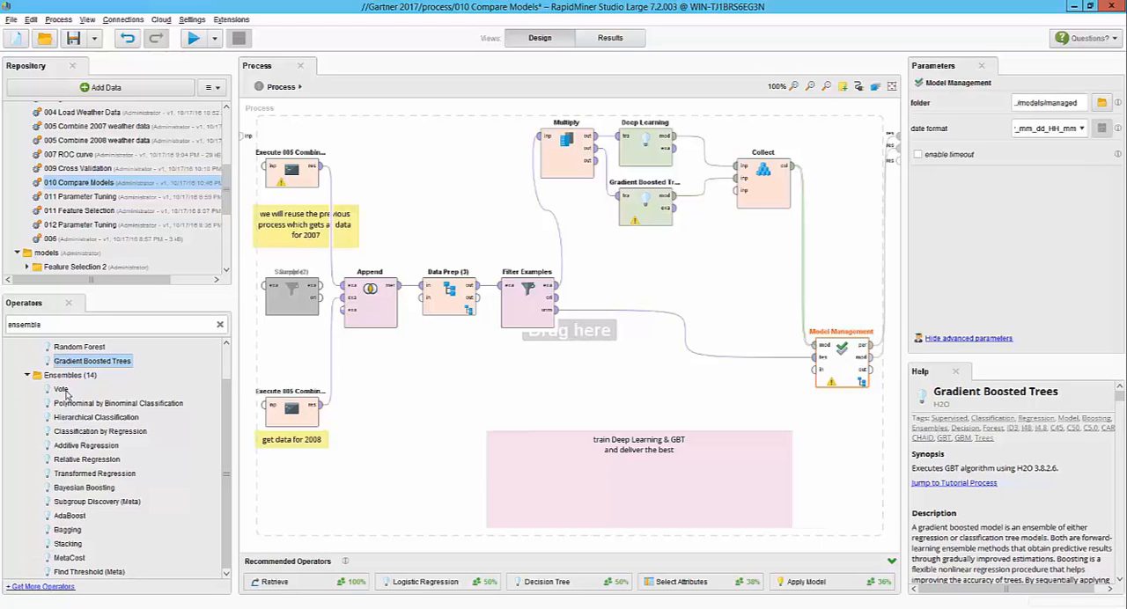
pyautogui.moveTo(69, 545)
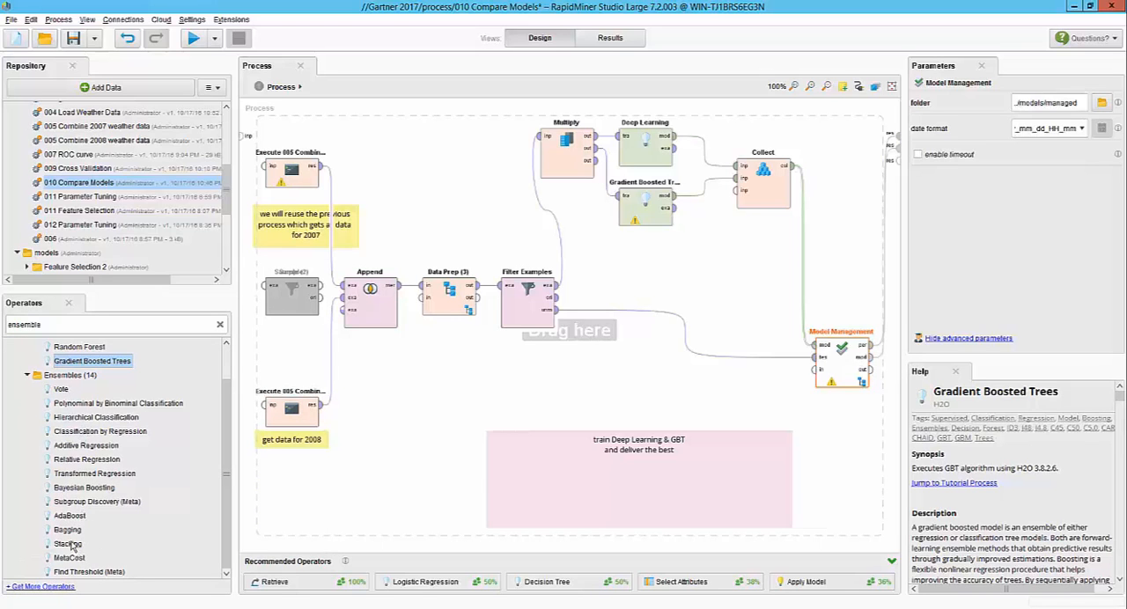
pyautogui.click(68, 529)
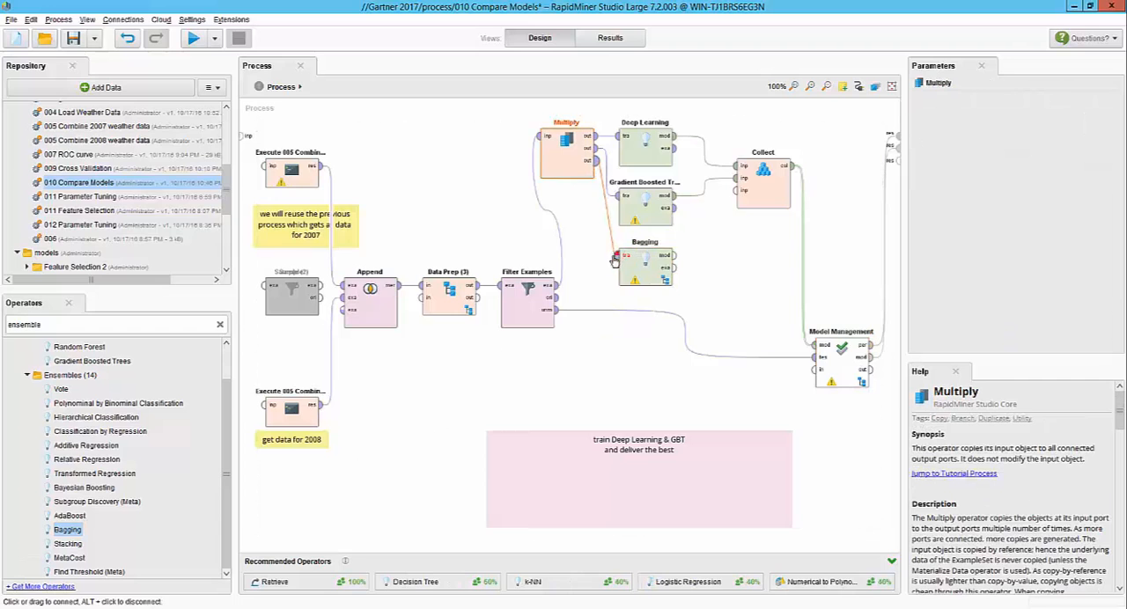
# Wire Bagging from Multiply, nest a Decision Tree inside it, and set 100 iterations.
pyautogui.click(643, 260)
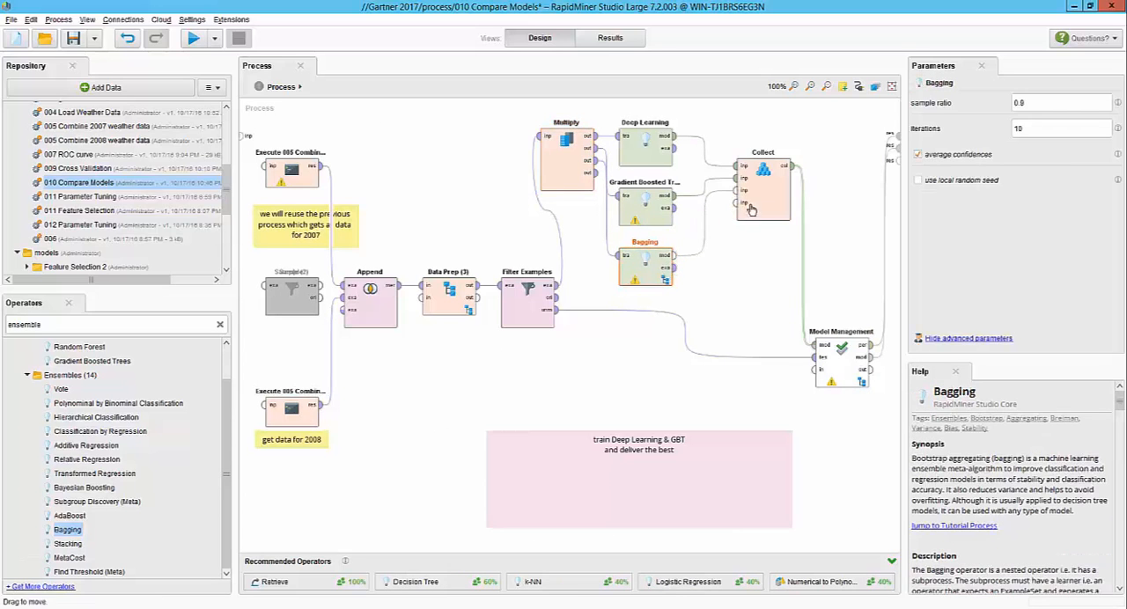
pyautogui.doubleClick(645, 258)
pyautogui.write('decision tr')
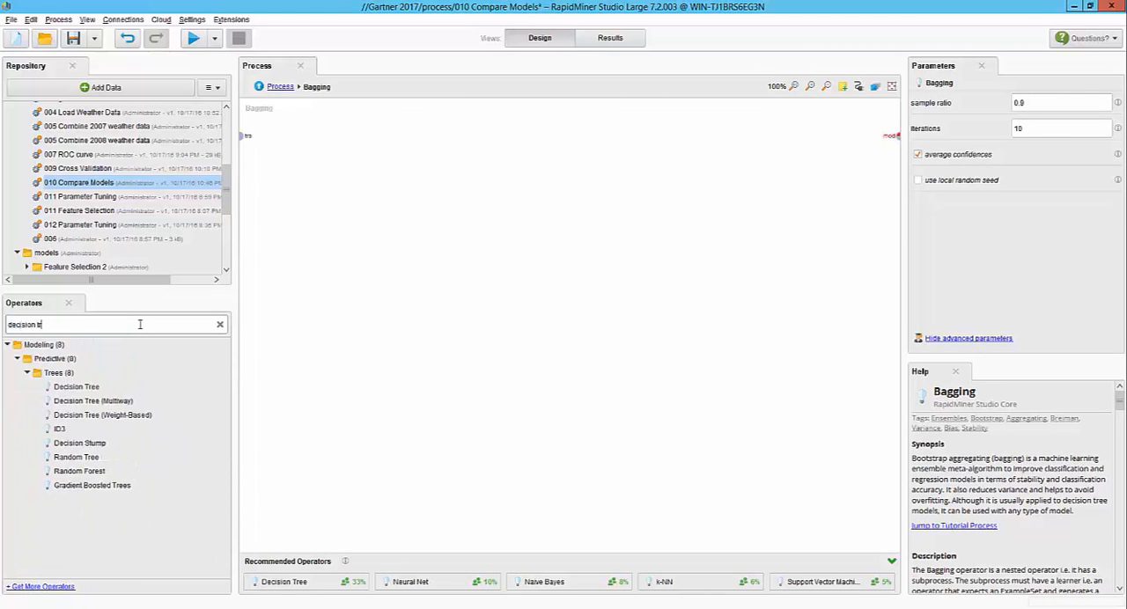
pyautogui.moveTo(77, 387); pyautogui.dragTo(449, 207)
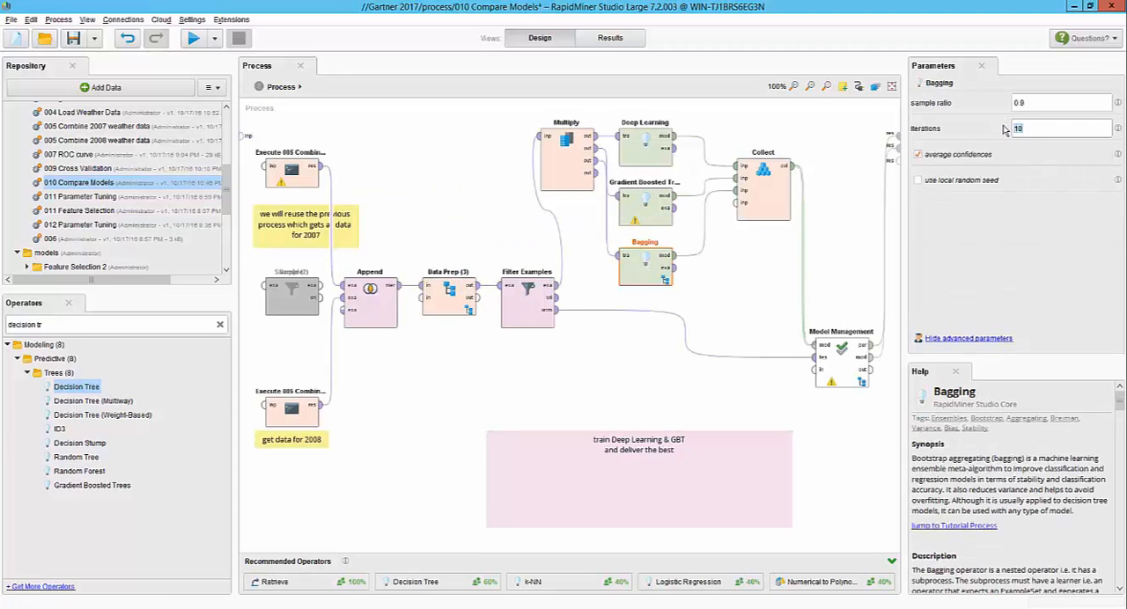
pyautogui.write('100')
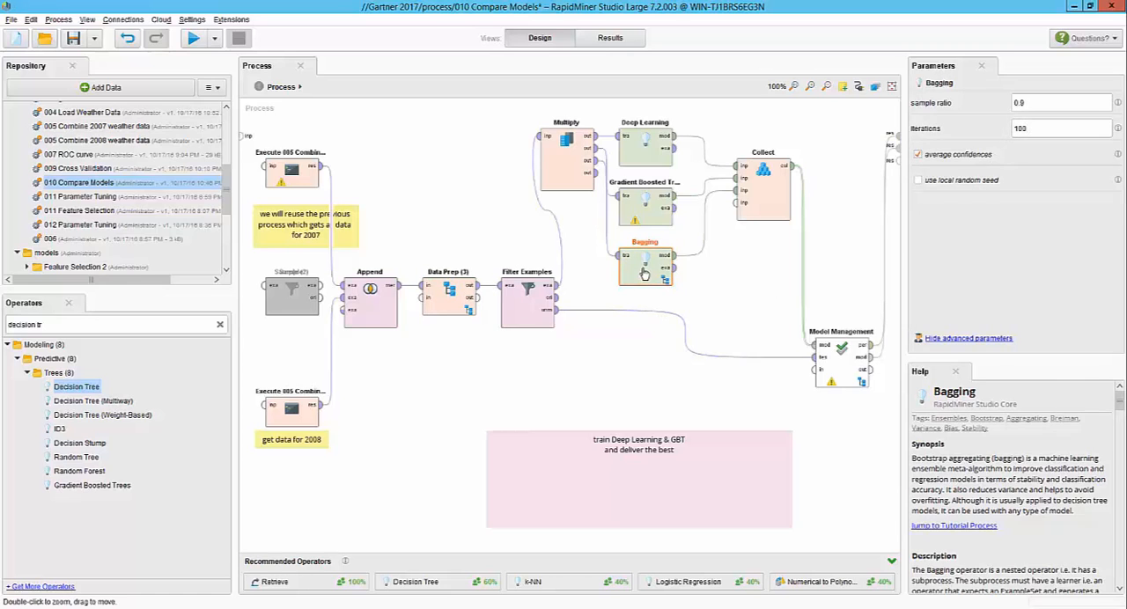
pyautogui.click(762, 168)
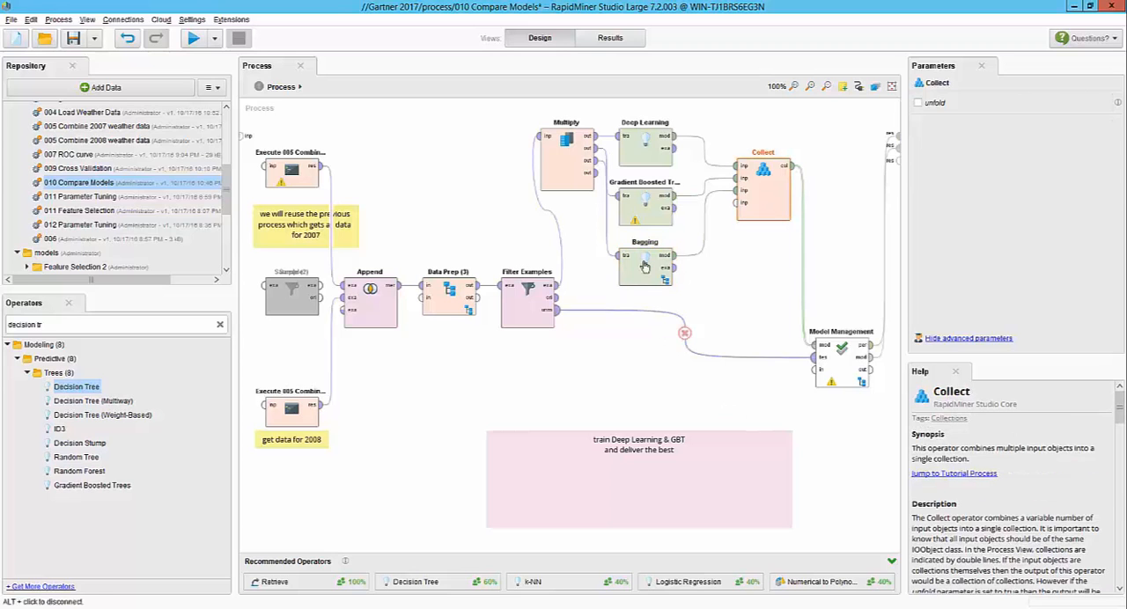
pyautogui.click(644, 207)
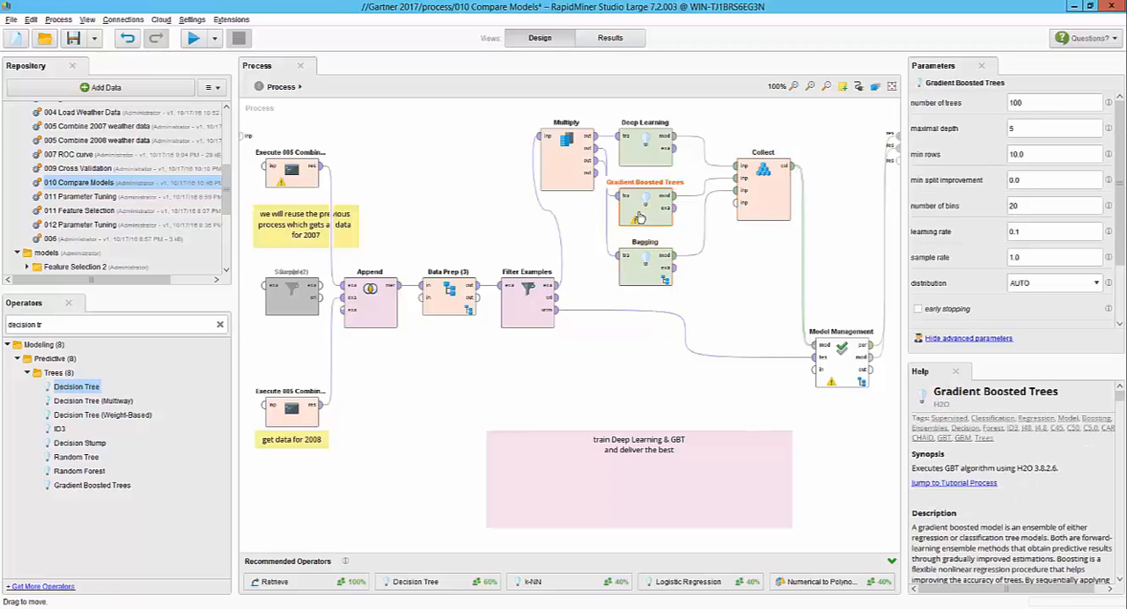
pyautogui.click(644, 141)
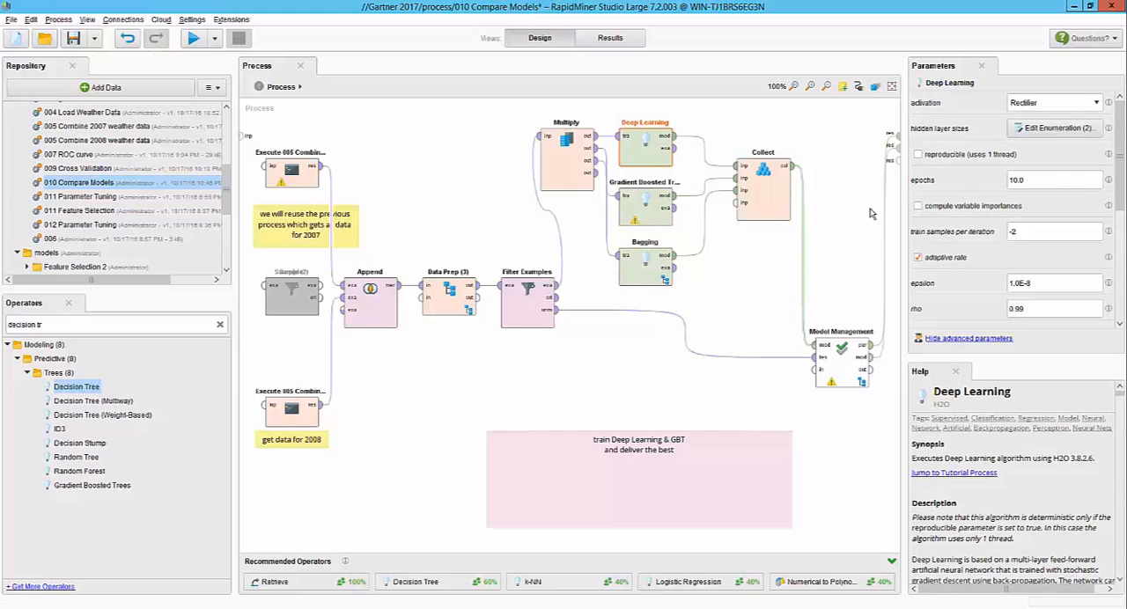
pyautogui.moveTo(852, 226)
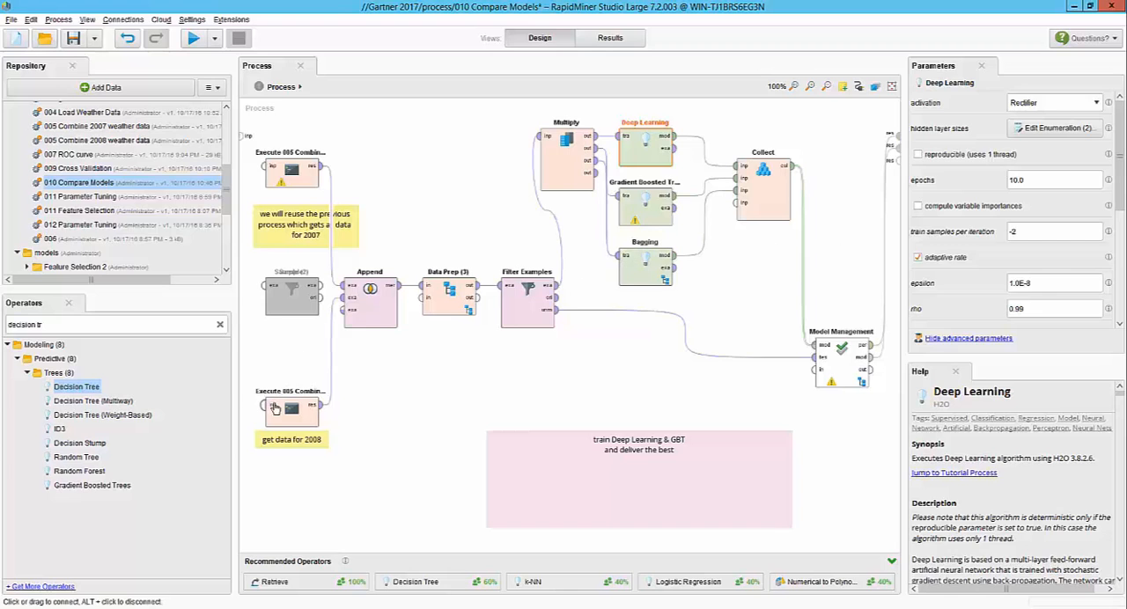
pyautogui.click(290, 409)
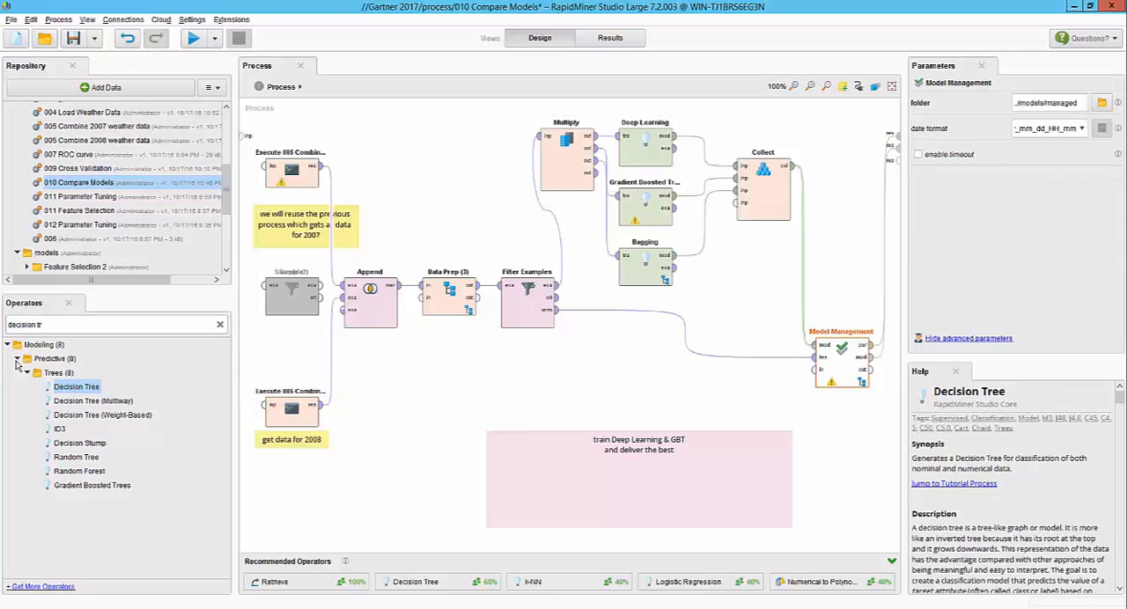
pyautogui.moveTo(229, 205)
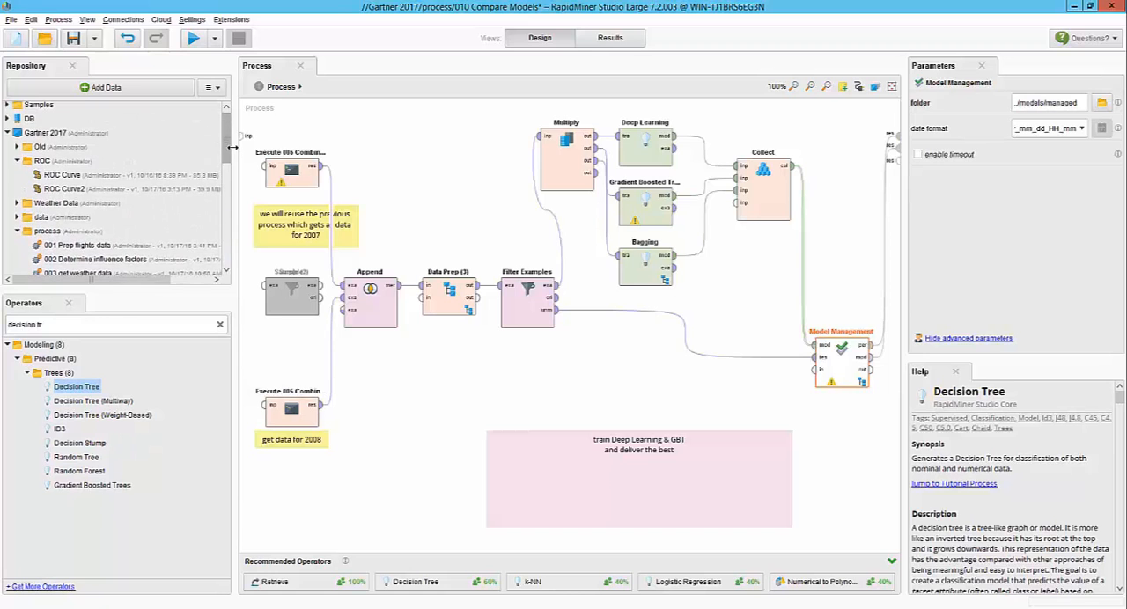
pyautogui.moveTo(84, 228)
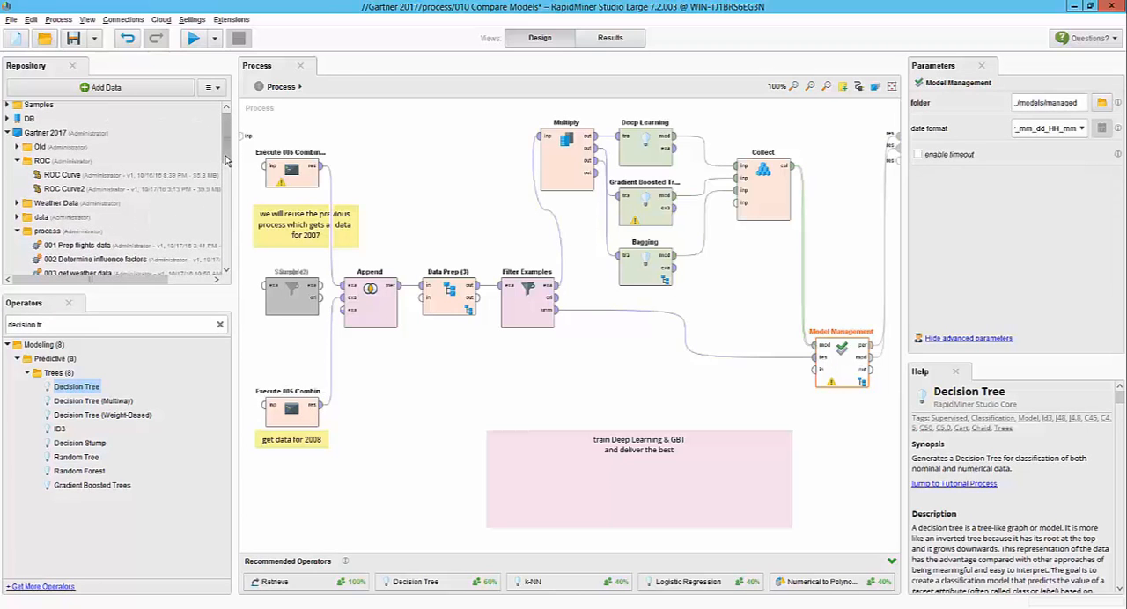
pyautogui.scroll(-3)
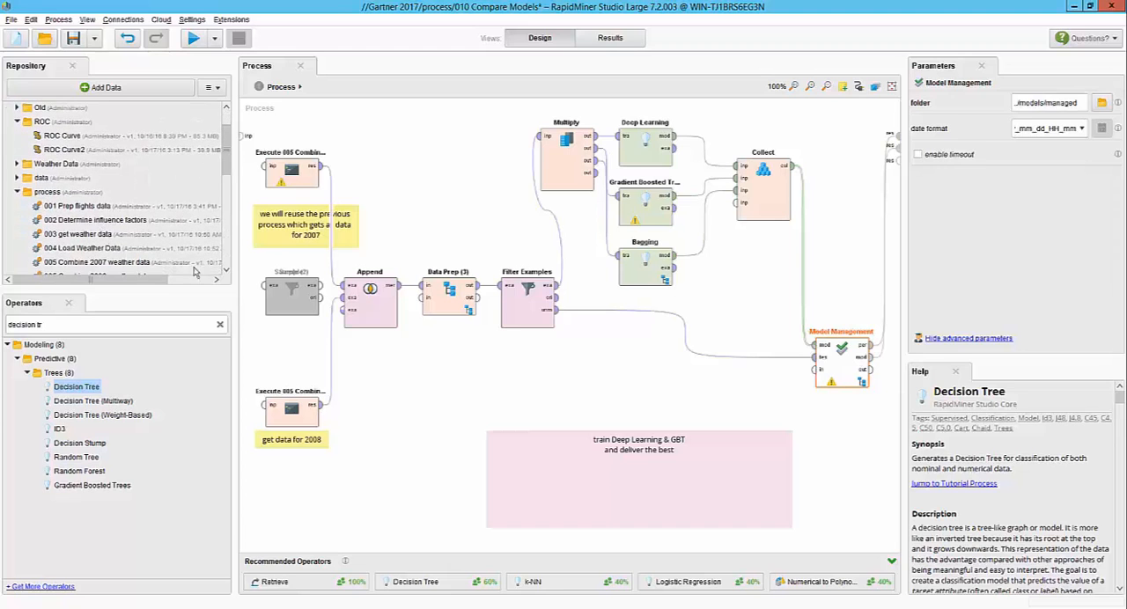
pyautogui.click(763, 185)
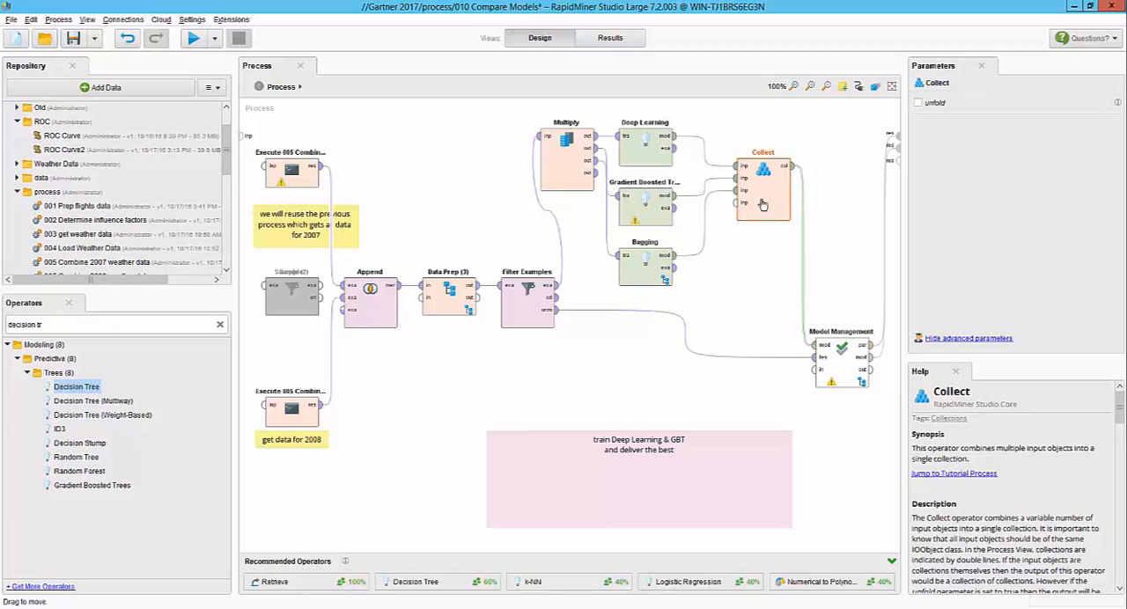
pyautogui.click(841, 361)
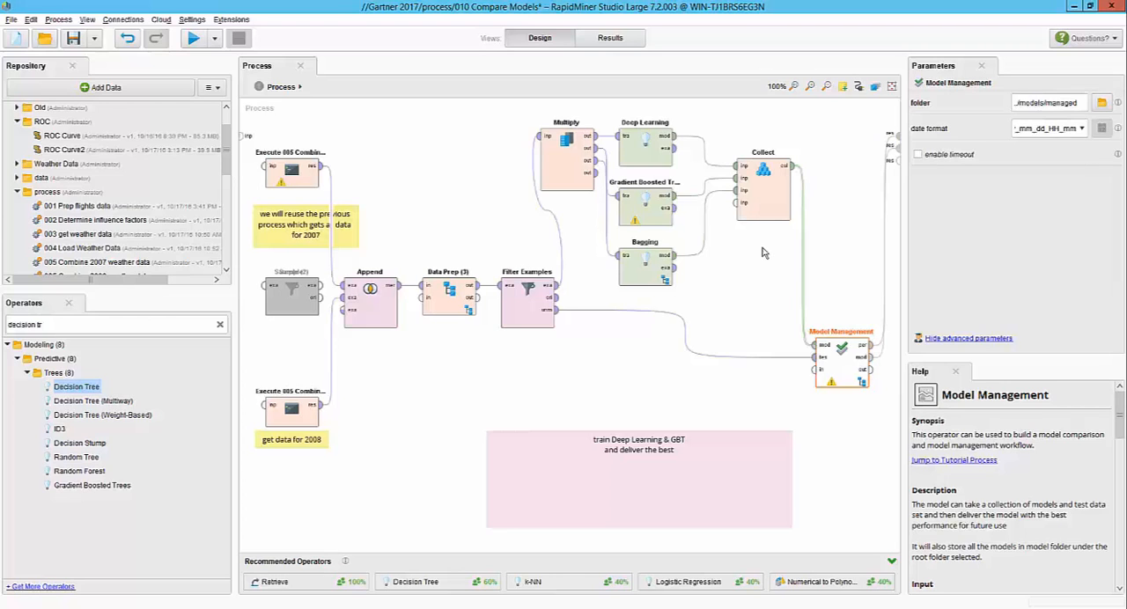
pyautogui.moveTo(603, 389)
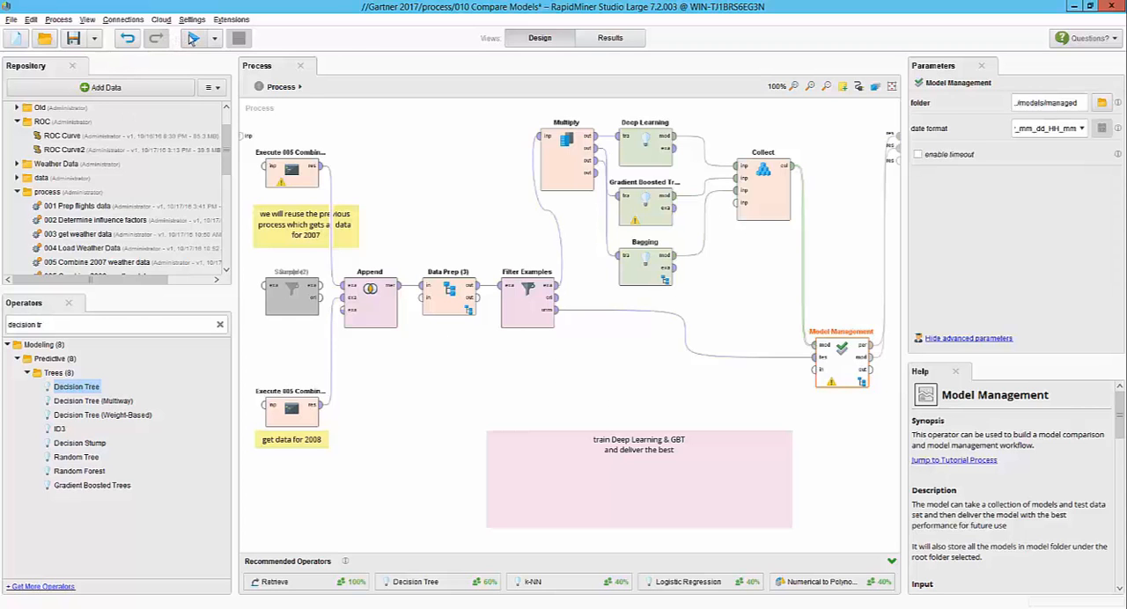
# Run the Compare Models process to train Deep Learning, Gradient Boosted Trees and Bagging.
pyautogui.click(610, 37)
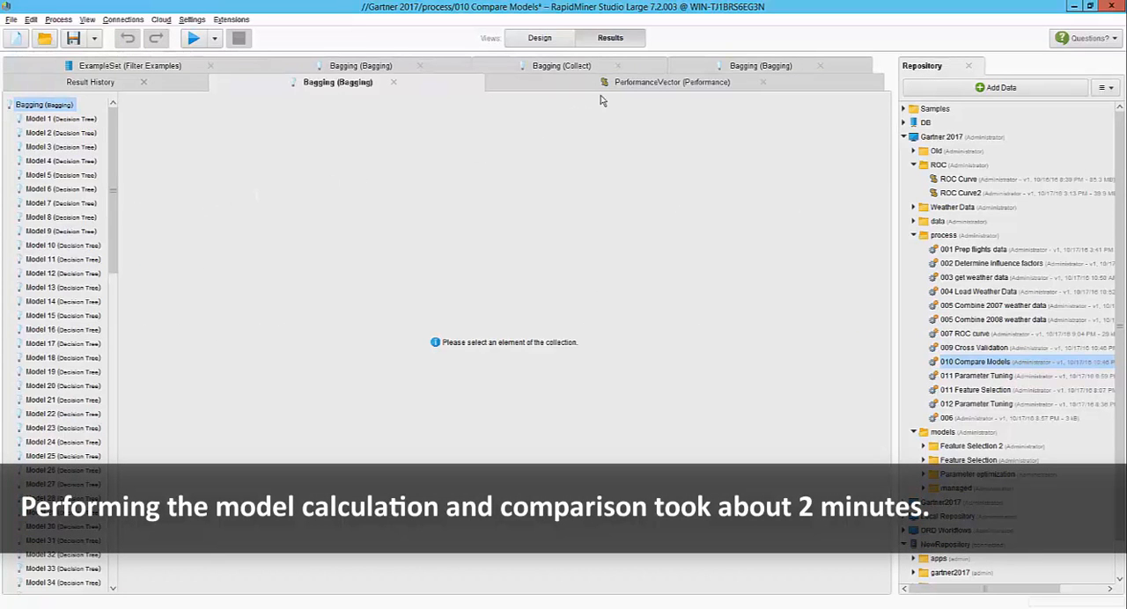
pyautogui.moveTo(590, 91)
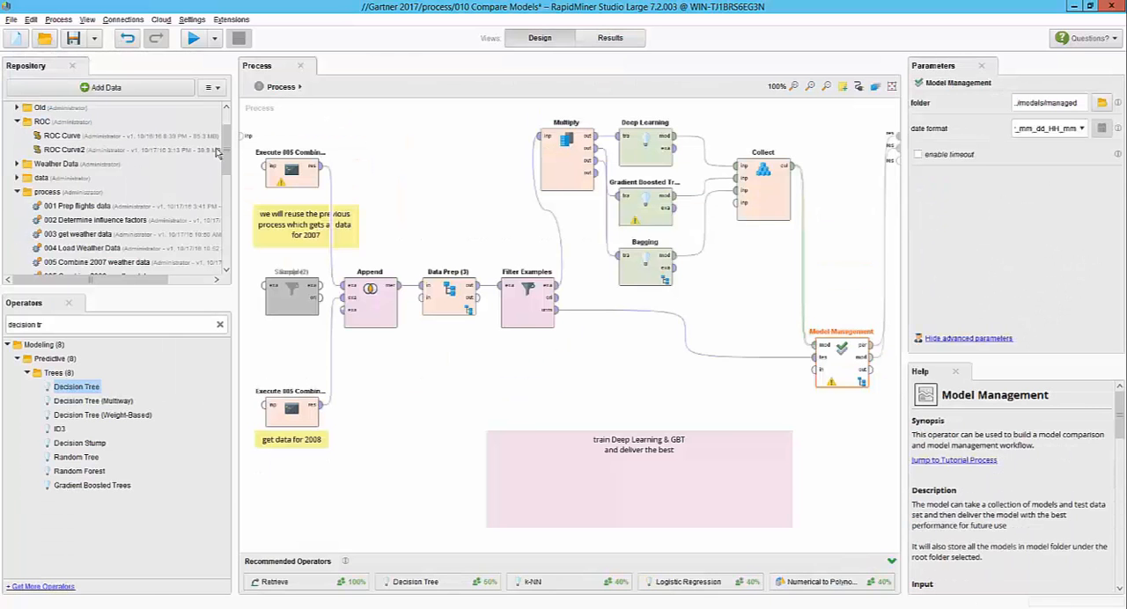
# Open PerformanceRecords, where Bagging leads at about 71.9% accuracy, then return to Design.
pyautogui.scroll(-3)
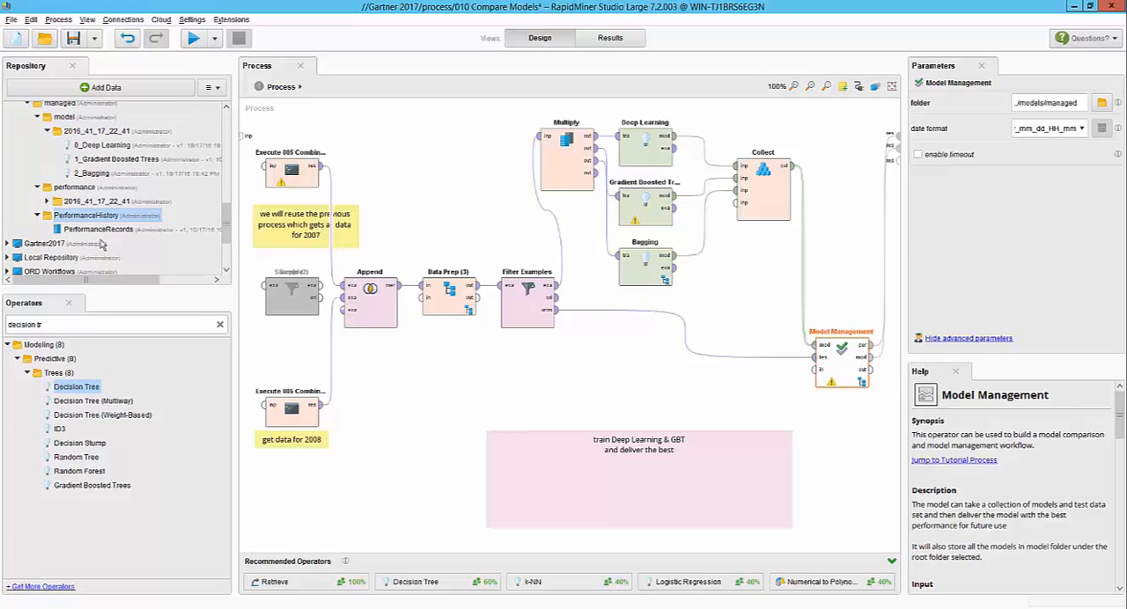
pyautogui.click(610, 37)
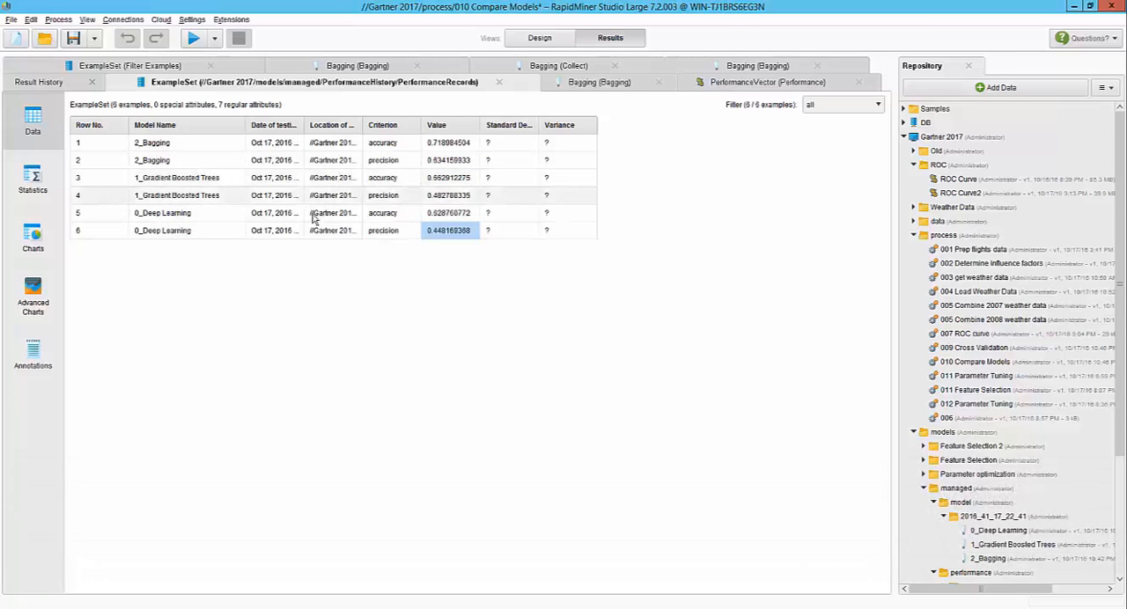
pyautogui.click(540, 37)
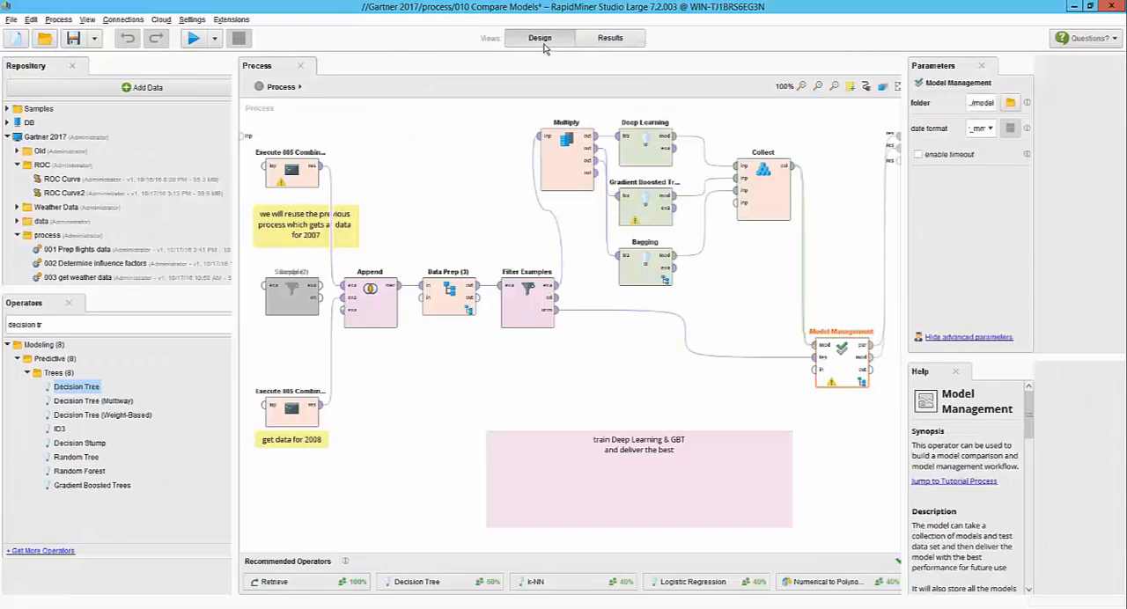
pyautogui.click(609, 37)
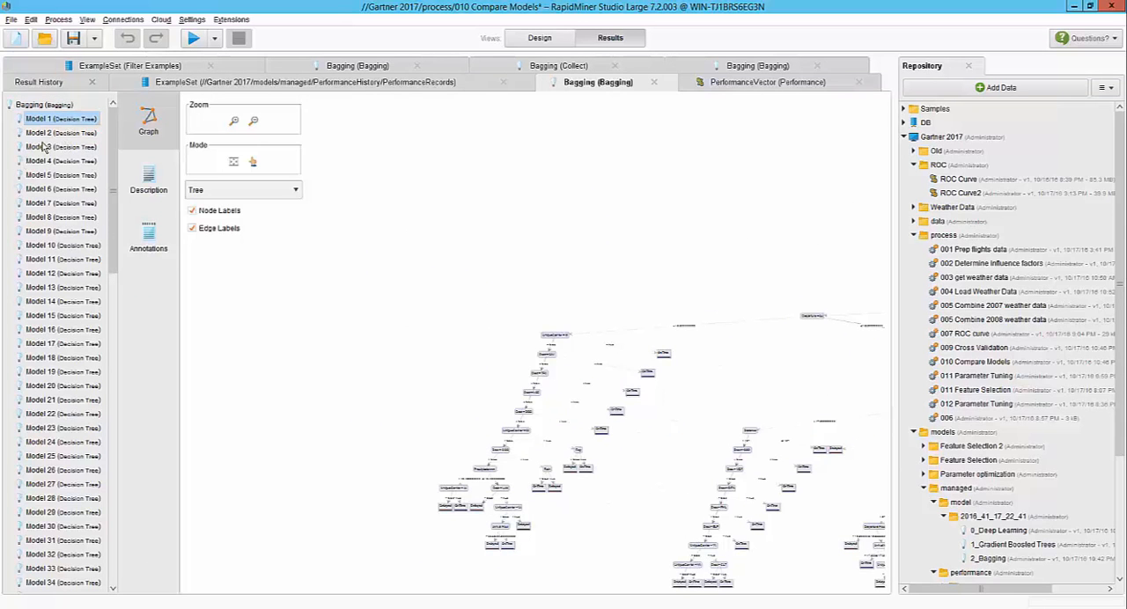
pyautogui.click(60, 132)
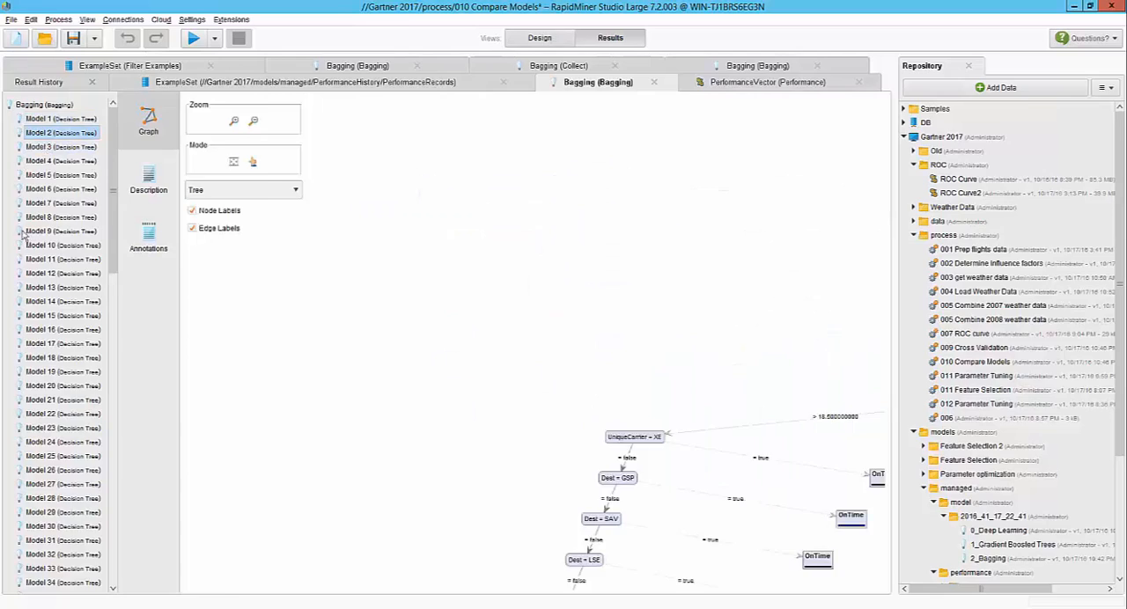
pyautogui.click(540, 37)
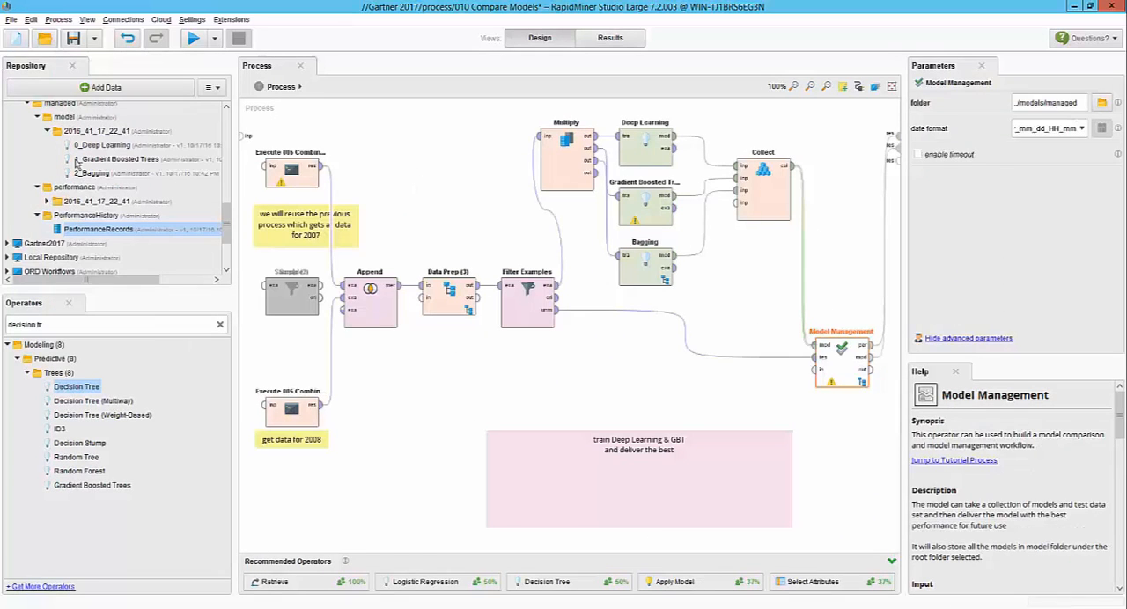